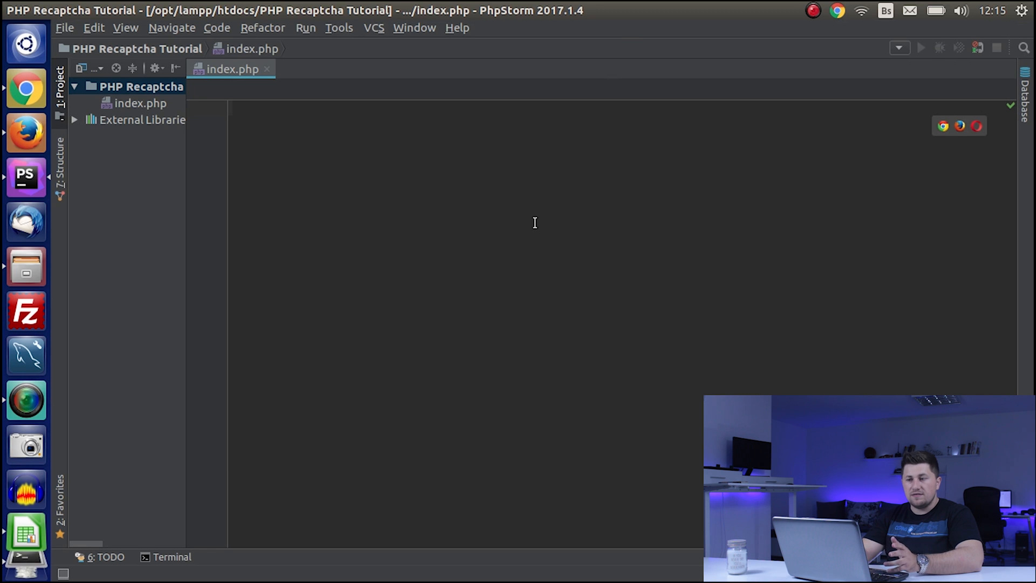
mouse_move(447, 198)
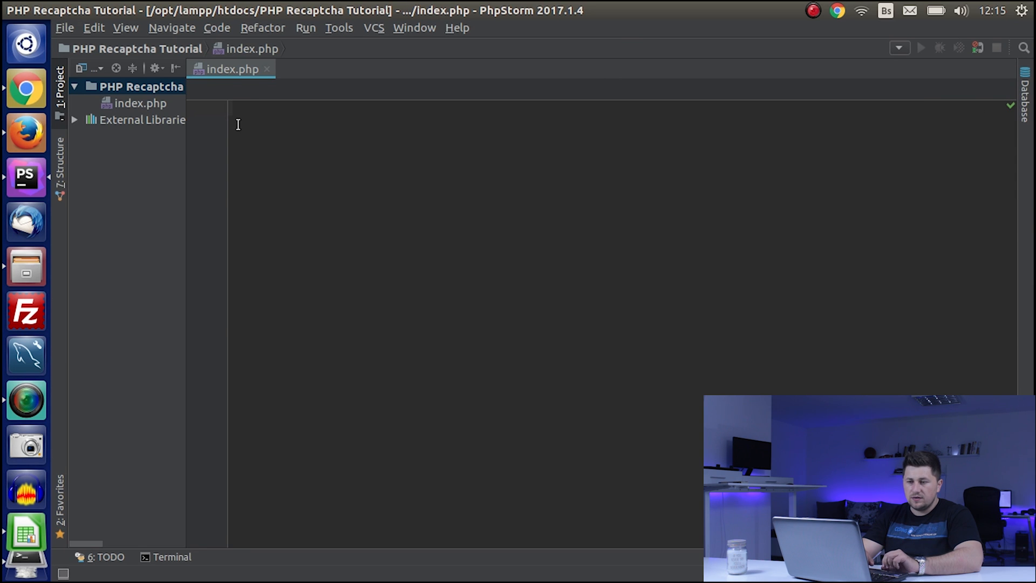
mouse_move(311, 87)
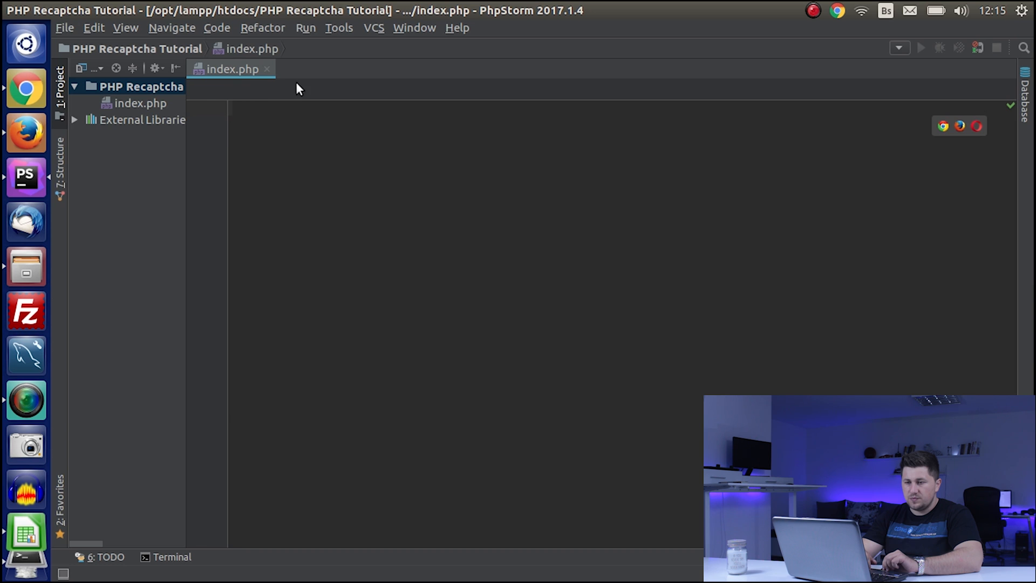
mouse_move(292, 155)
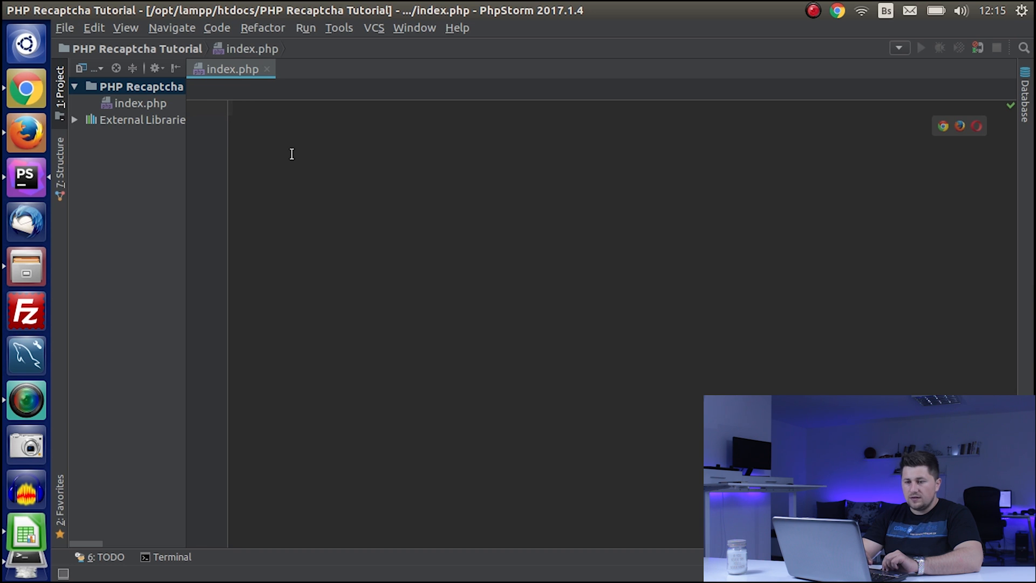
Step: Expand an html skeleton in index.php with a head whose title is 'PHP ReCAPTCHA Tutorial'
click(233, 108)
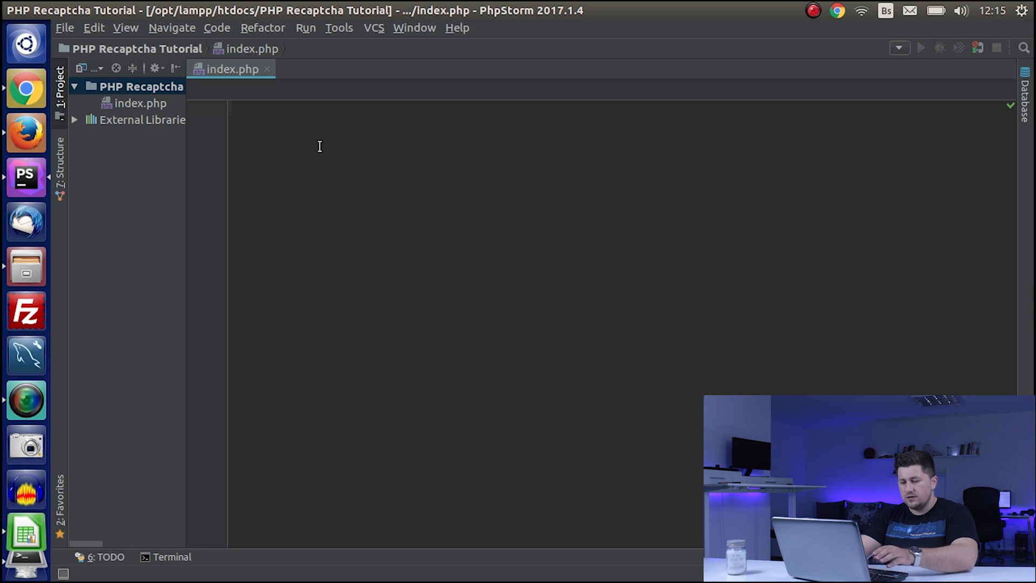
text(html>)
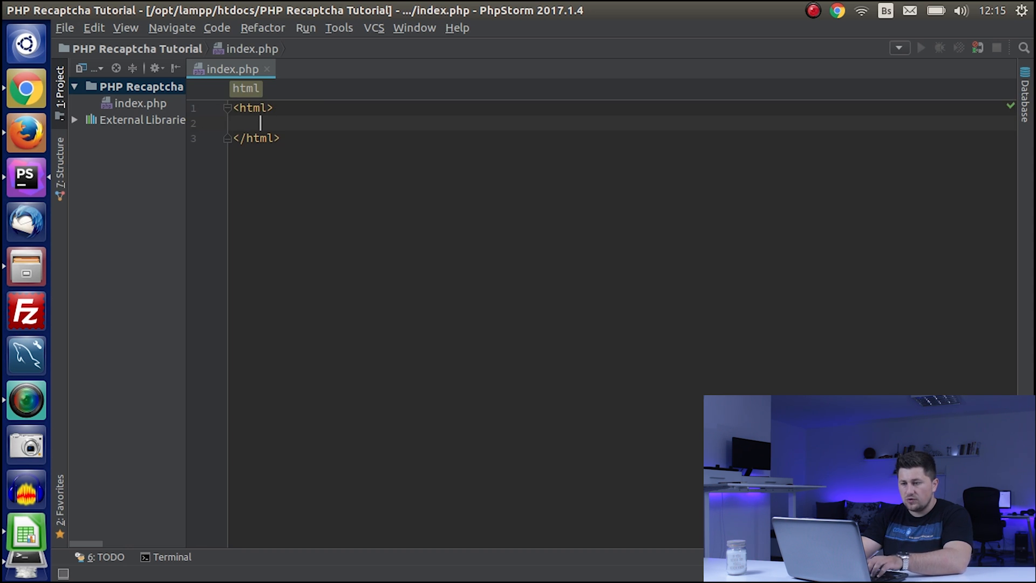
text(<head>)
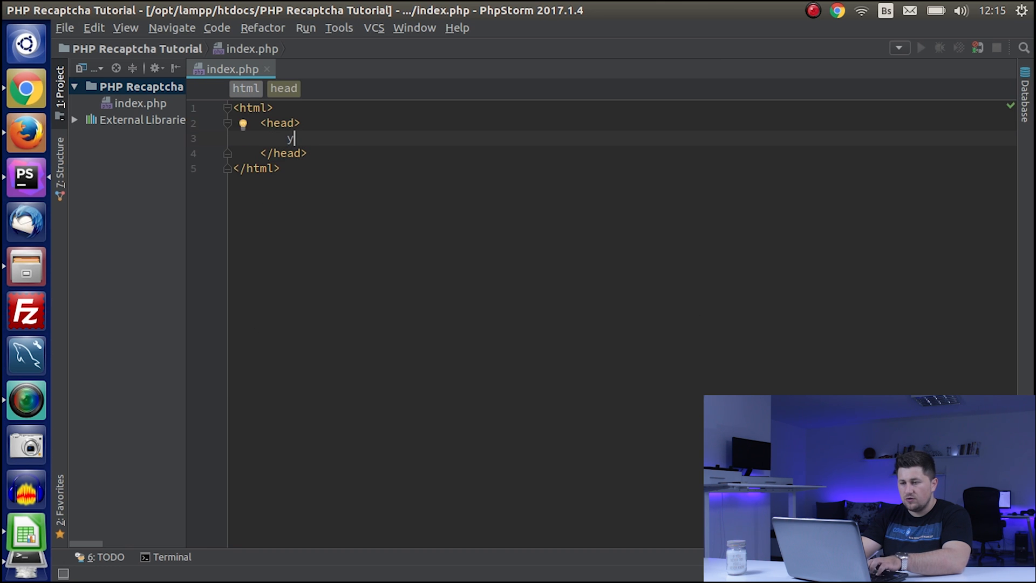
text(<title)
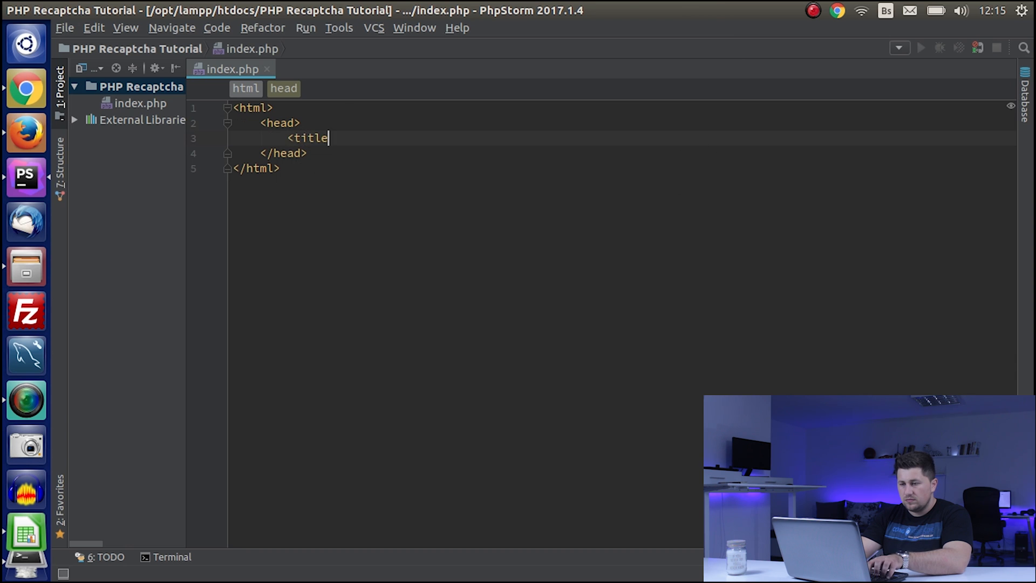
text(></title>)
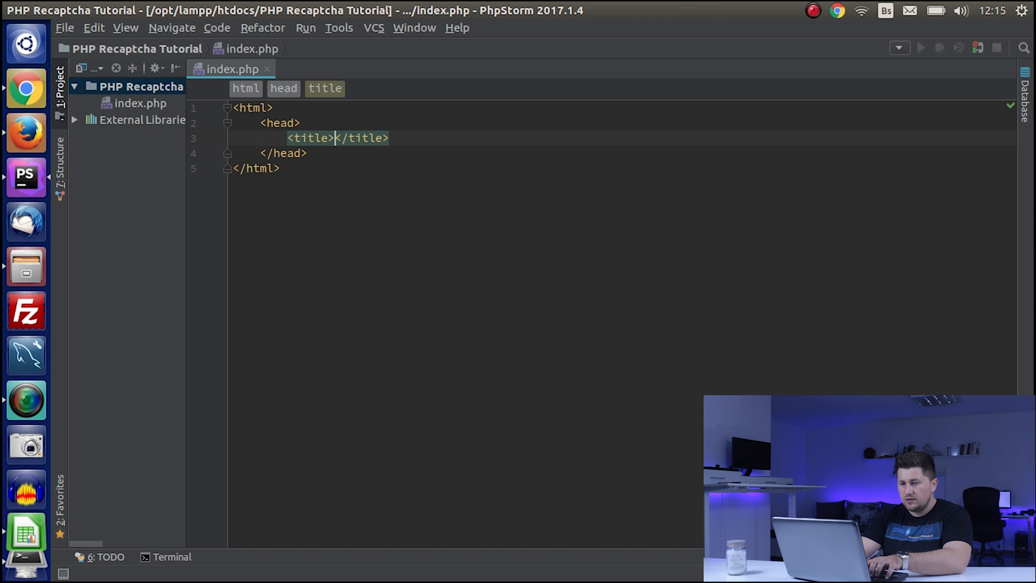
text(PHP R)
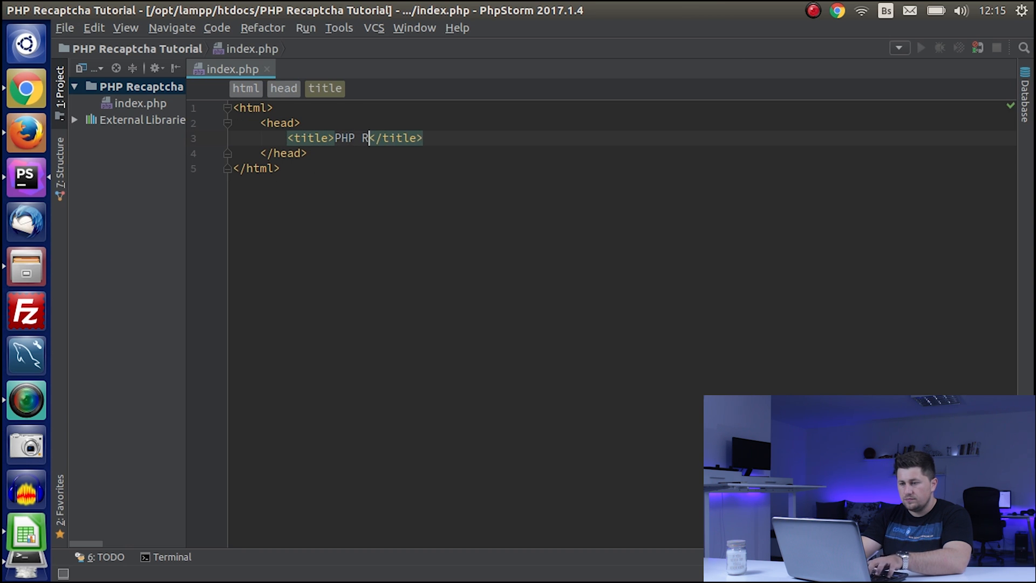
text(eCAPTCHA T)
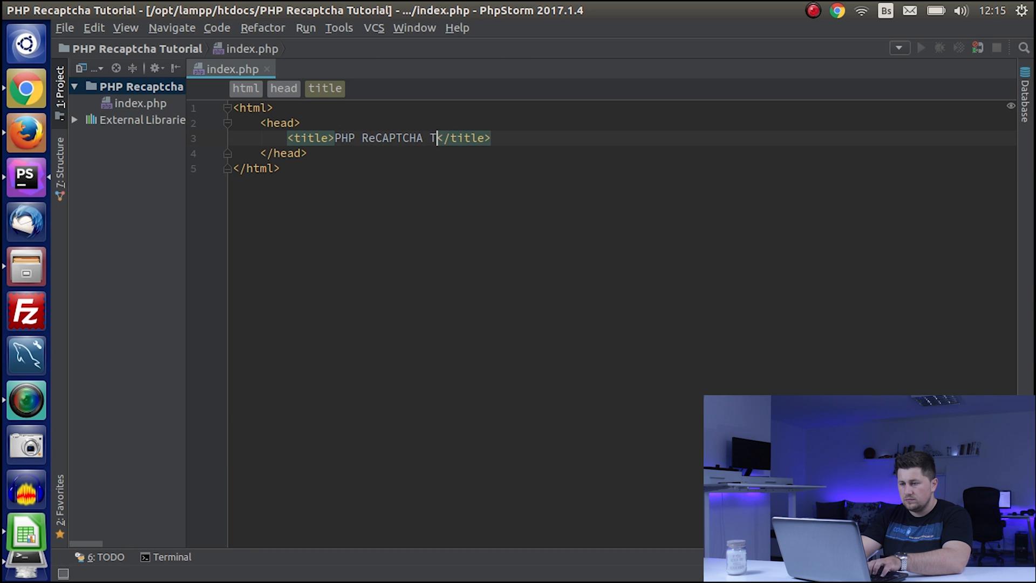
text(utorial)
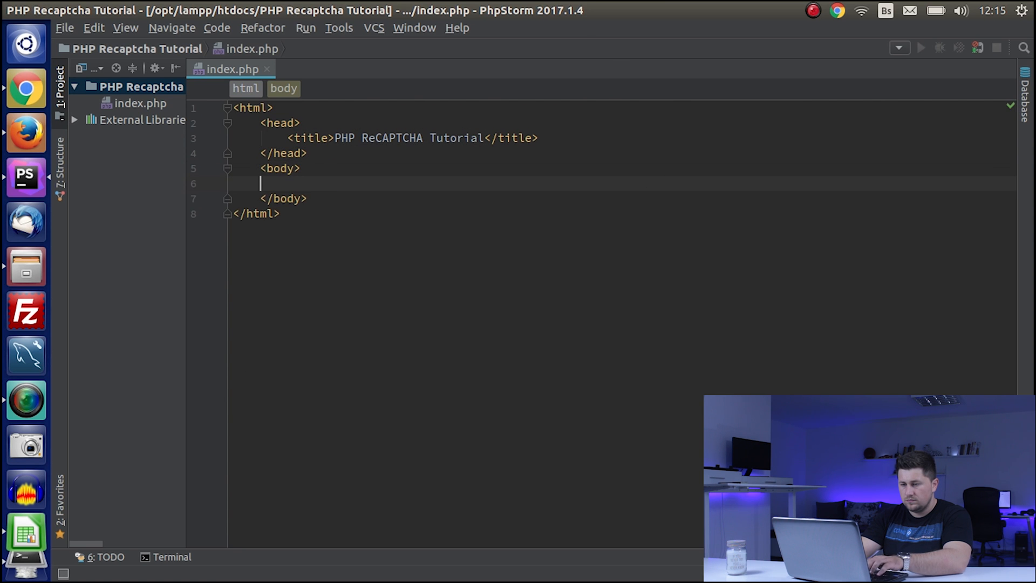
Step: Add a form posting to index.php containing a text input with placeholder 'What is your name?'
text(form action=""></form>)
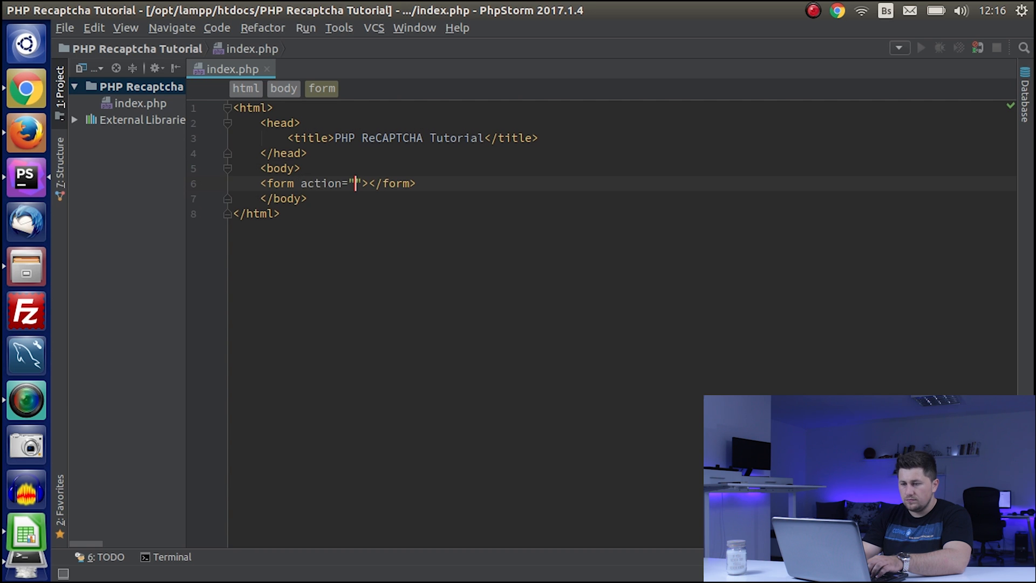
text(index.php" method="post)
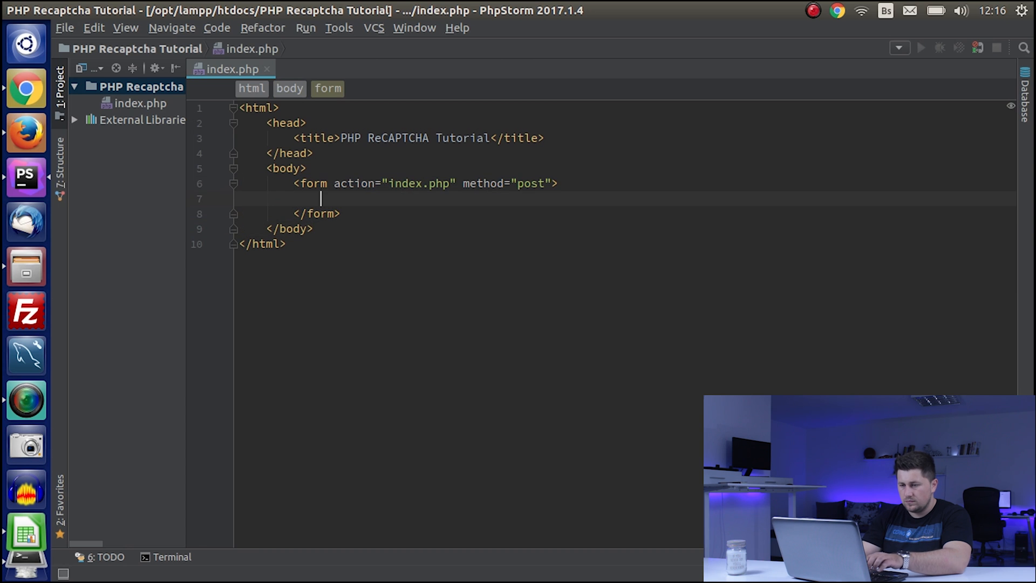
text(<input>)
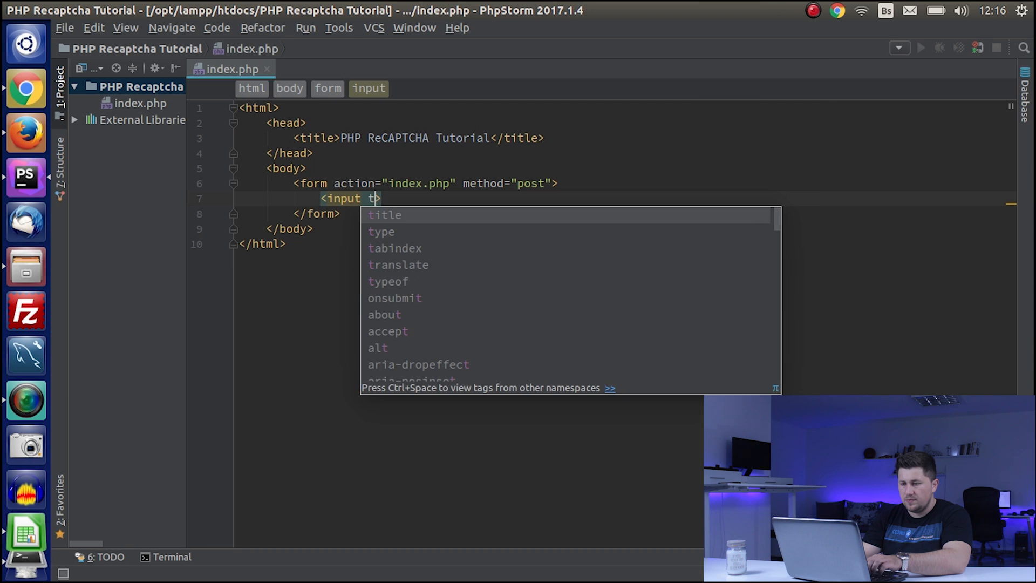
text(ype="text")
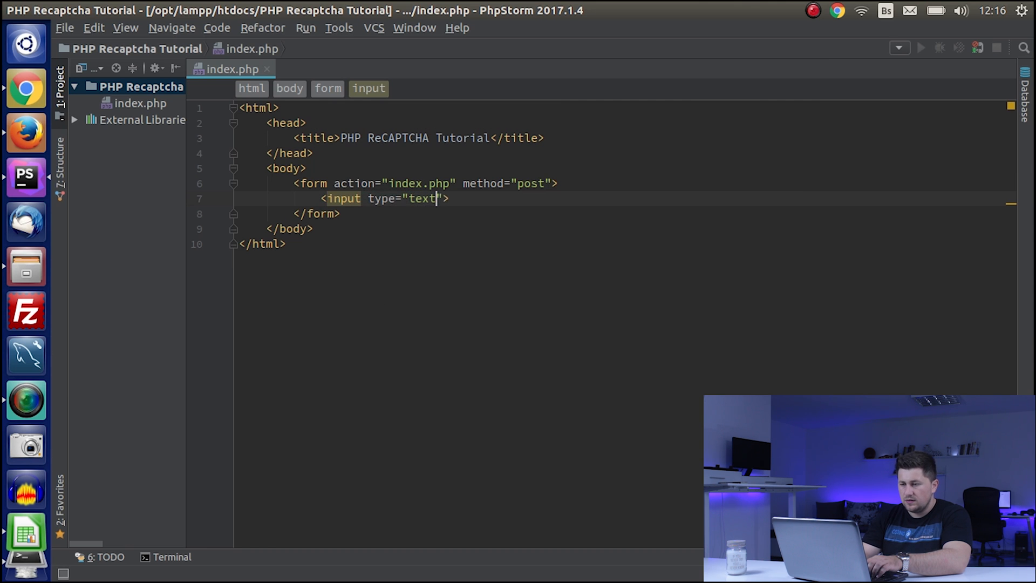
text(placeholder="")
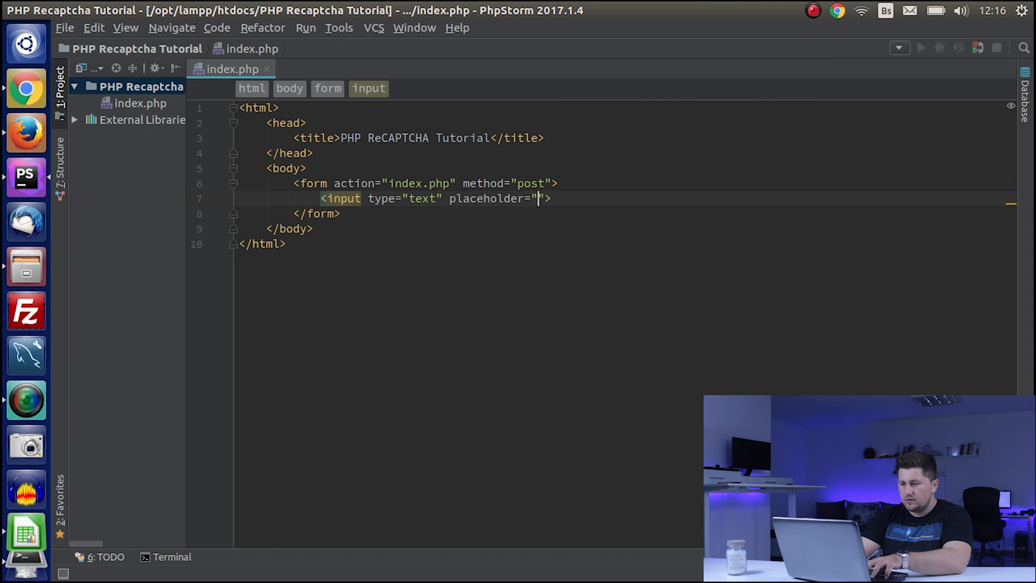
text(What is your na)
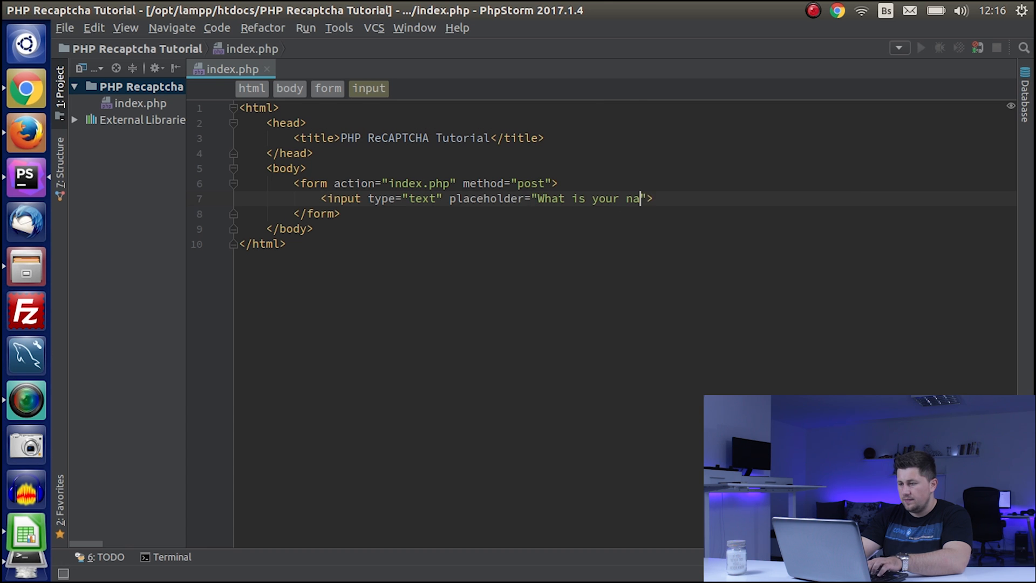
text(me?")
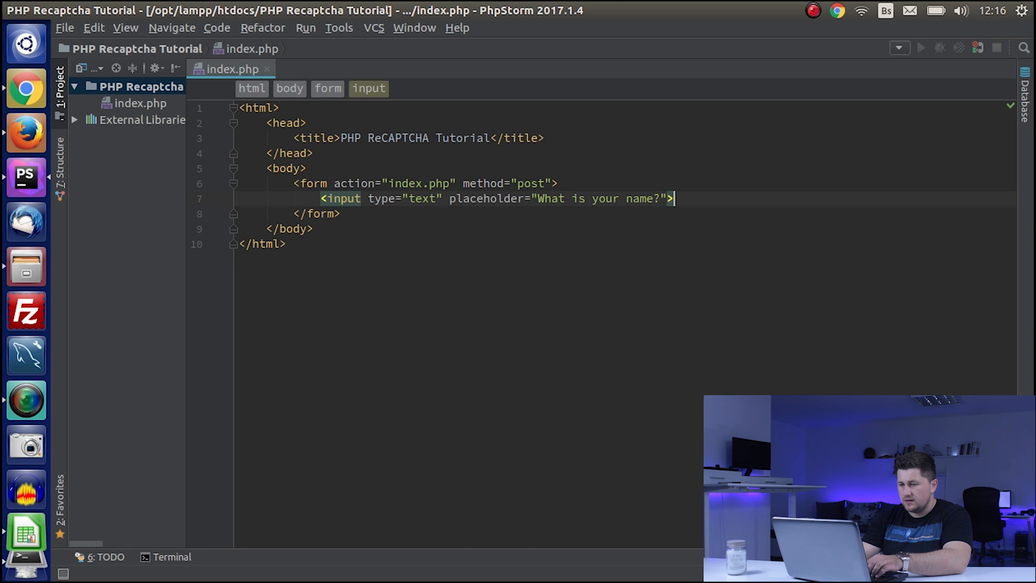
Step: Add a submit input to the form and save the file
text(<input>)
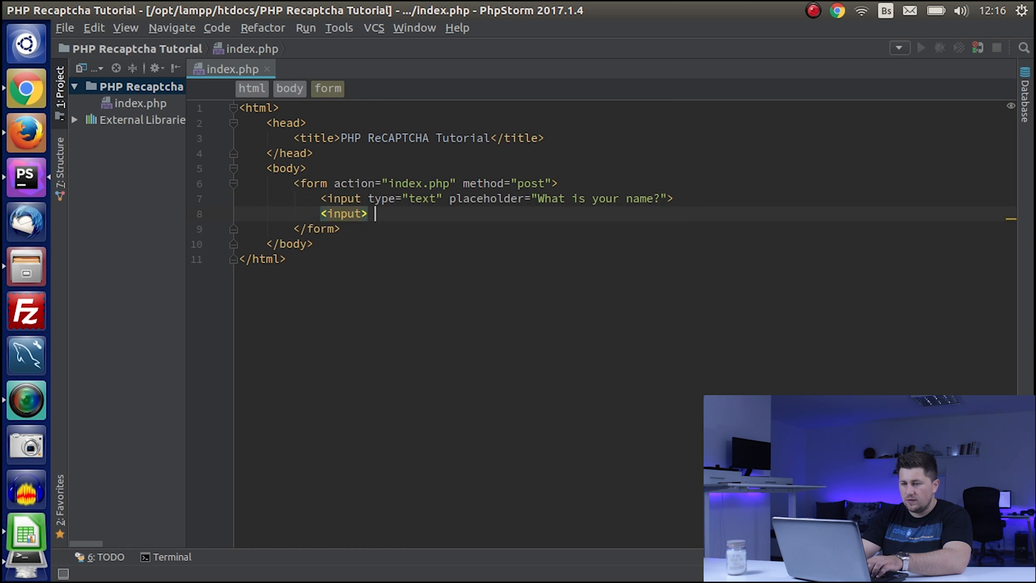
text(ty)
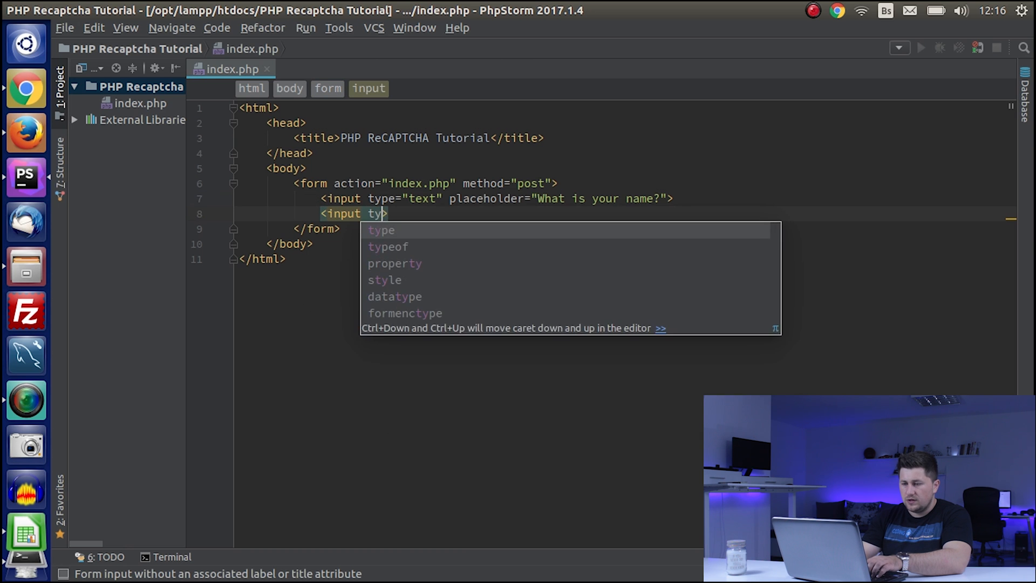
text(pe="submit" value="")
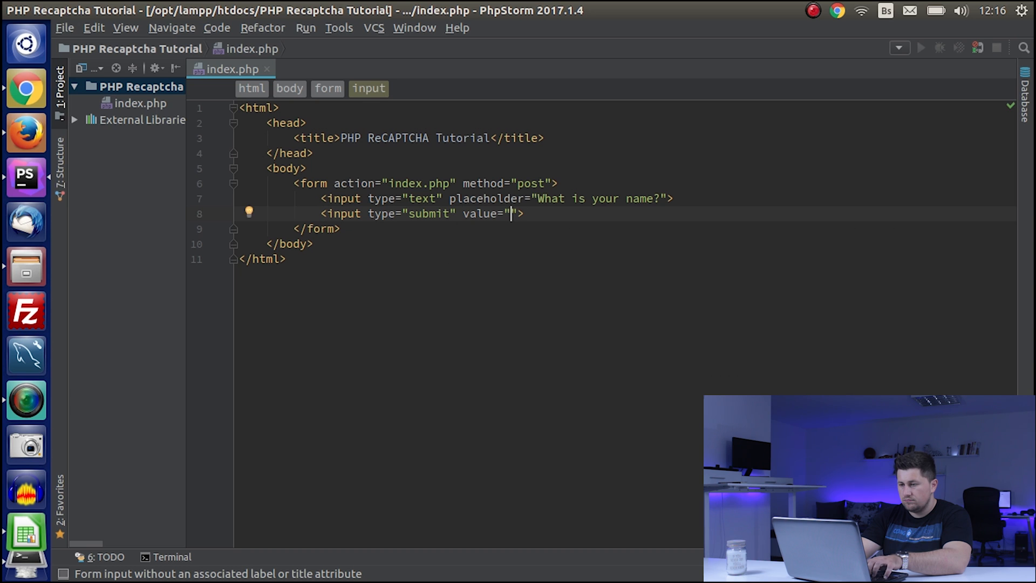
text(Save)
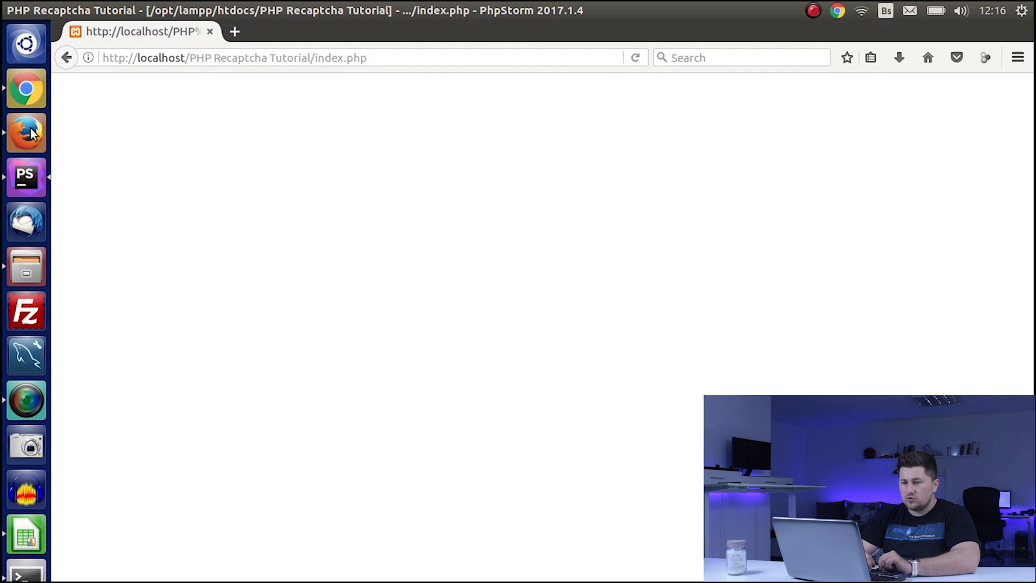
Step: Browse to google.com/recaptcha and head to the reCAPTCHA admin console
text(google.com/)
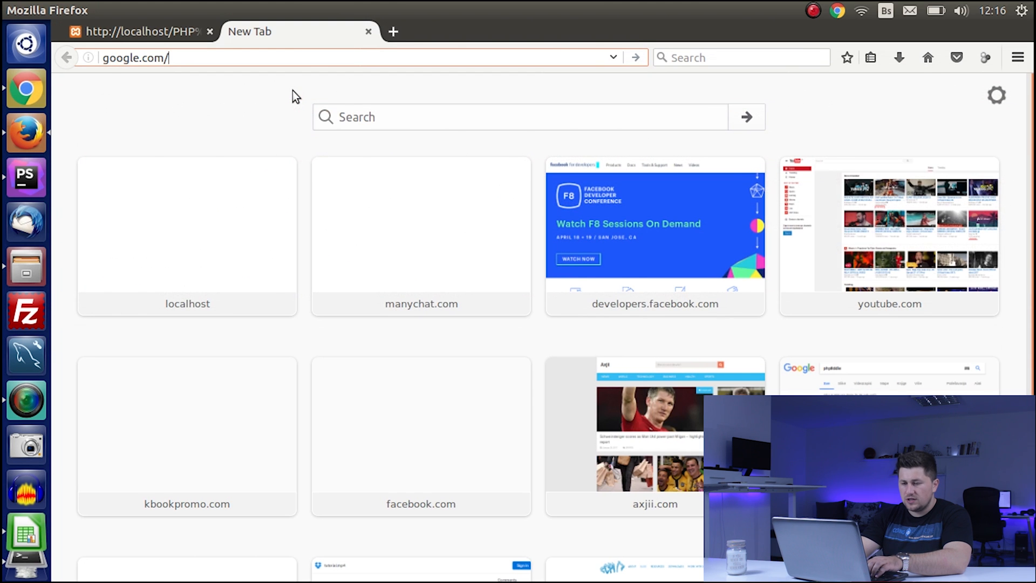
text(recaptcha/intro/invisible.html)
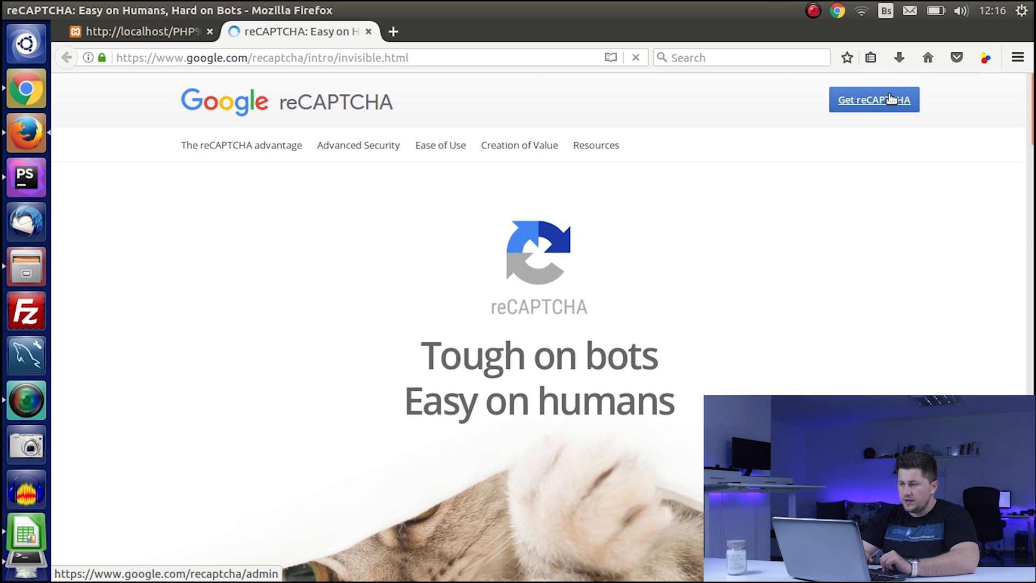
click(873, 99)
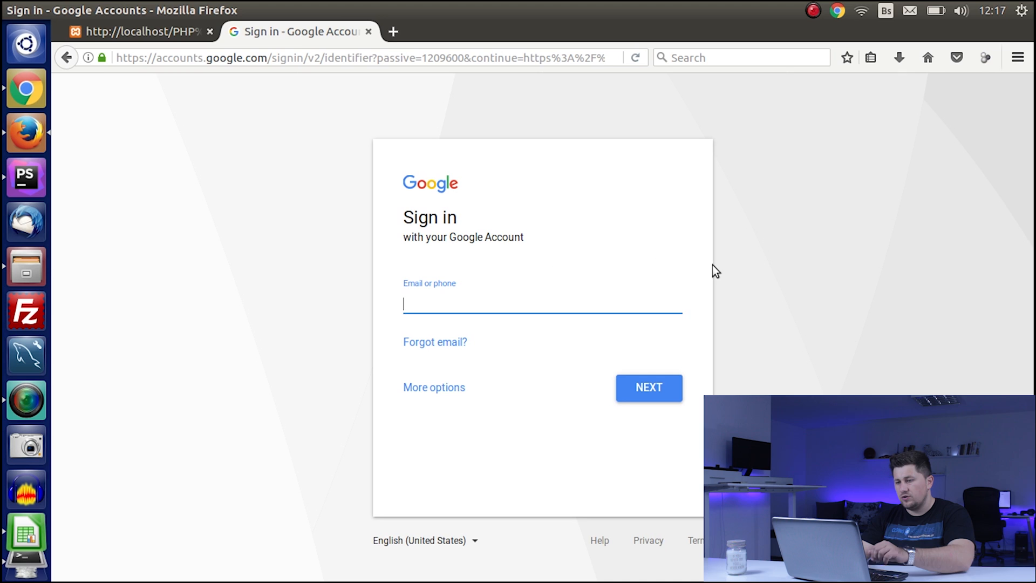
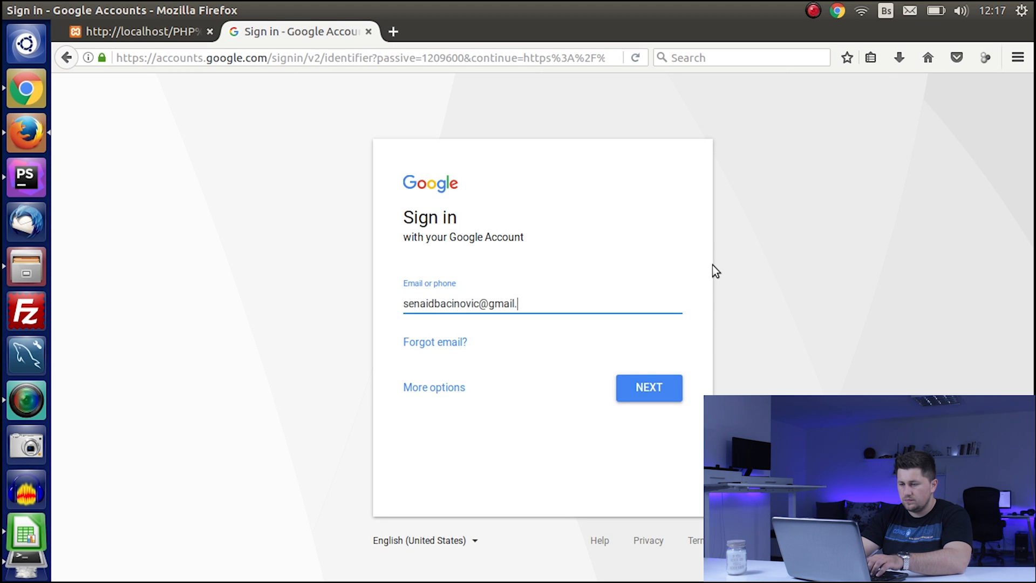
Step: Sign in to the Google account 'senaid' to reach the reCAPTCHA admin console
click(648, 387)
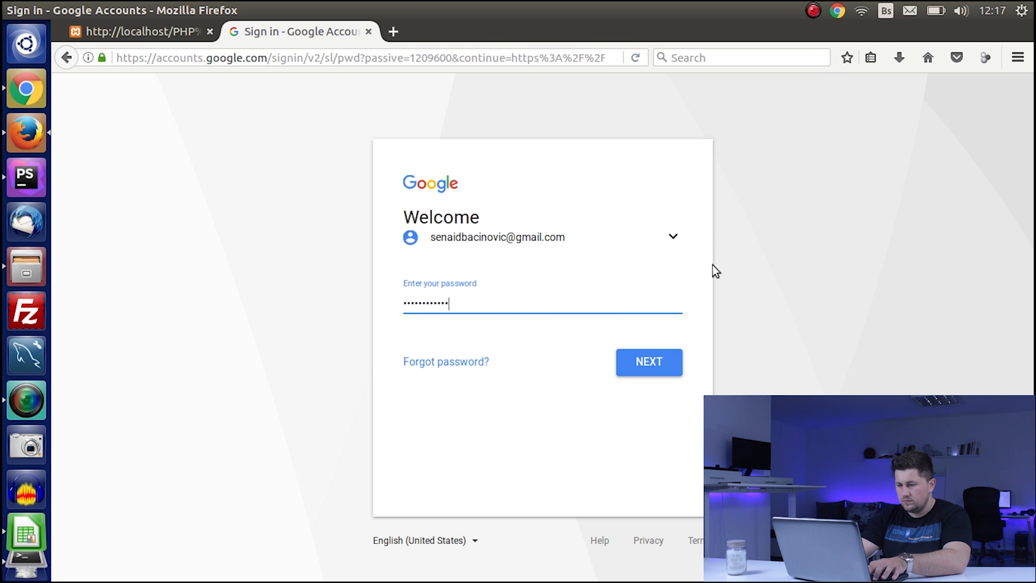
click(648, 362)
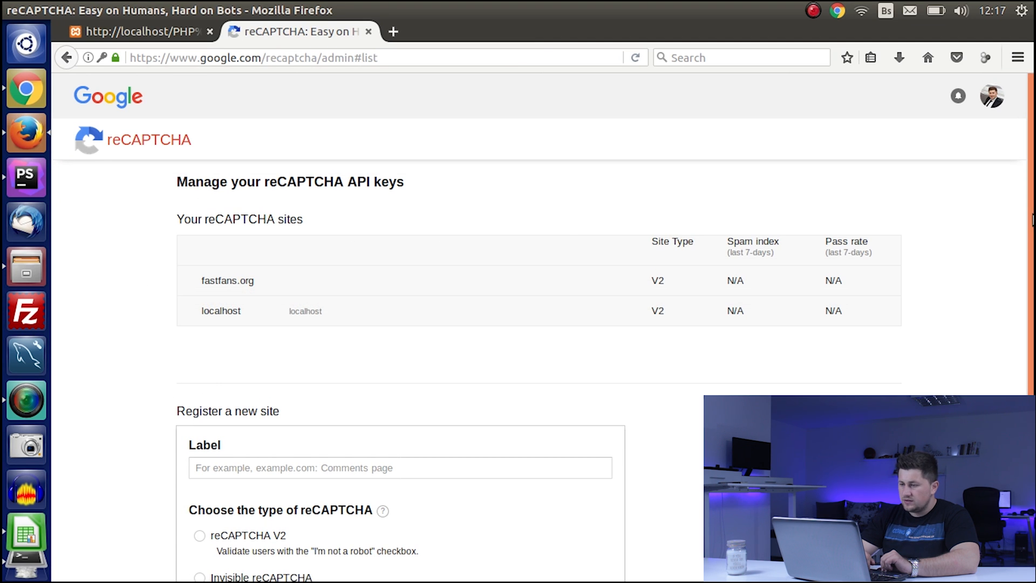
Step: Label the new site 'localhost - tutorial' and choose the checkbox reCAPTCHA V2 type
scroll(down, 3)
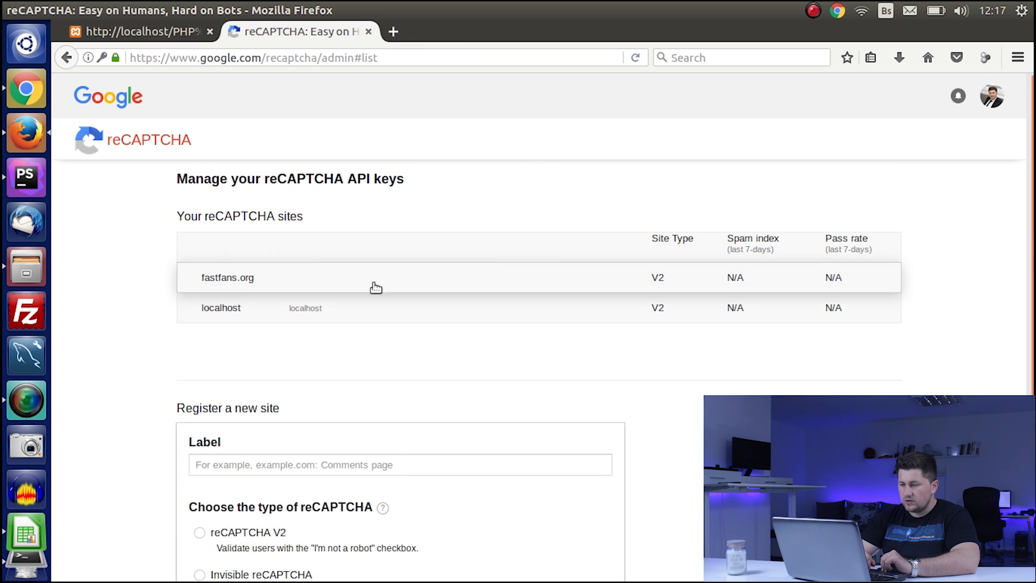
scroll(down, 3)
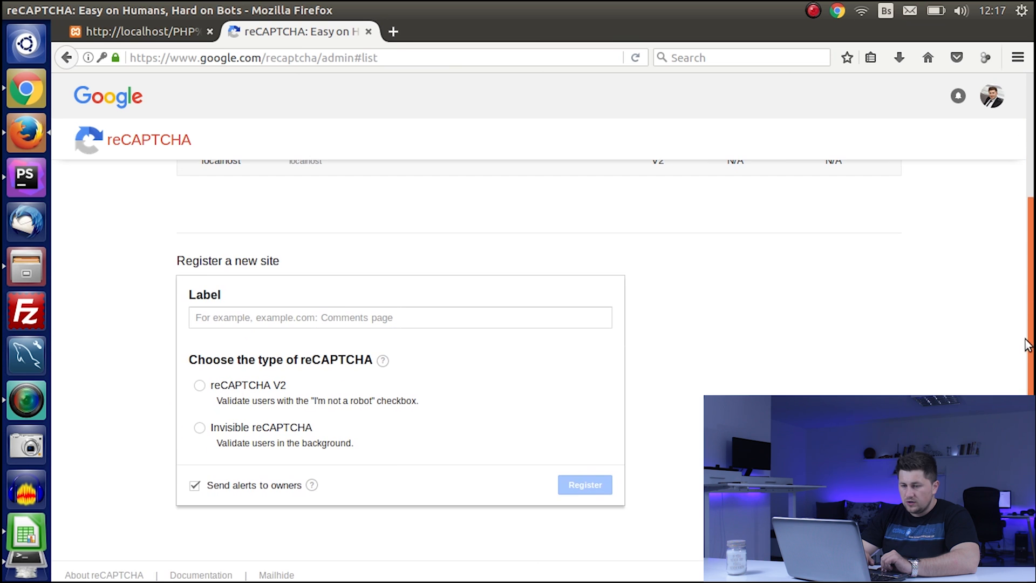
click(399, 317)
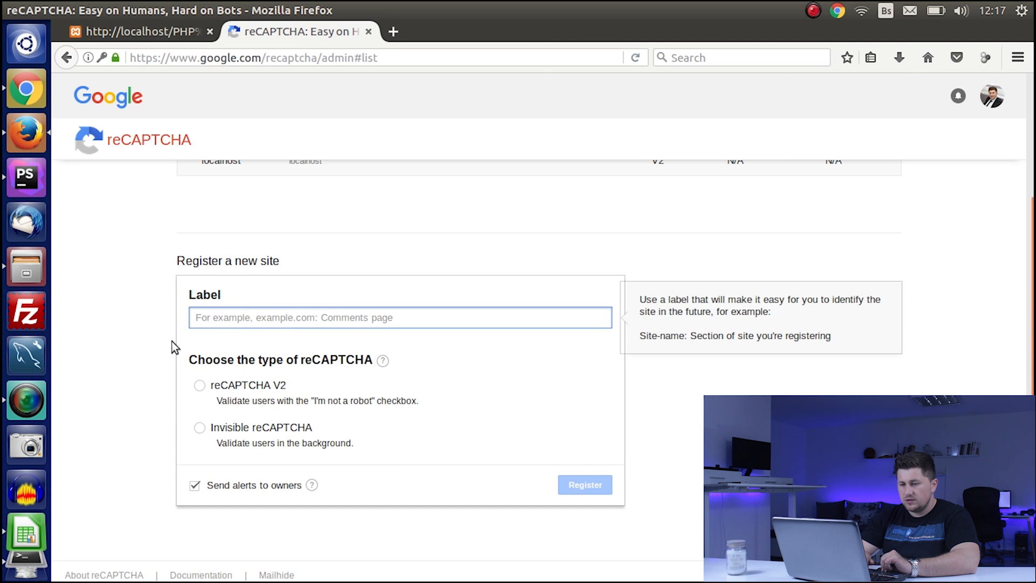
mouse_move(457, 262)
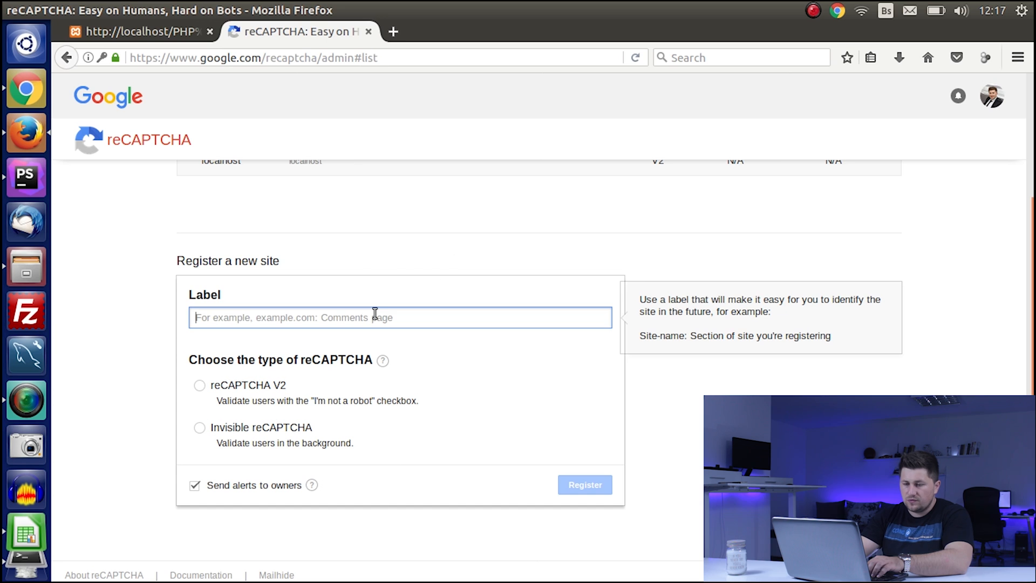
text(localhost)
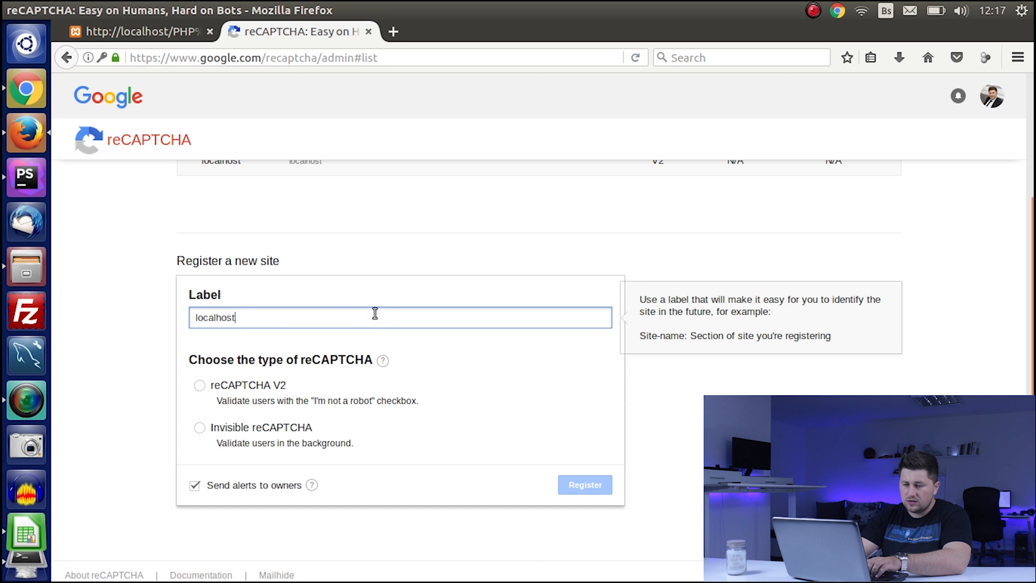
text(- tutorial)
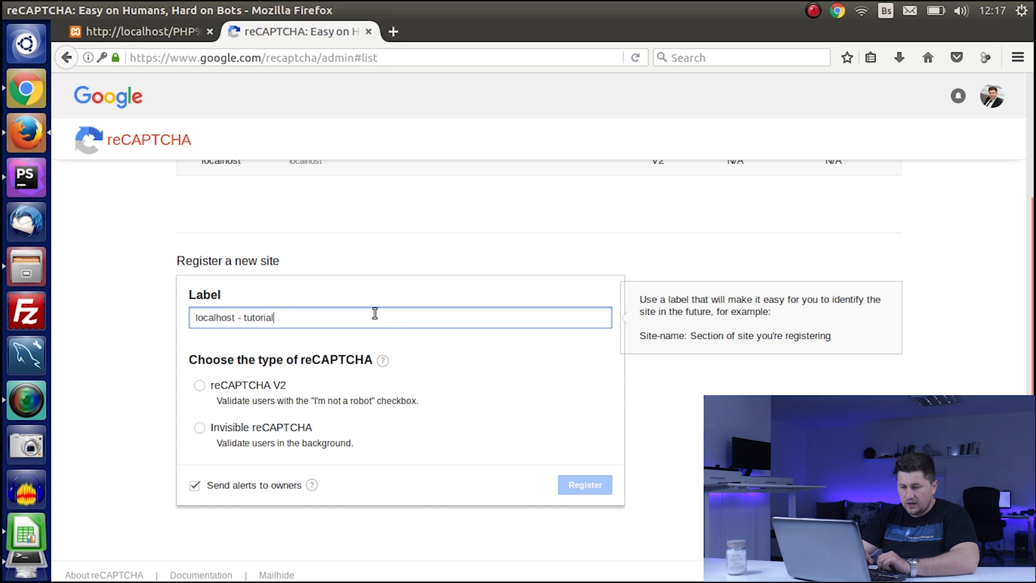
click(199, 385)
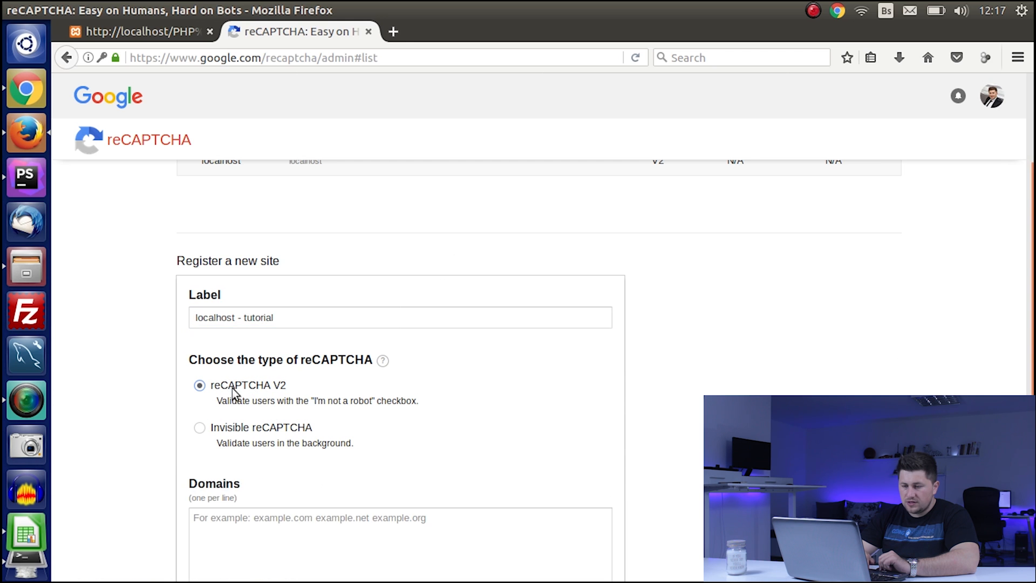
Step: Add domain localhost, accept the Terms, turn off owner alerts and register the site
scroll(down, 3)
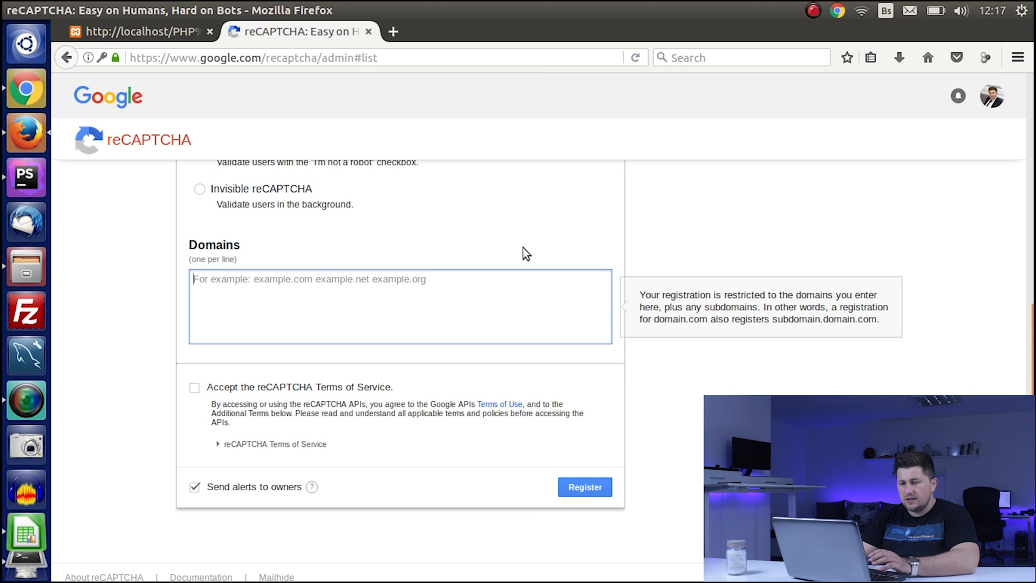
mouse_move(769, 249)
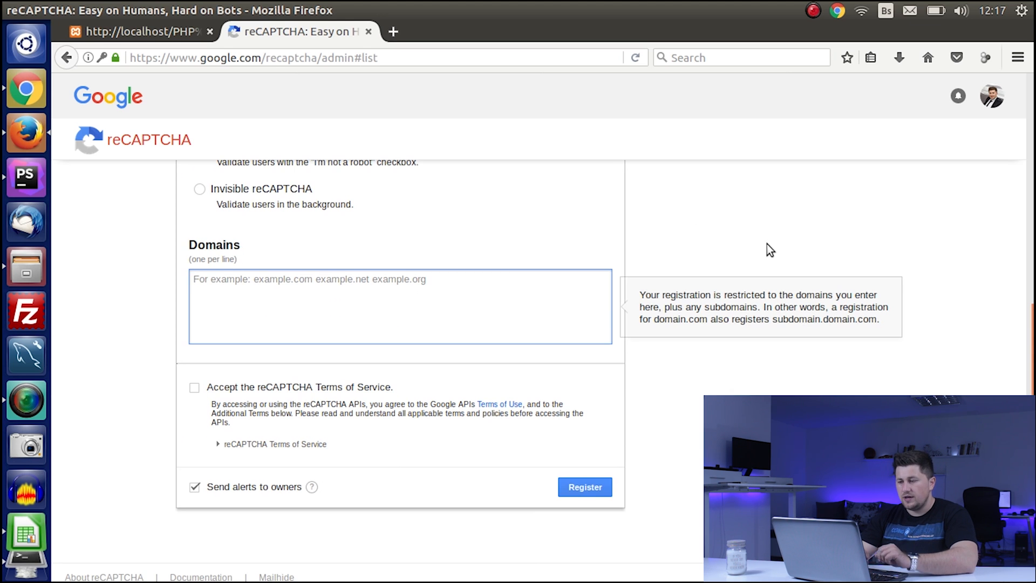
text(localhost)
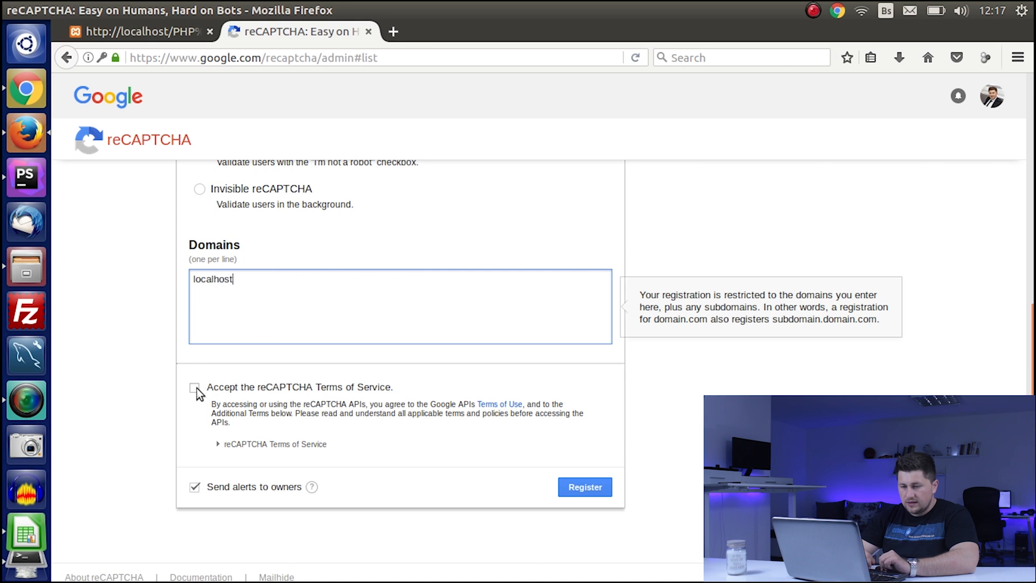
click(195, 387)
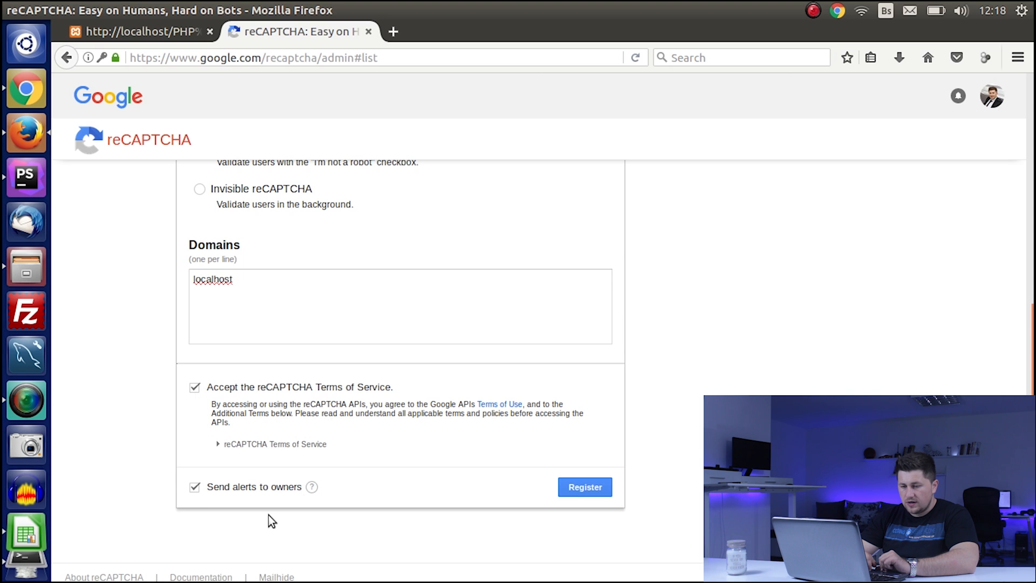
click(194, 486)
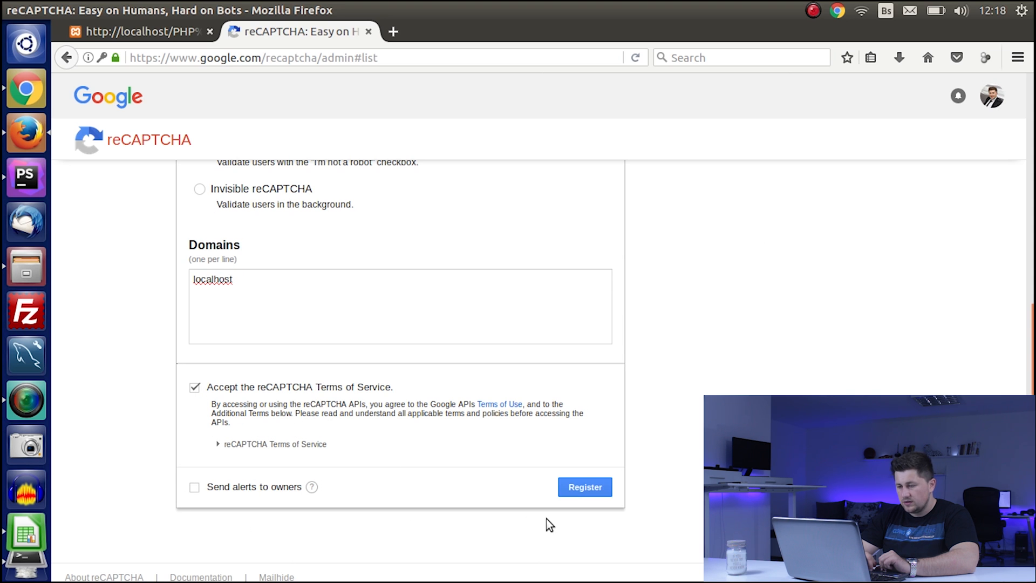
click(583, 486)
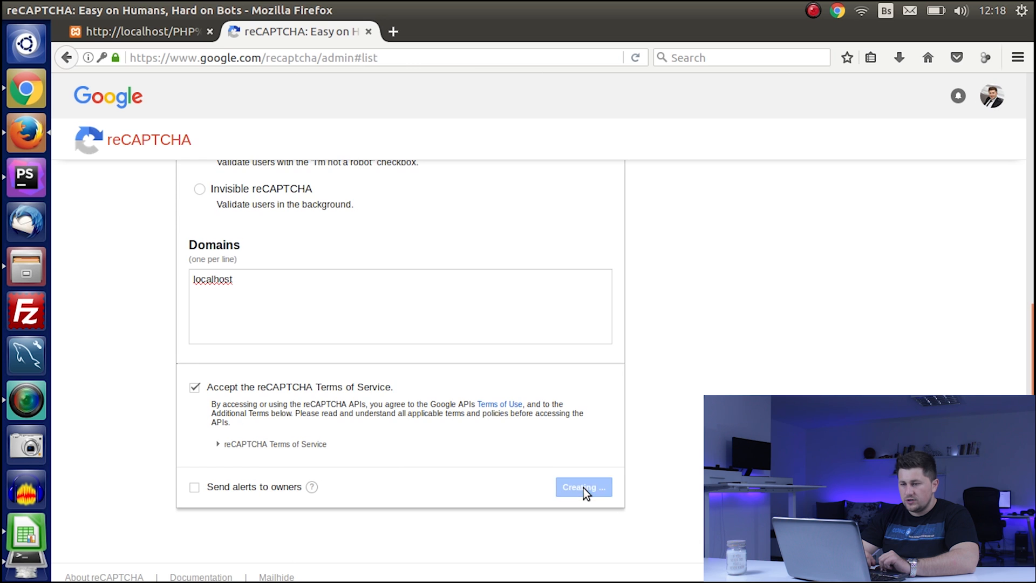
click(582, 487)
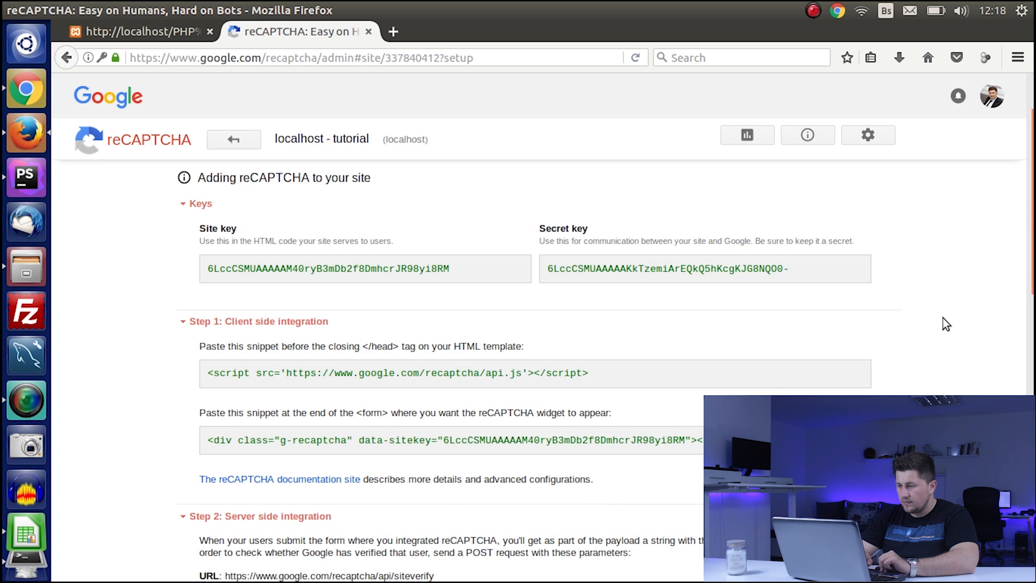
Step: Copy the api.js script snippet from Step 1 of the reCAPTCHA admin page
scroll(up, 3)
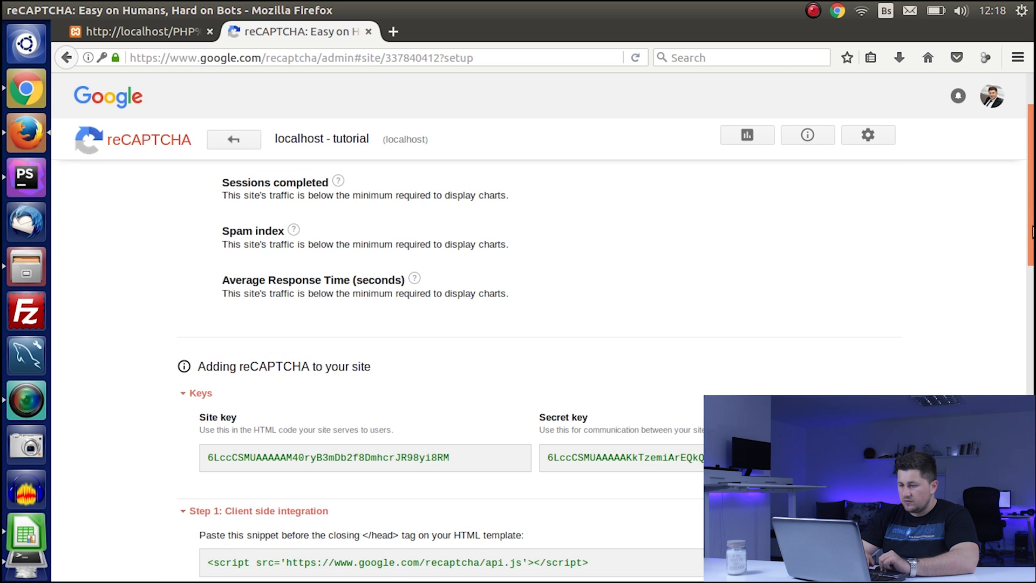
scroll(down, 3)
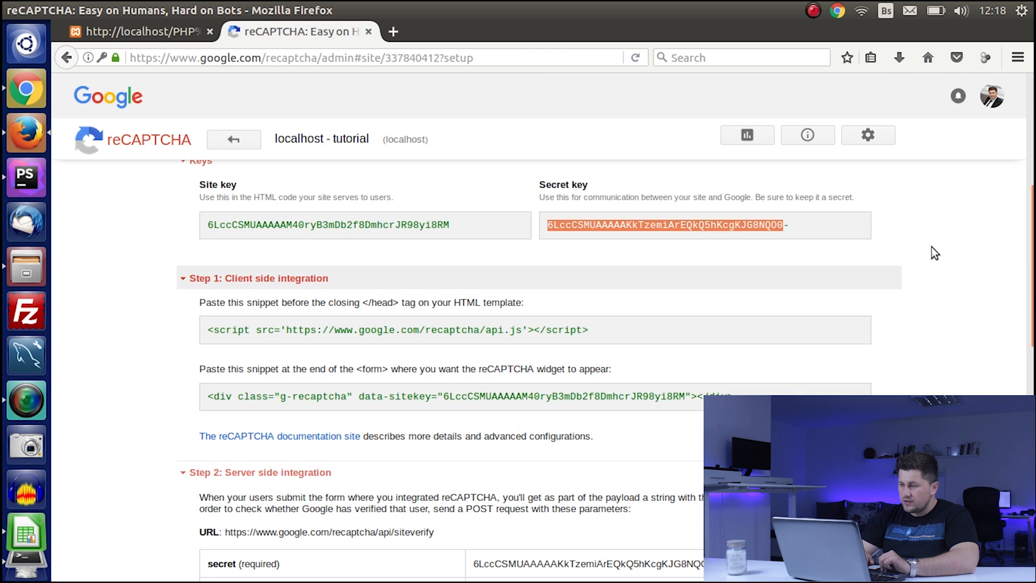
scroll(down, 3)
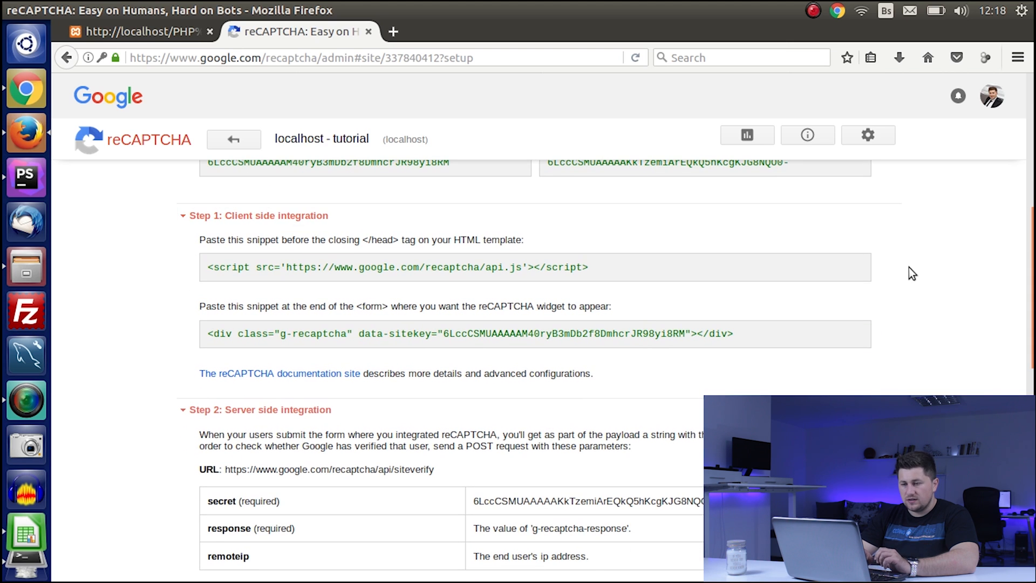
mouse_move(597, 291)
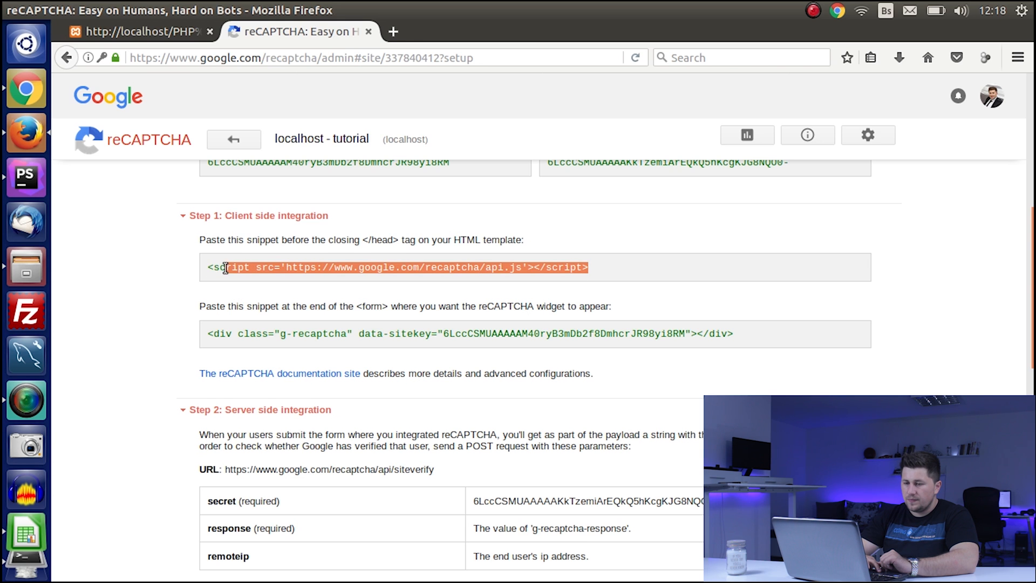
right_click(225, 268)
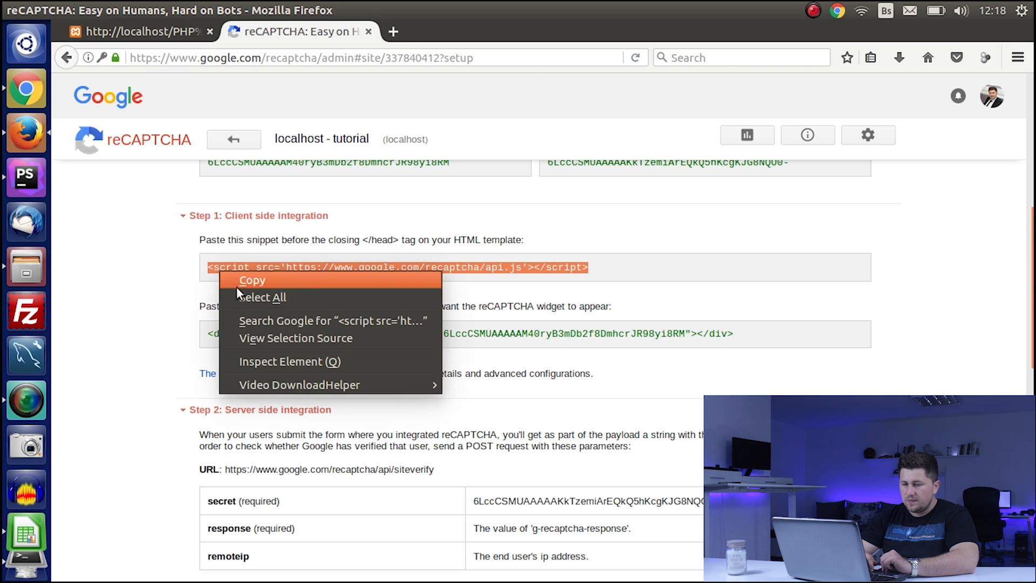
click(25, 175)
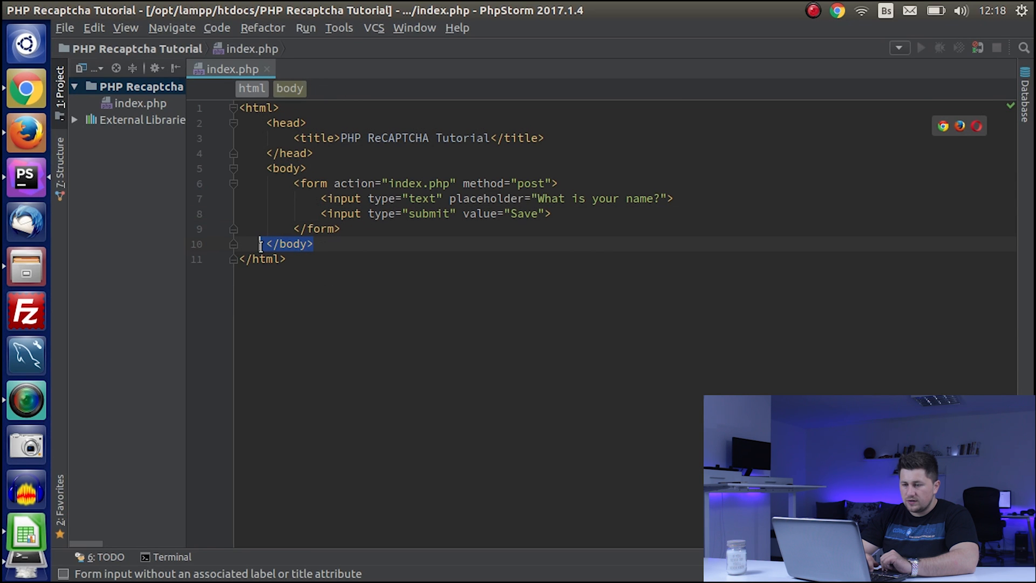
Step: Paste the api.js script tag into index.php just after the closing form tag
click(343, 229)
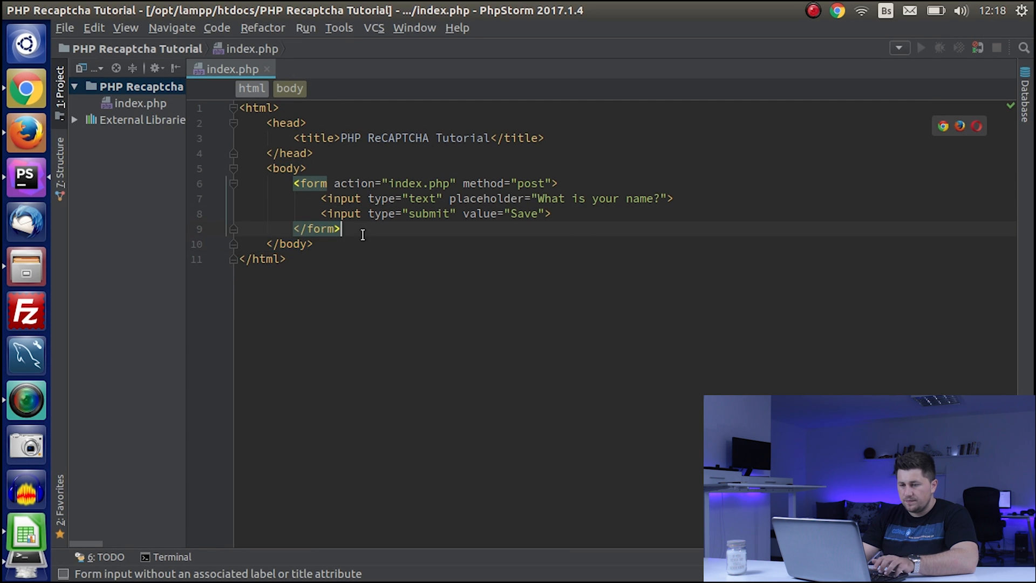
text(<script src='https://www.google.com/recaptcha/api.js'></script>)
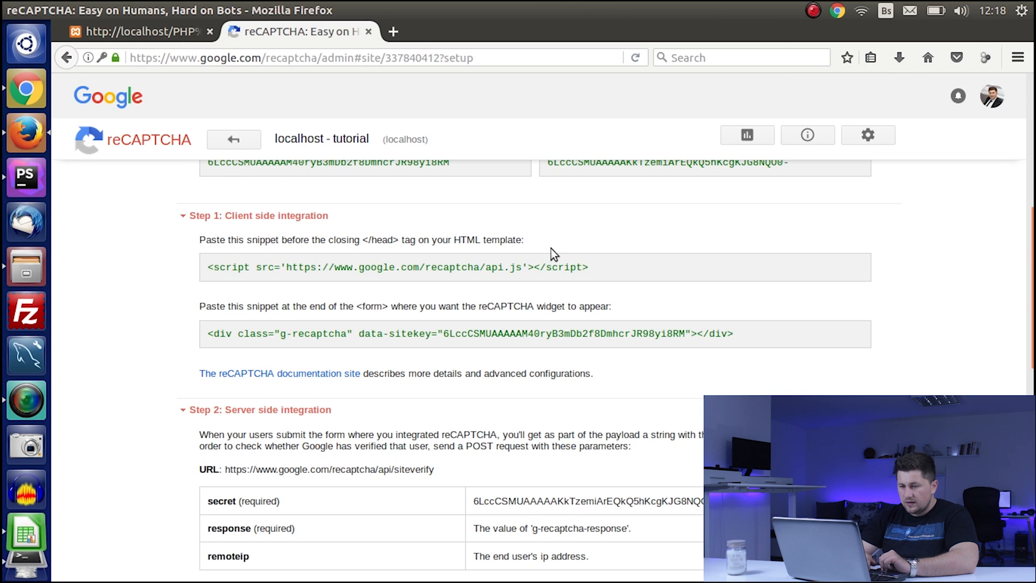
mouse_move(422, 329)
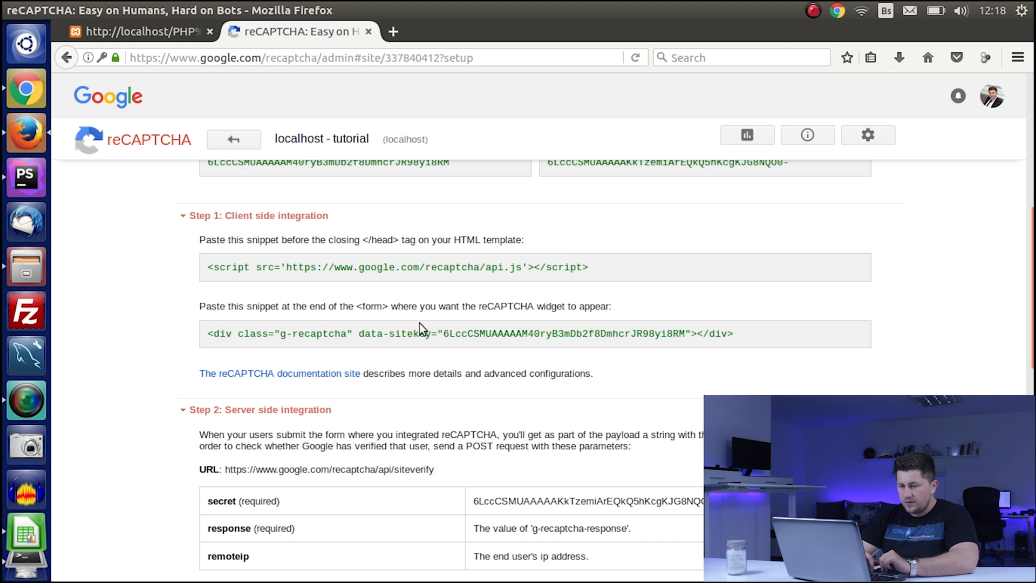
right_click(463, 333)
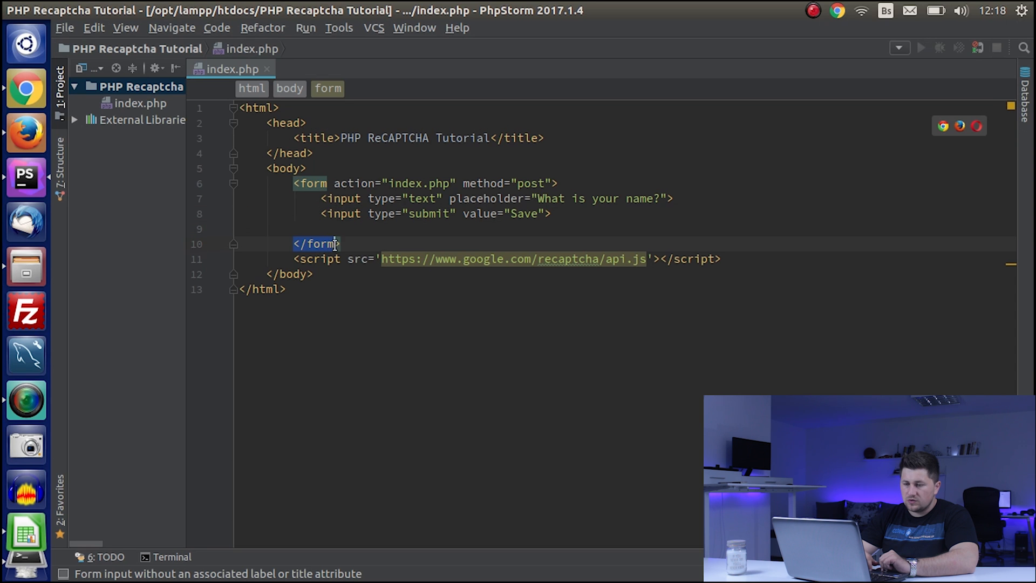
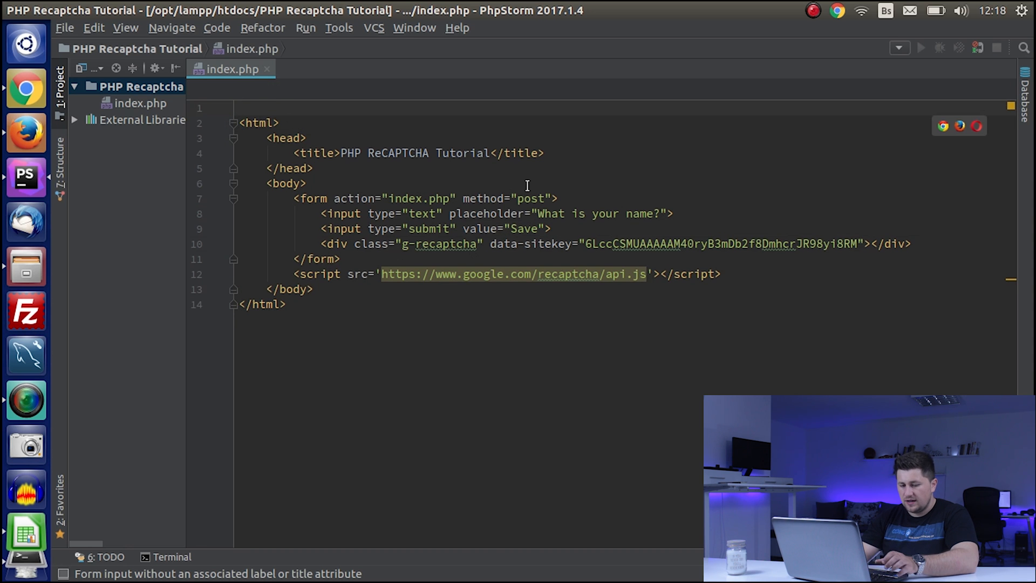
Step: Name the submit input 'submit' and start a PHP block with if (isset($_POST['submit']))
text(<?php)
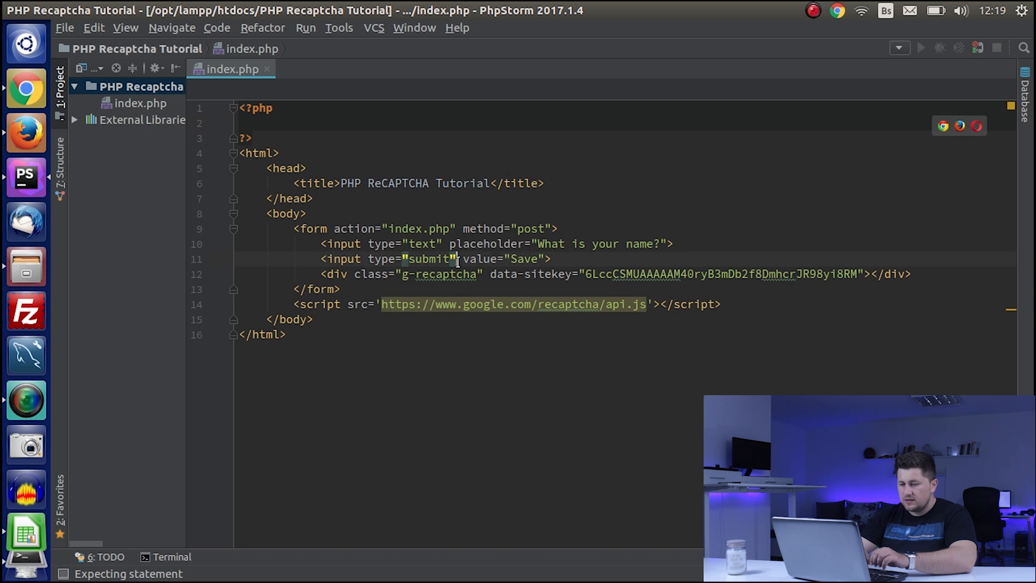
text(name="sub)
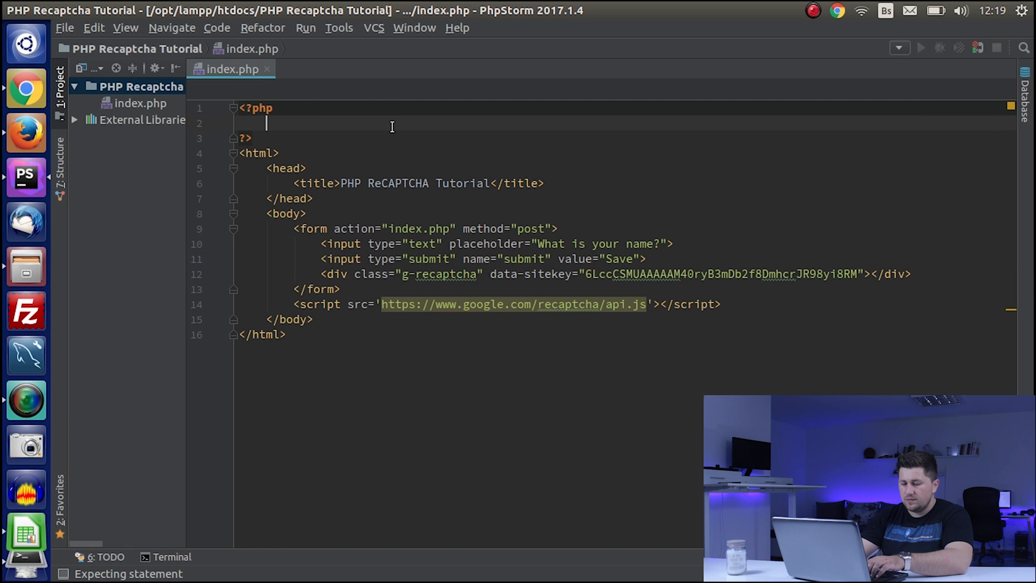
text(if (isset($_POST['s)
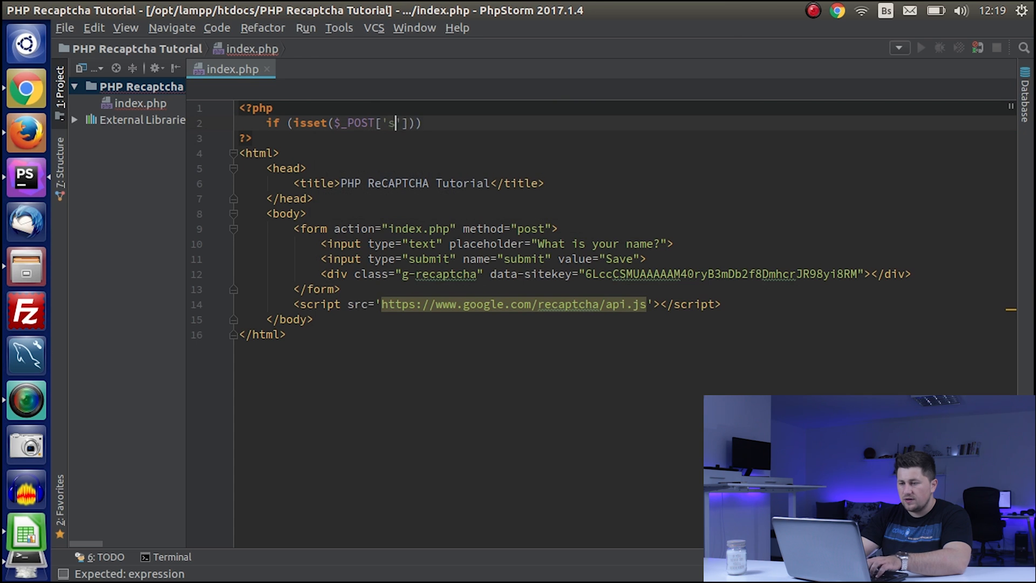
text(ubmit)
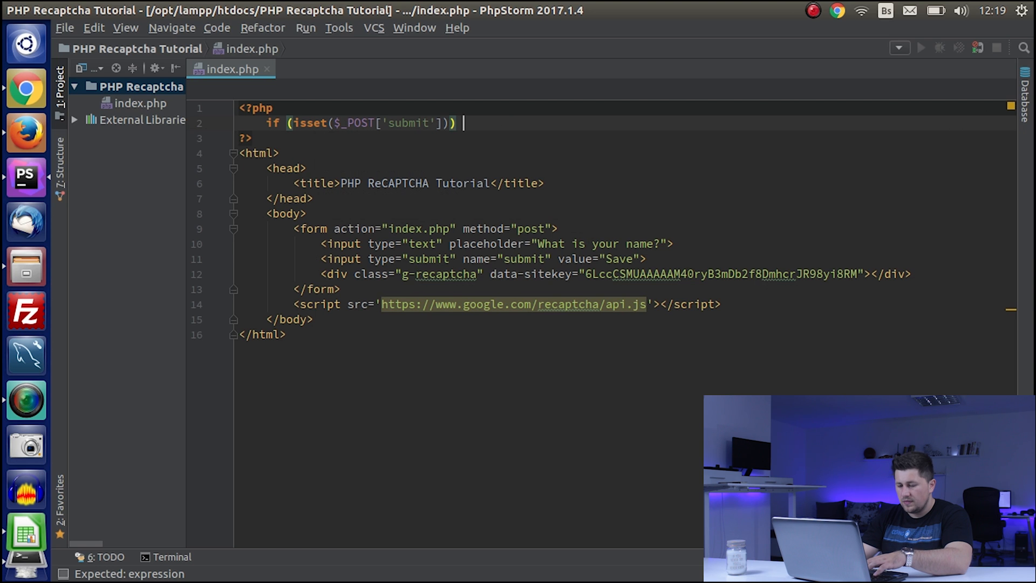
text({)
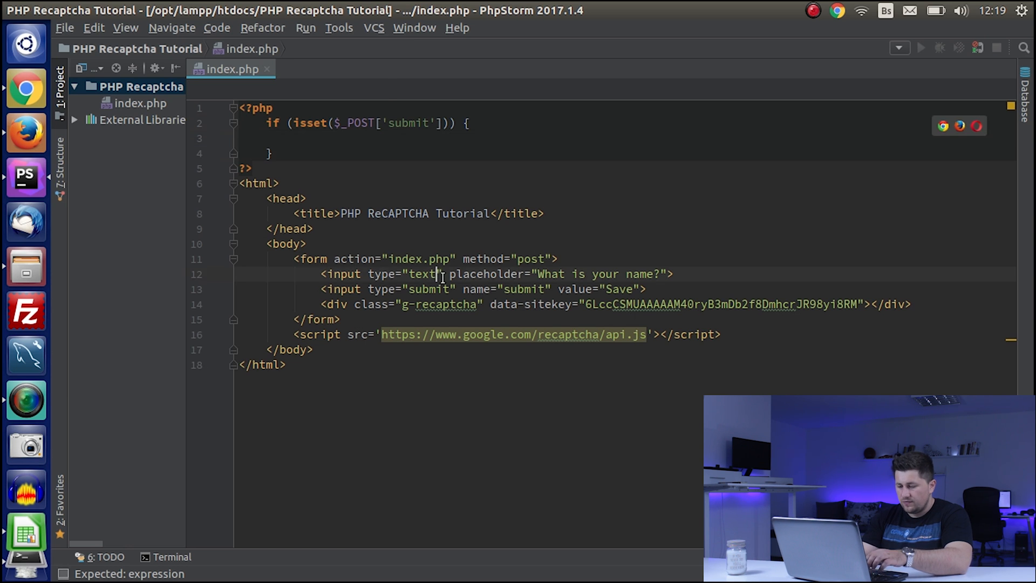
Step: Name the text field 'username' and assign $_POST['username'] to $username
text(name="")
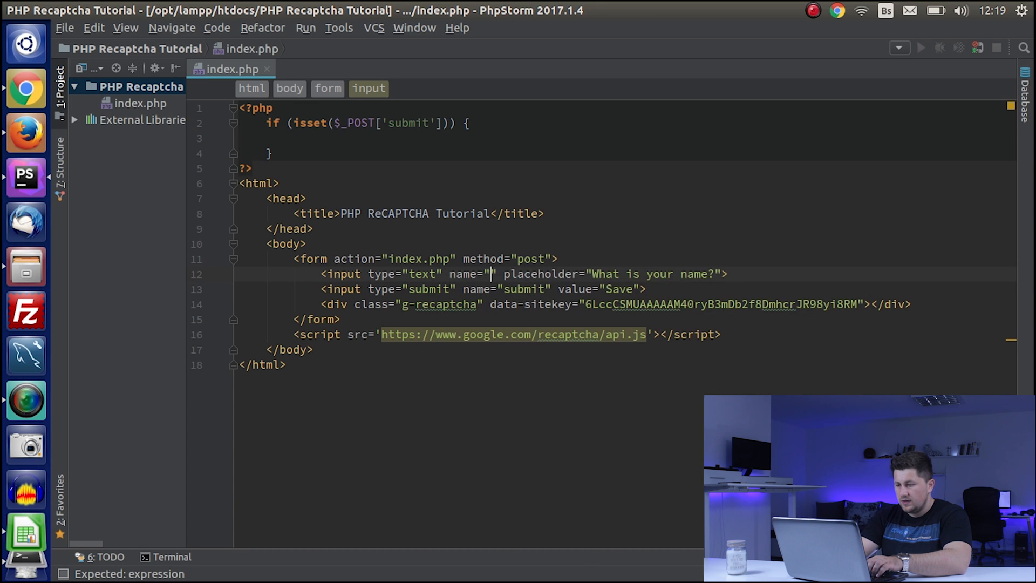
text(username)
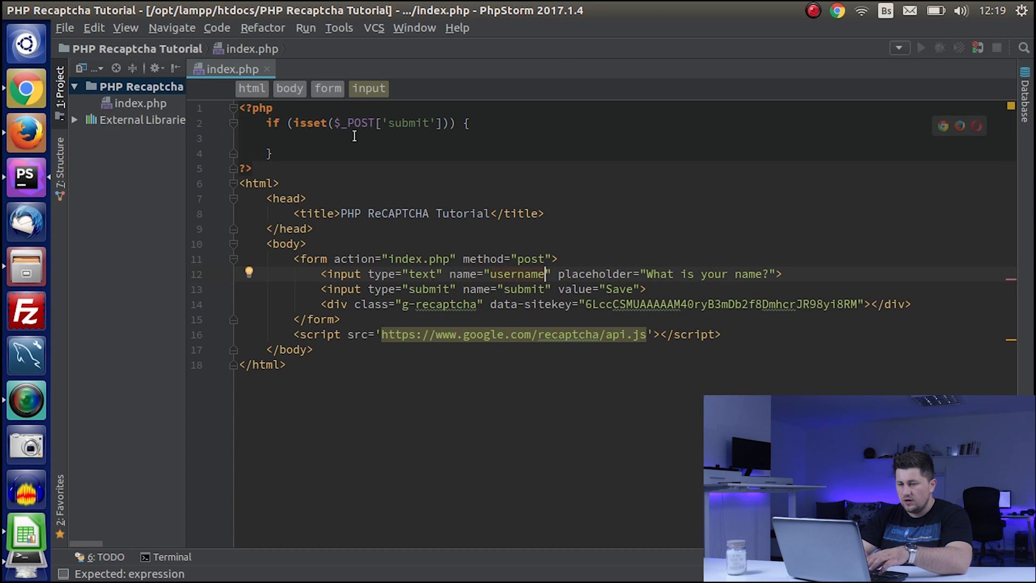
text($username =)
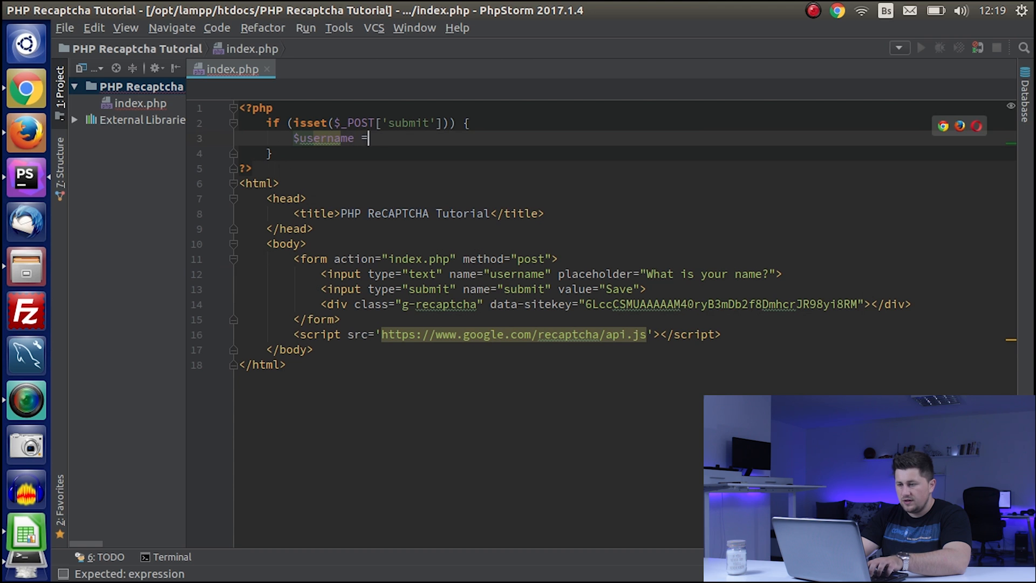
text($_POST['usernam)
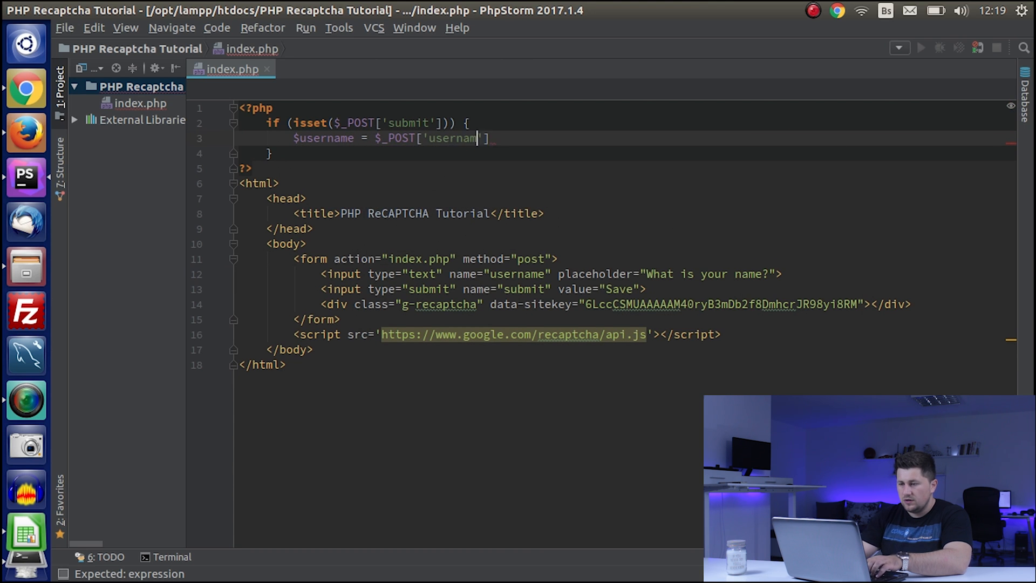
text(e'];)
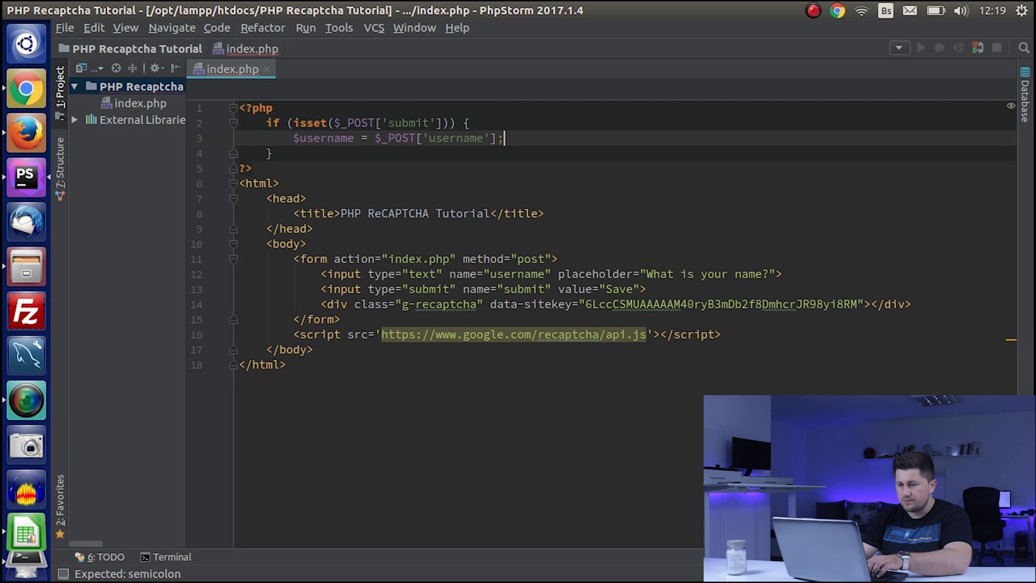
key(Enter)
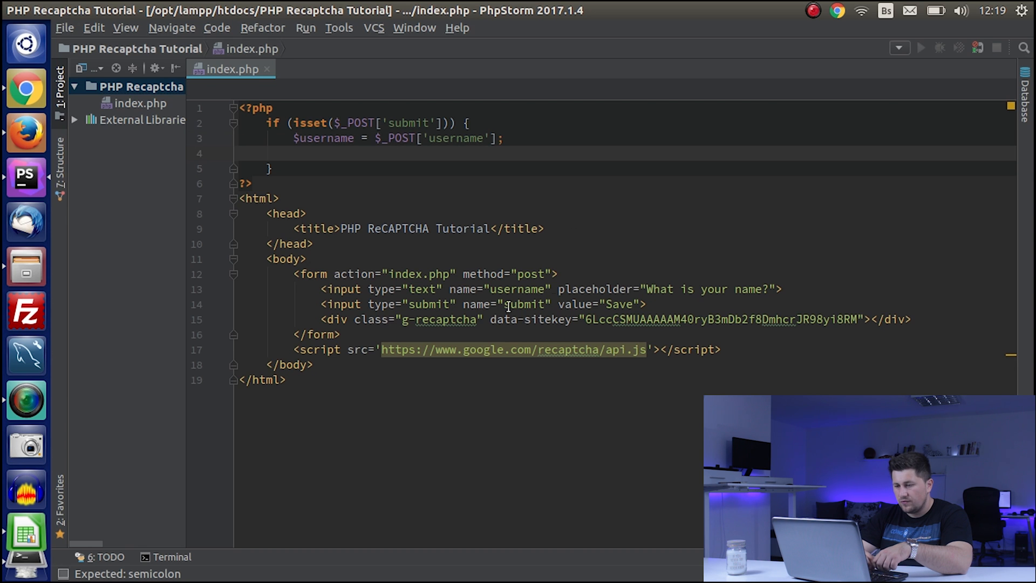
click(26, 131)
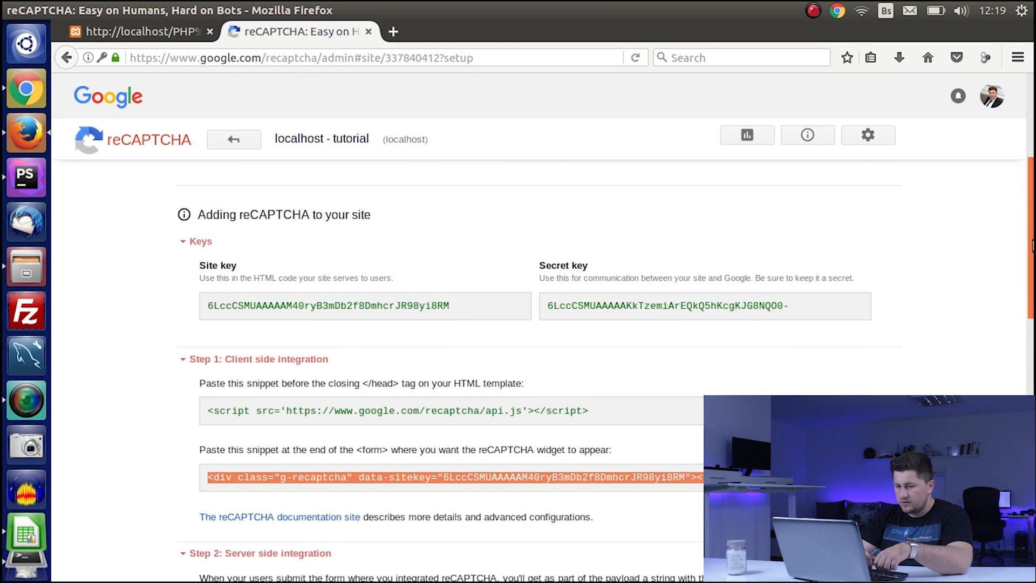
Step: Store the copied secret key in $secretKey and $_POST['g-recaptcha-response'] in $responseKey
scroll(down, 3)
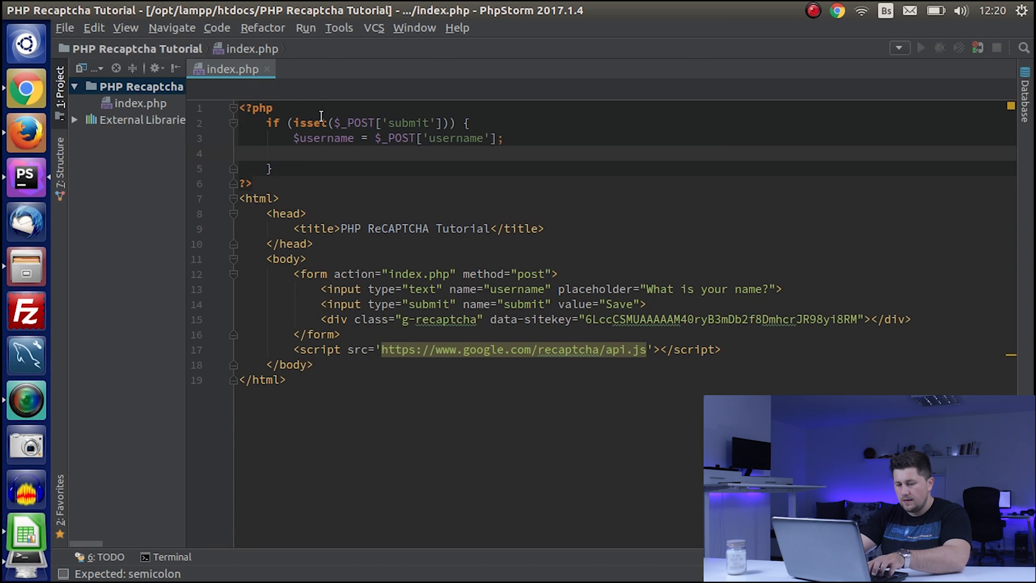
text($secretK)
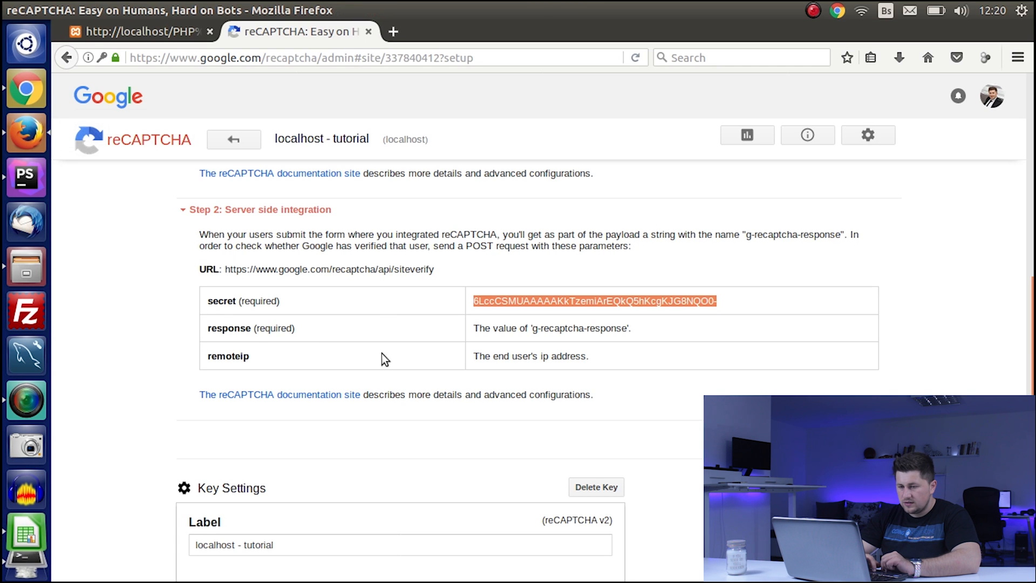
double_click(229, 328)
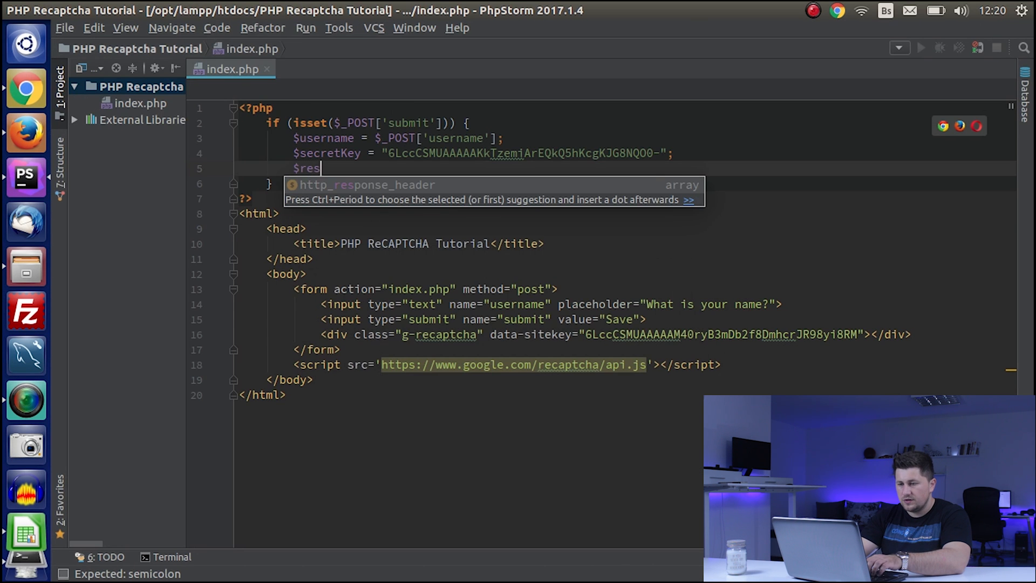
text(ponseKy)
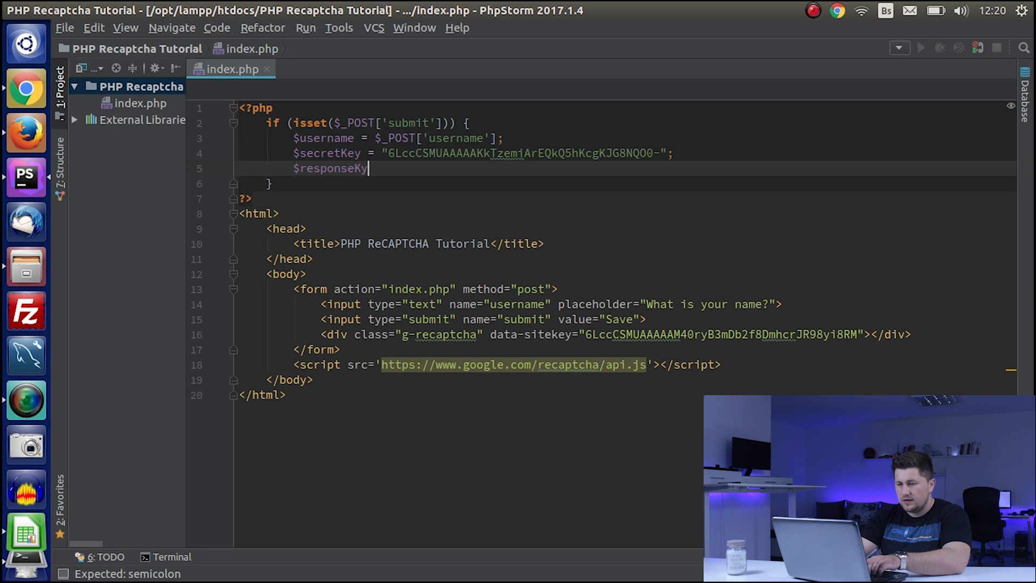
text(= $_POST)
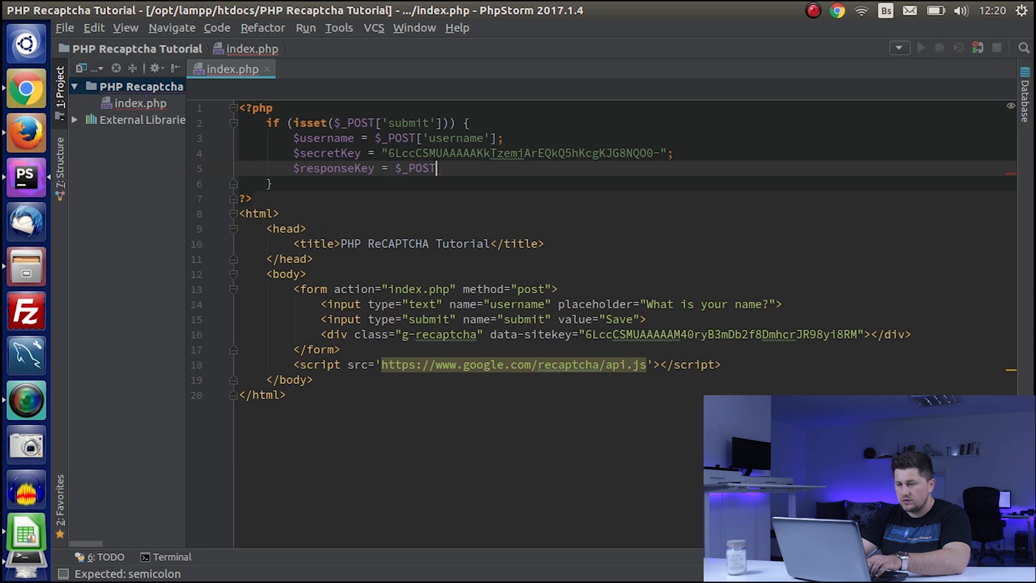
text(['g-recaptcha-response'];)
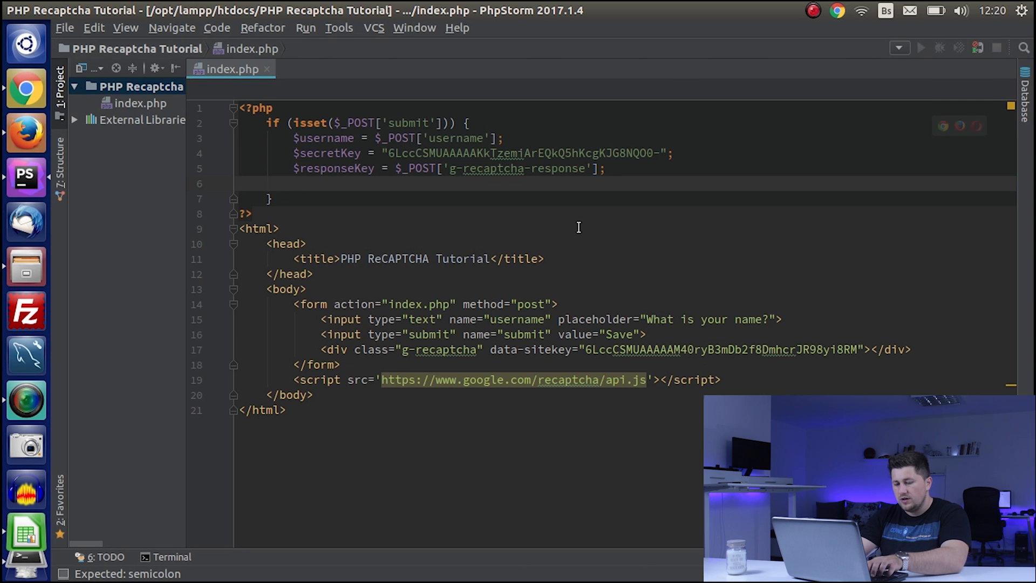
Step: Assign $_SERVER['REMOTE_ADDR'] to $userIP
text($userIP)
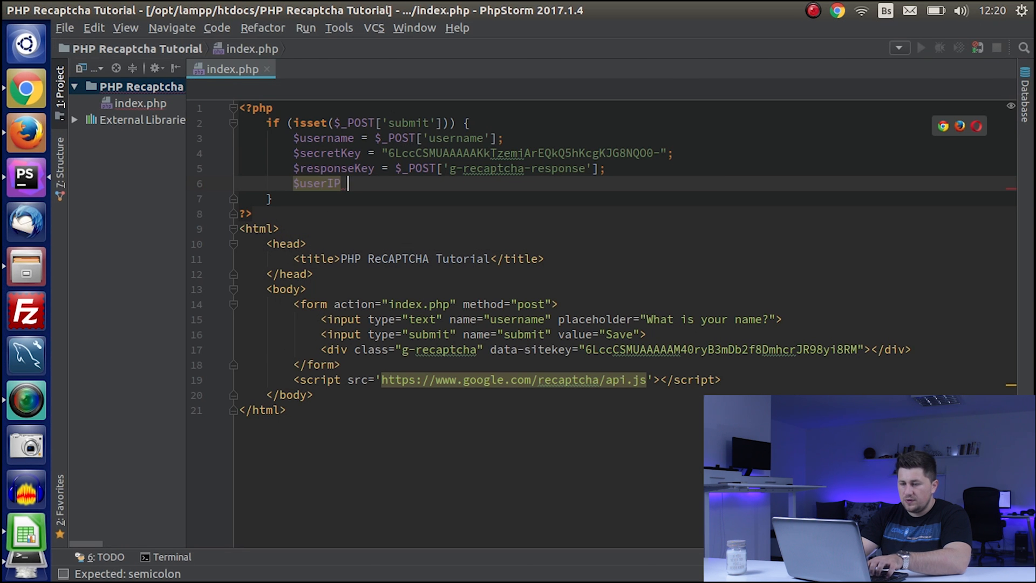
text(= $_SERVER)
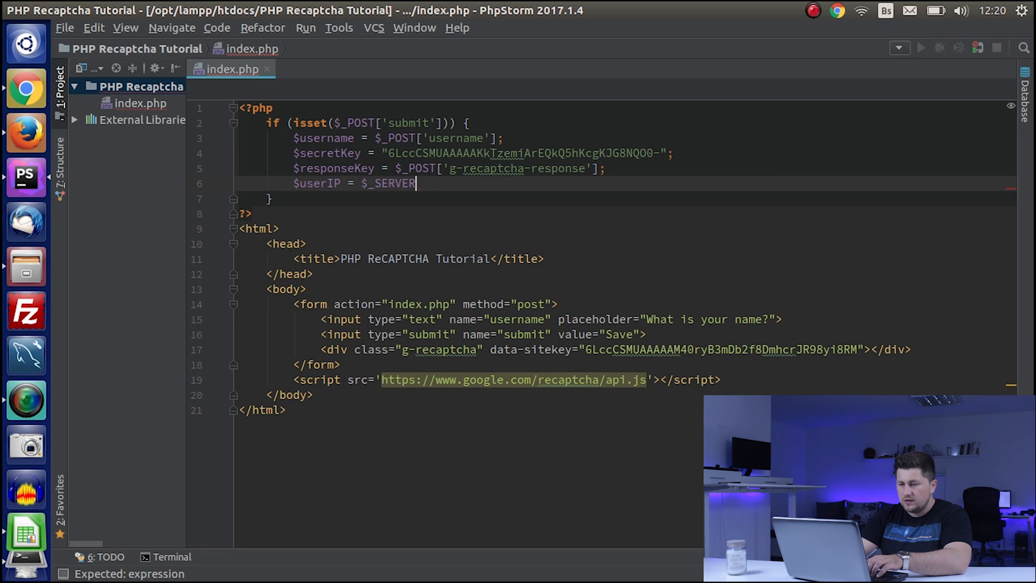
text(['REMOTE_ADDR'];)
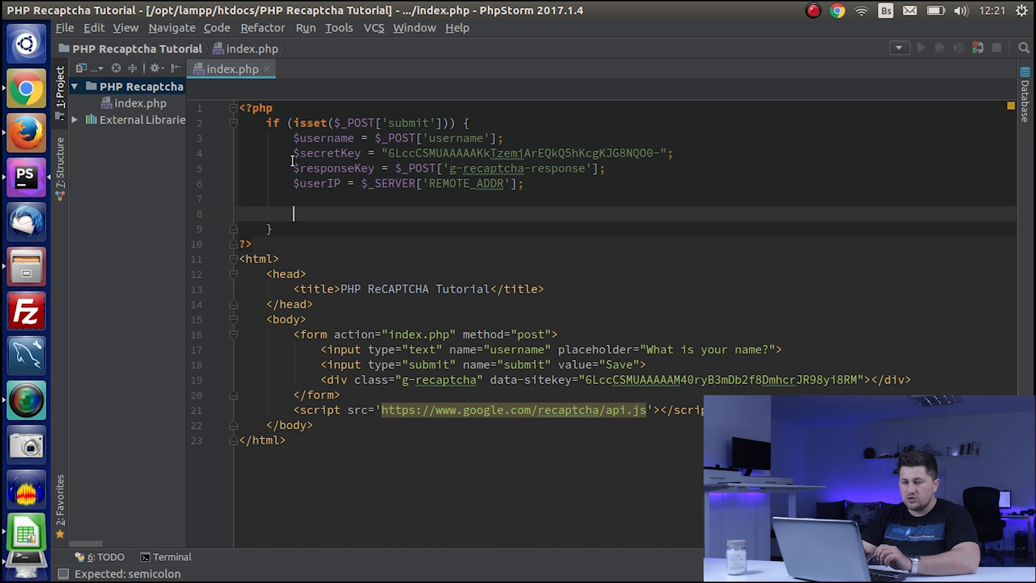
Step: Build $url as siteverify?secret=$secretKey&response=$responseKey&remoteip=$userIP
text($url =)
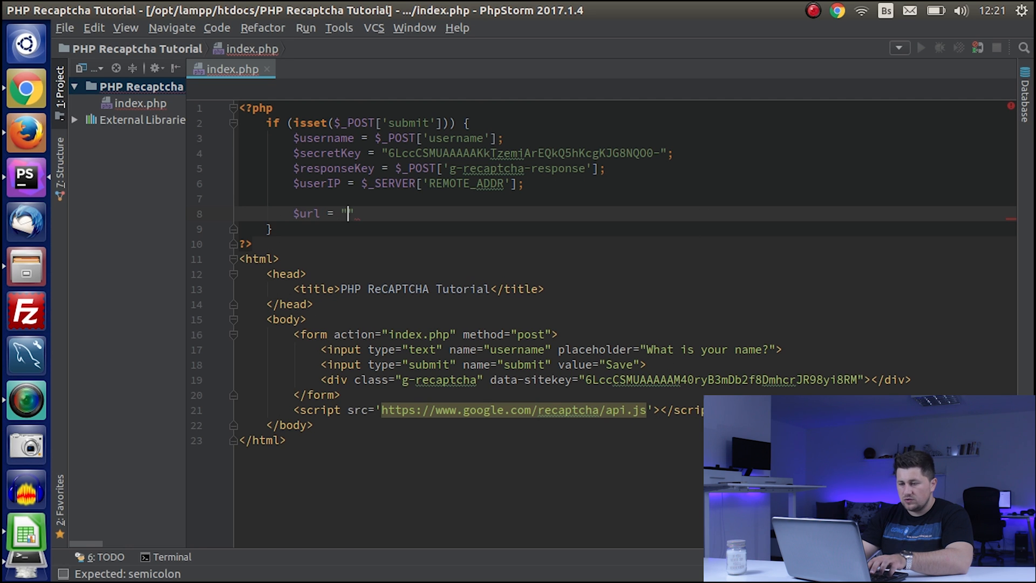
text(";)
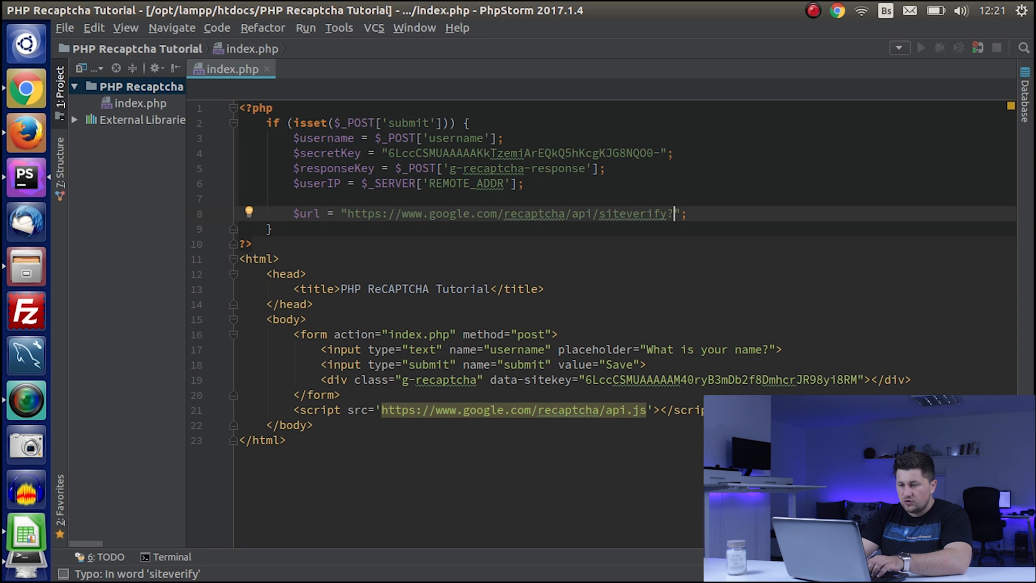
text(s)
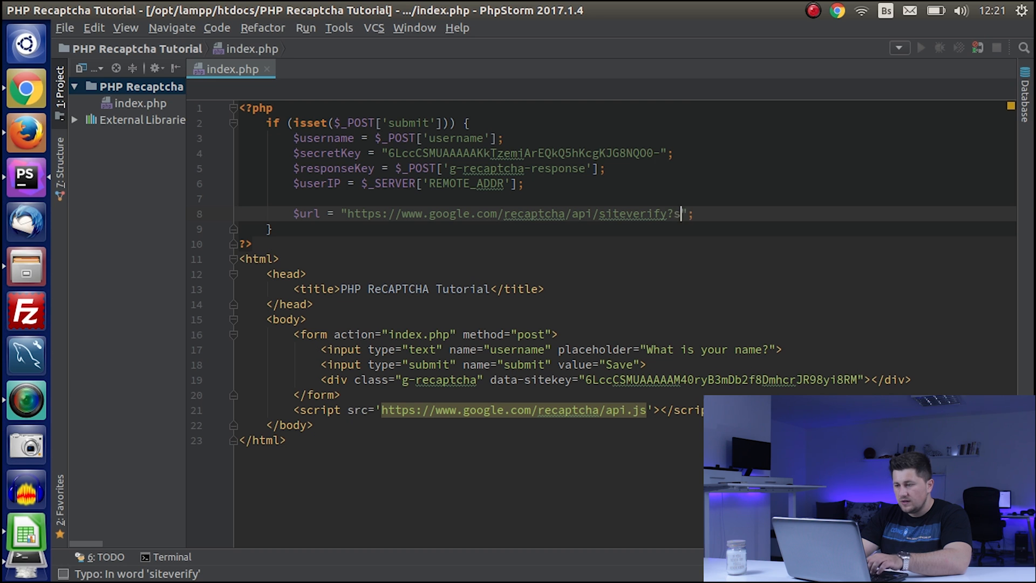
text(ecret=$se)
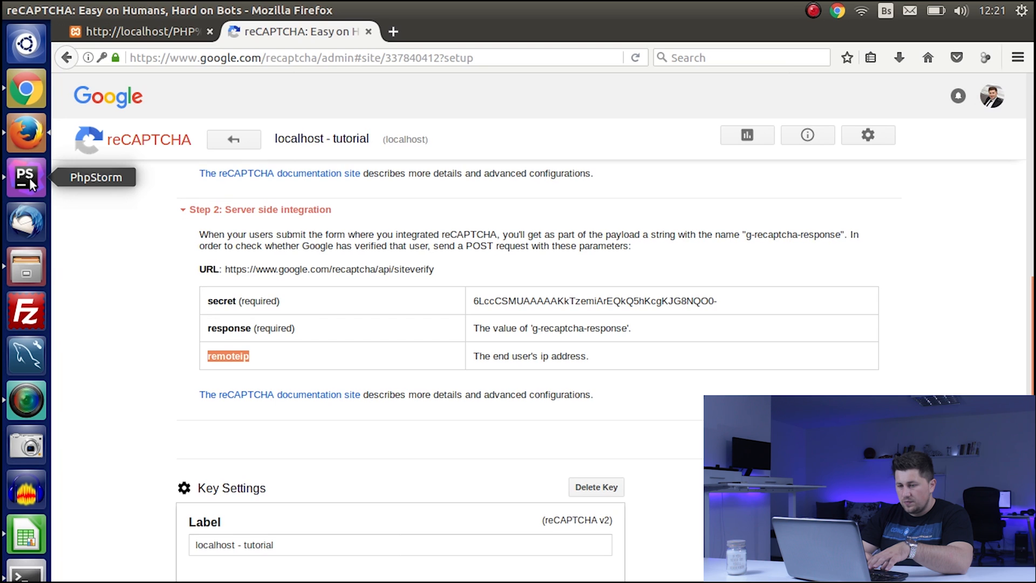
click(26, 177)
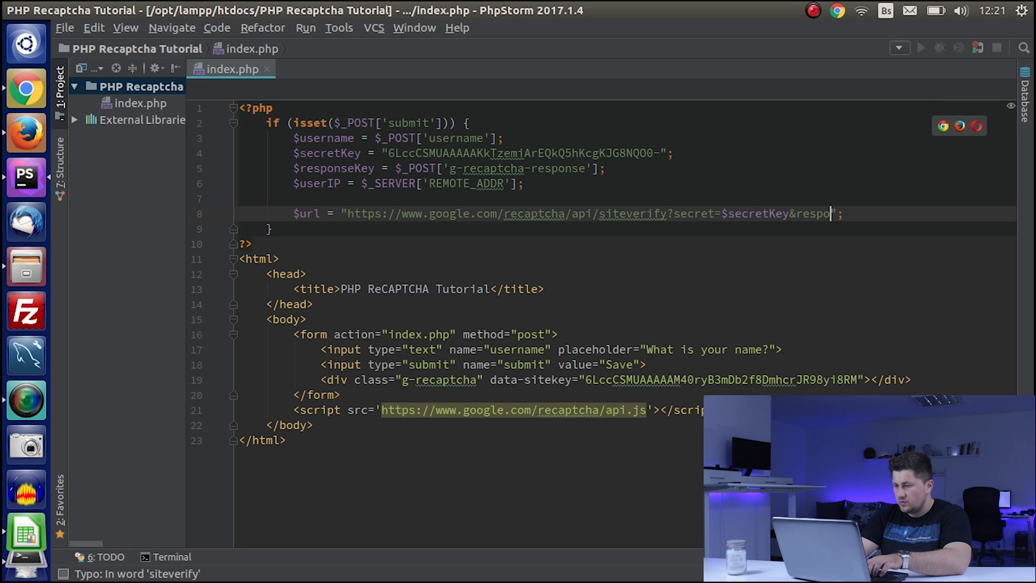
text(nse=$responseKey)
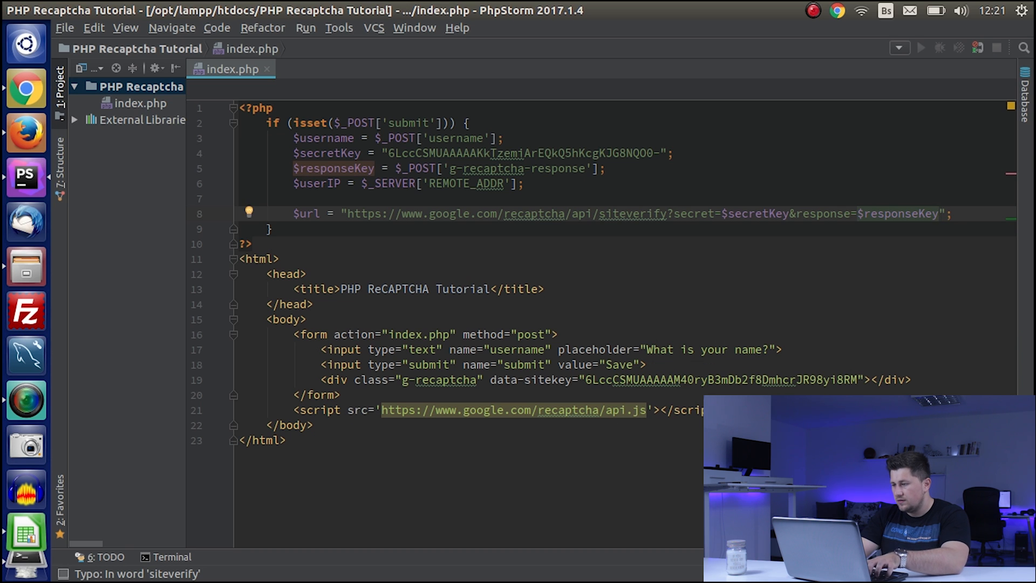
text(&remo)
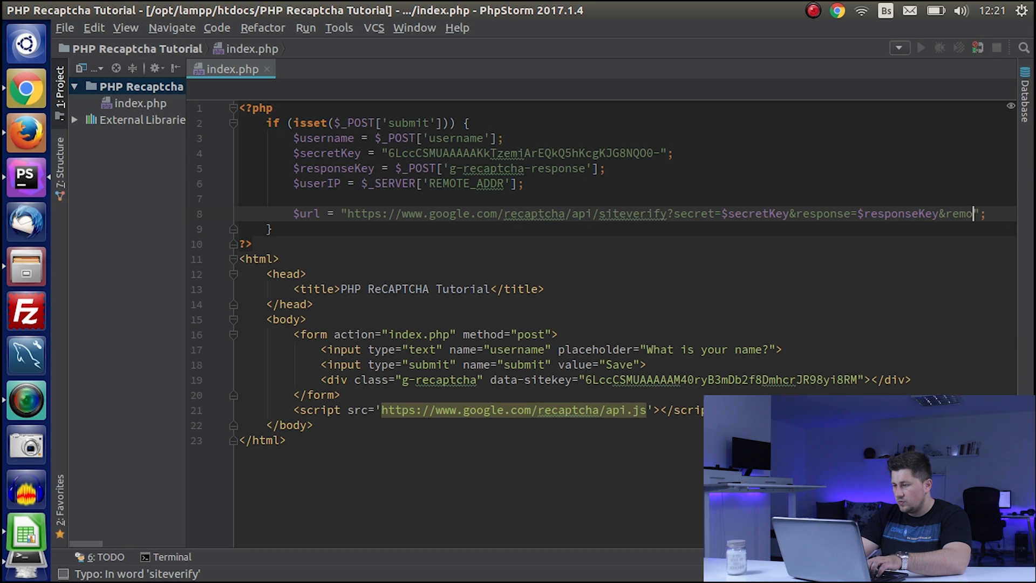
text(teip=)
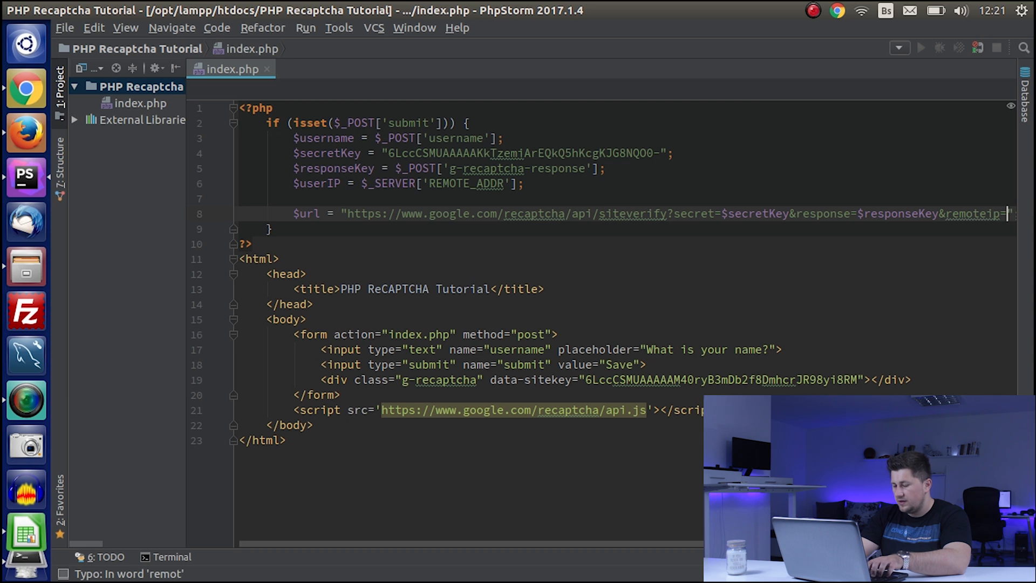
text($user)
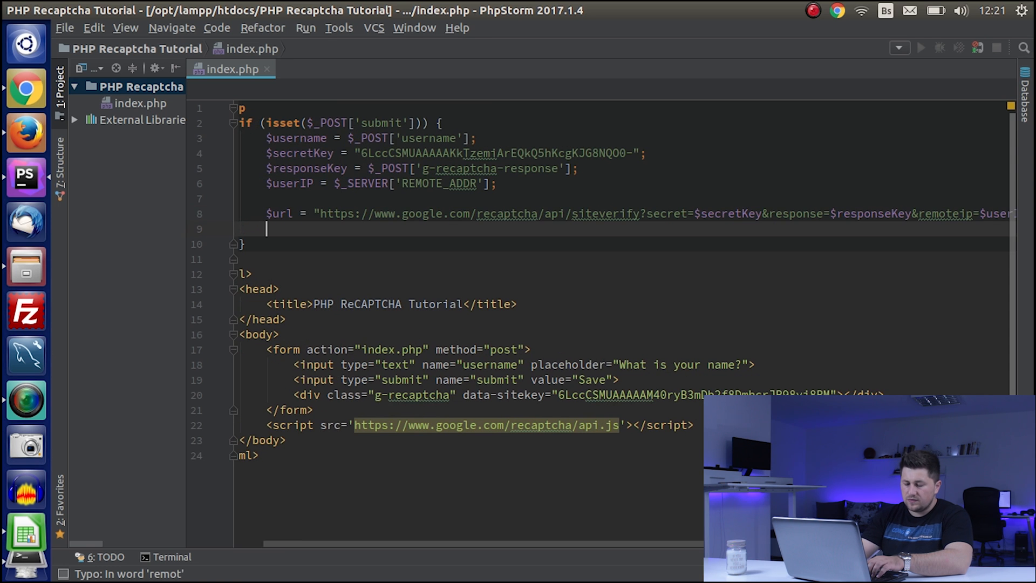
Step: Add $response = file_get_contents($url); inside the if block
text(fil)
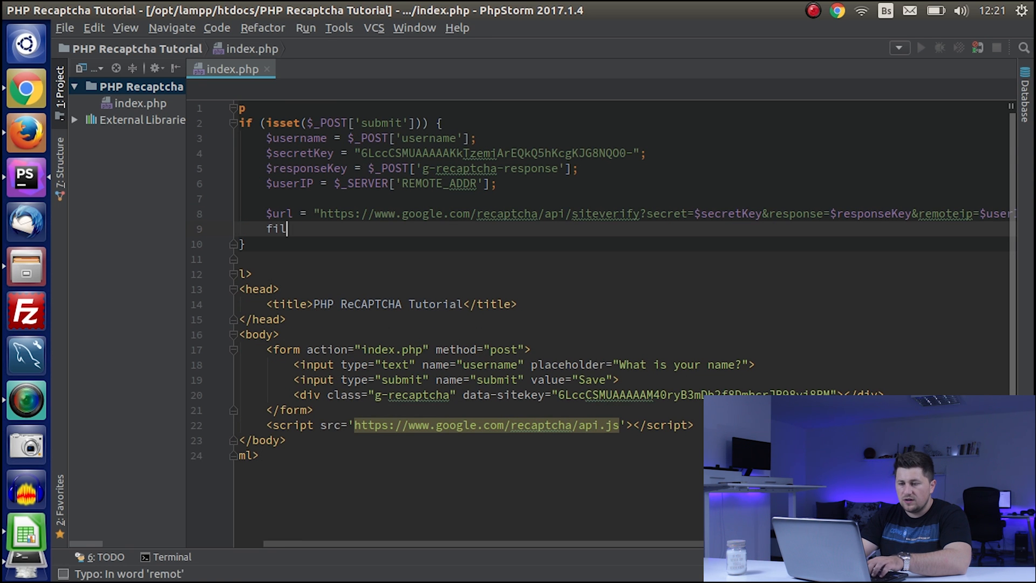
text($)
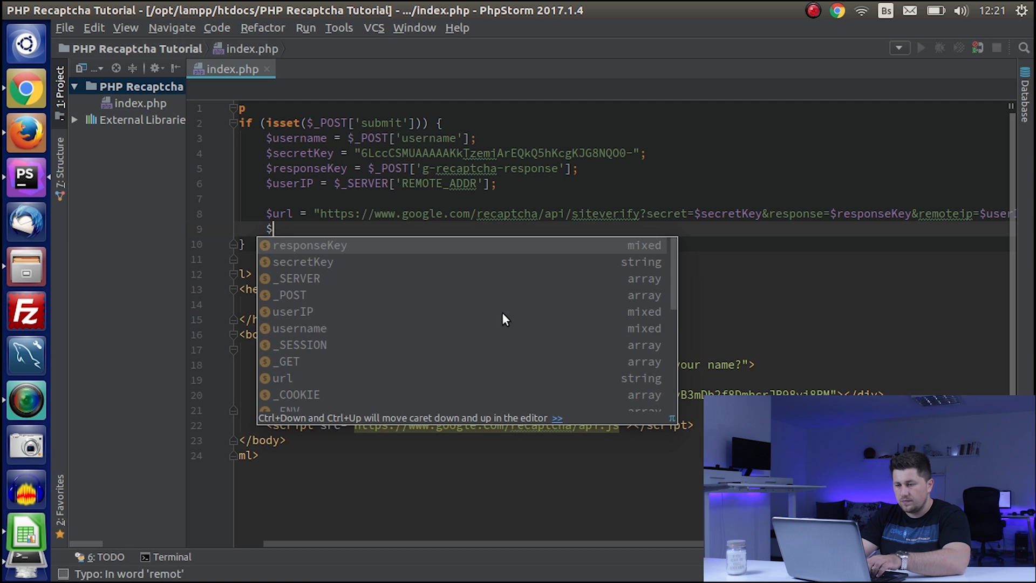
text(response =)
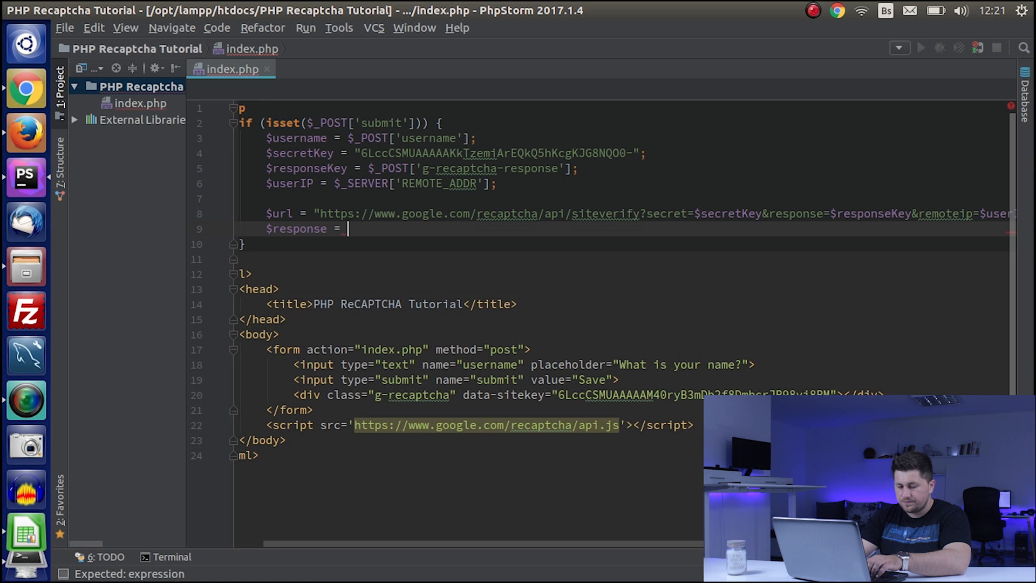
text(file_get_contents()
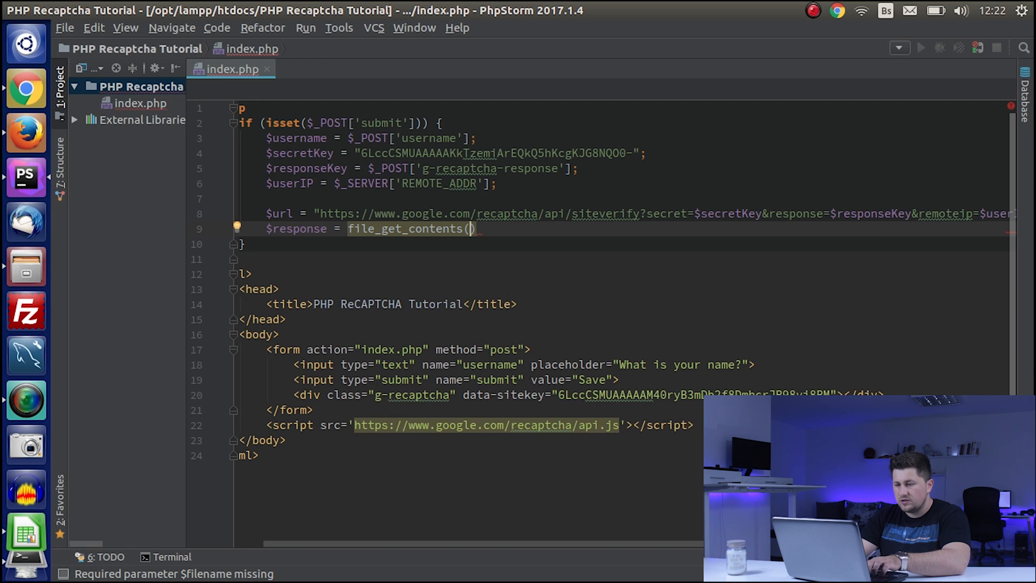
text($url)
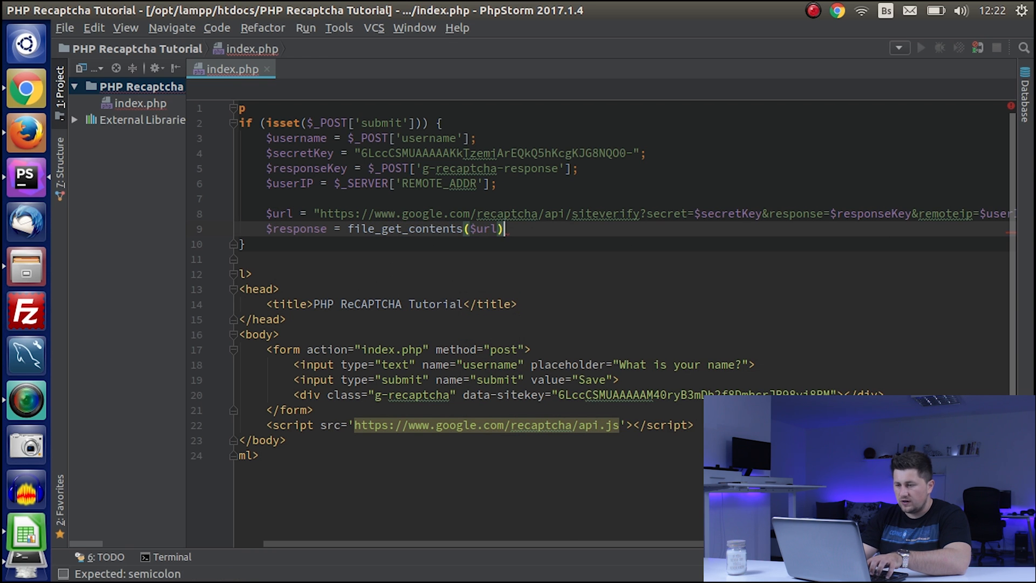
text(;)
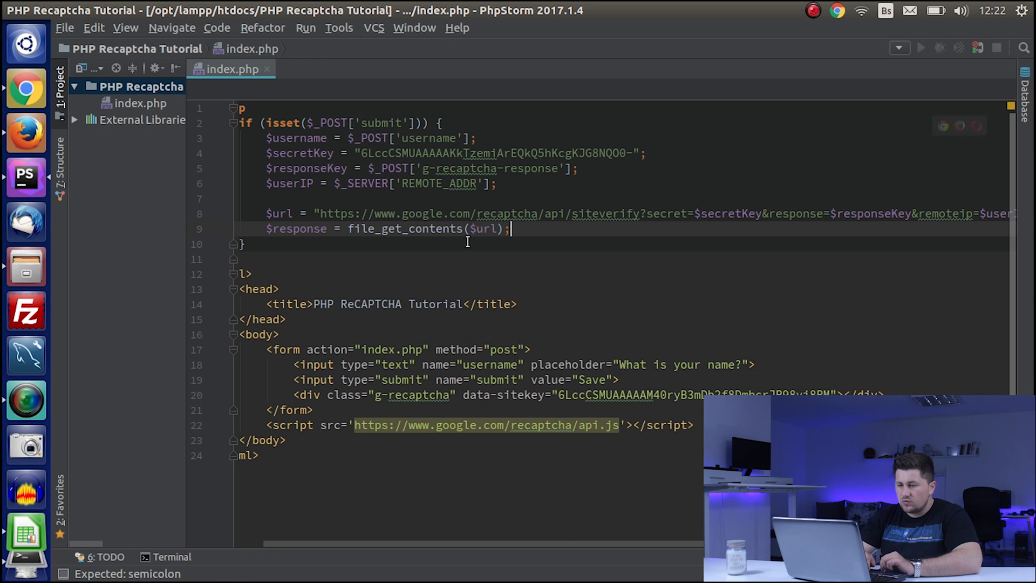
Step: Echo $response so the raw siteverify reply appears on the page
double_click(406, 228)
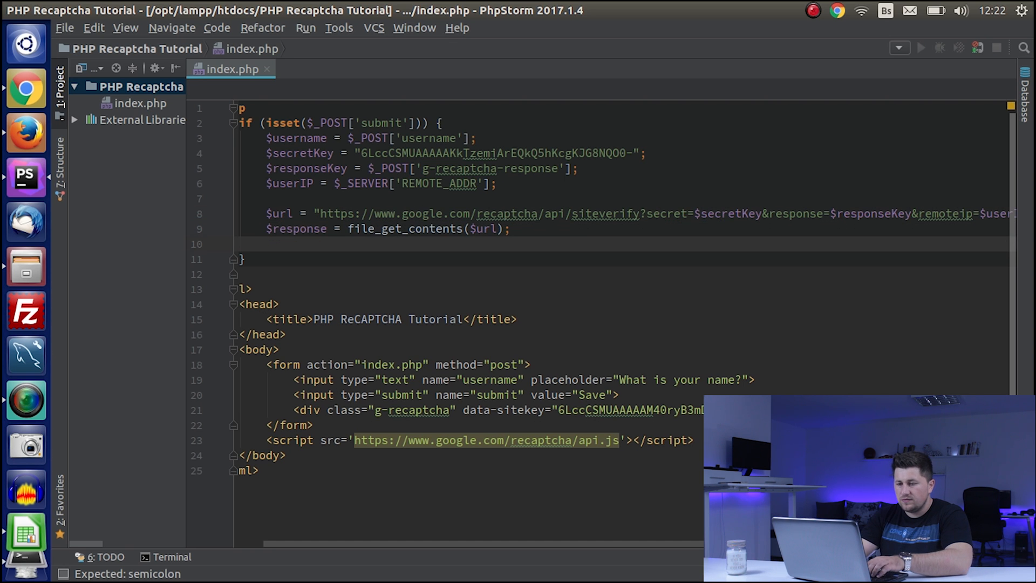
text(echo $)
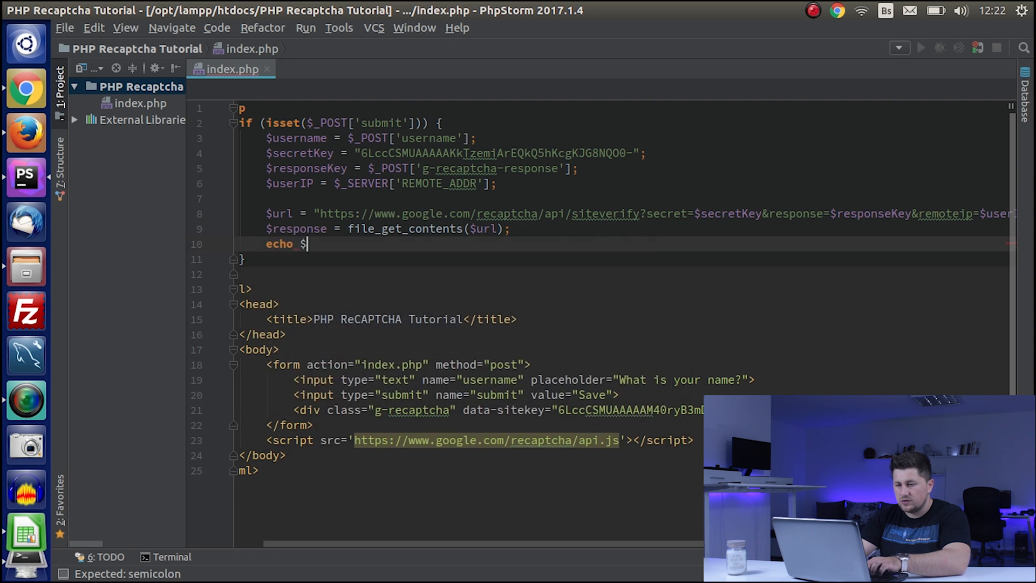
text(response)
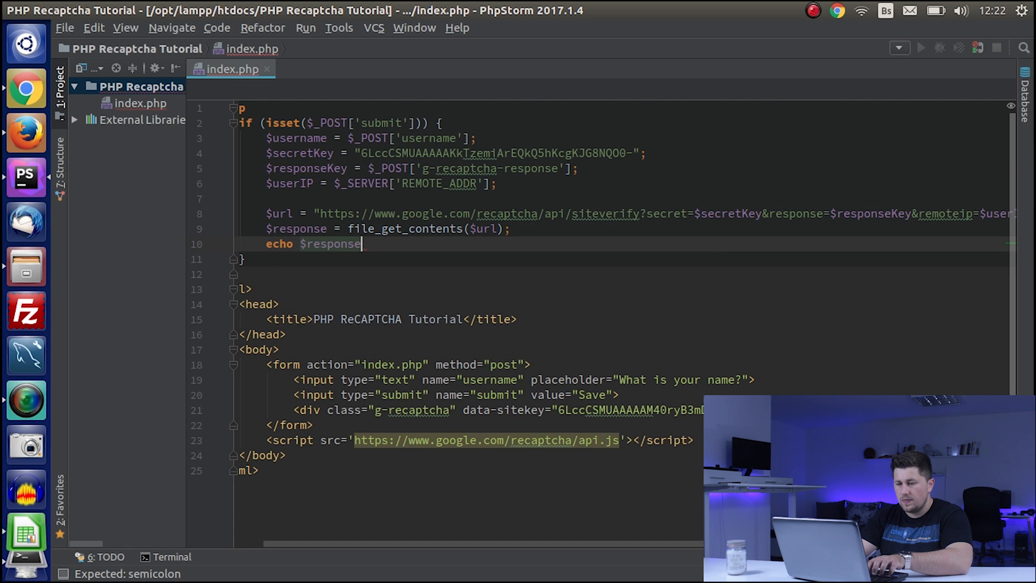
text(;)
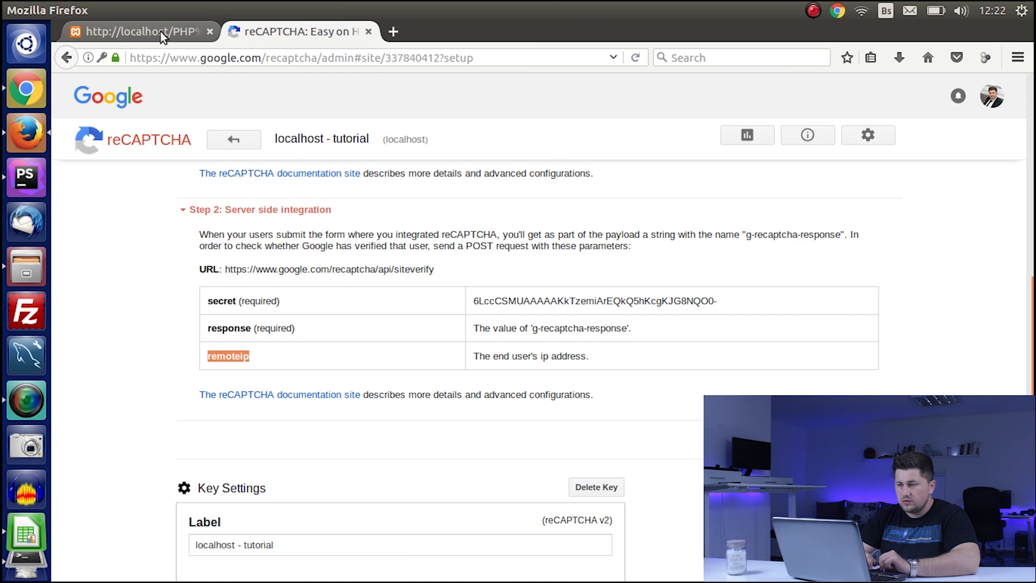
Step: Submit the name 'sdfsdf' without the reCAPTCHA check, getting success false
click(140, 32)
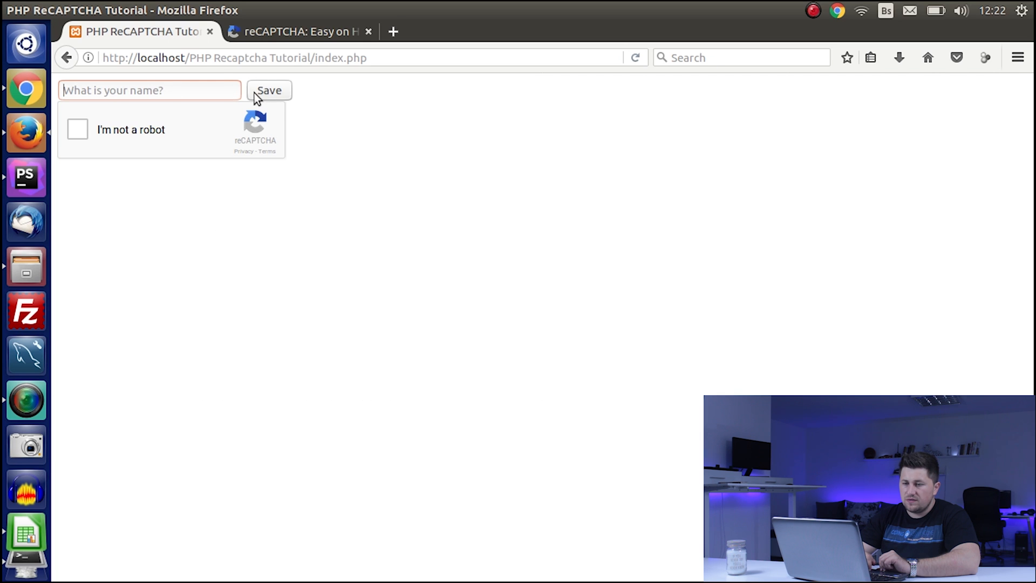
mouse_move(199, 135)
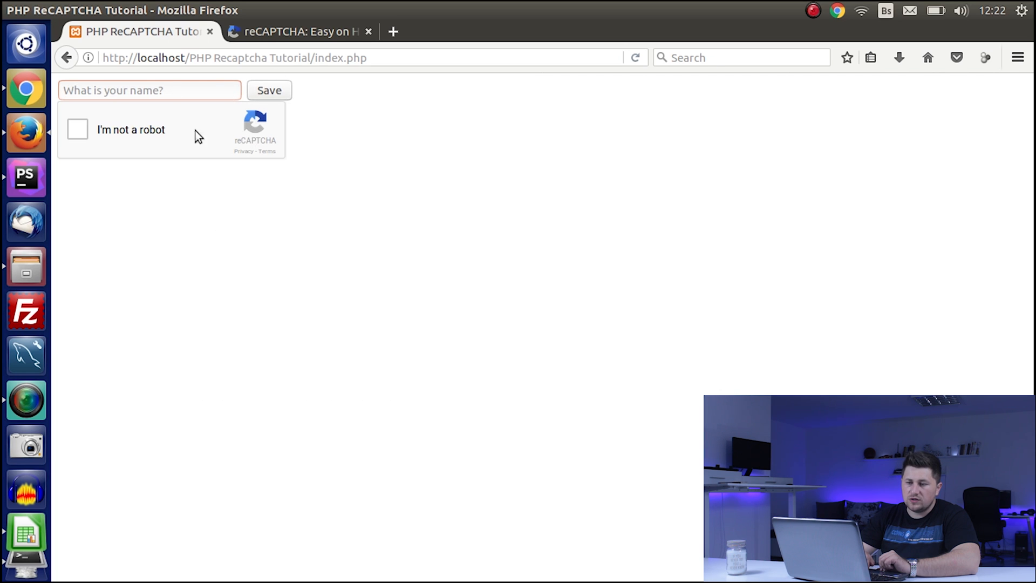
mouse_move(305, 185)
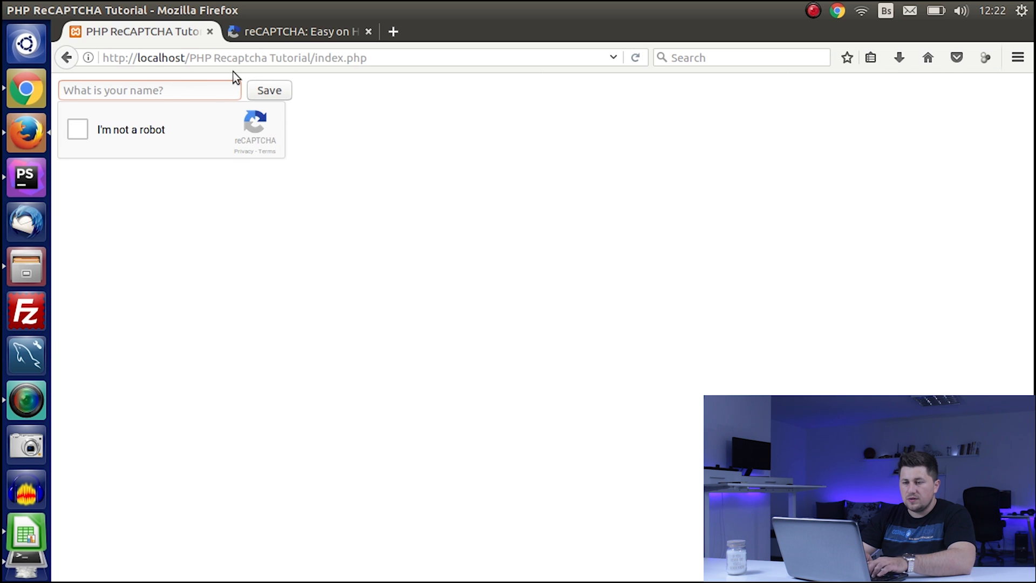
text(sdfsdf)
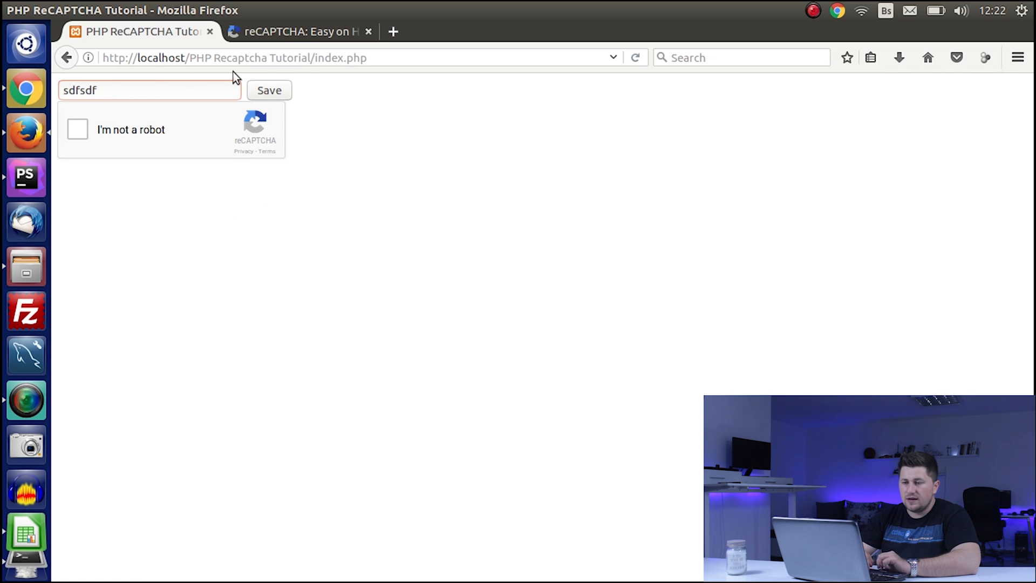
click(269, 90)
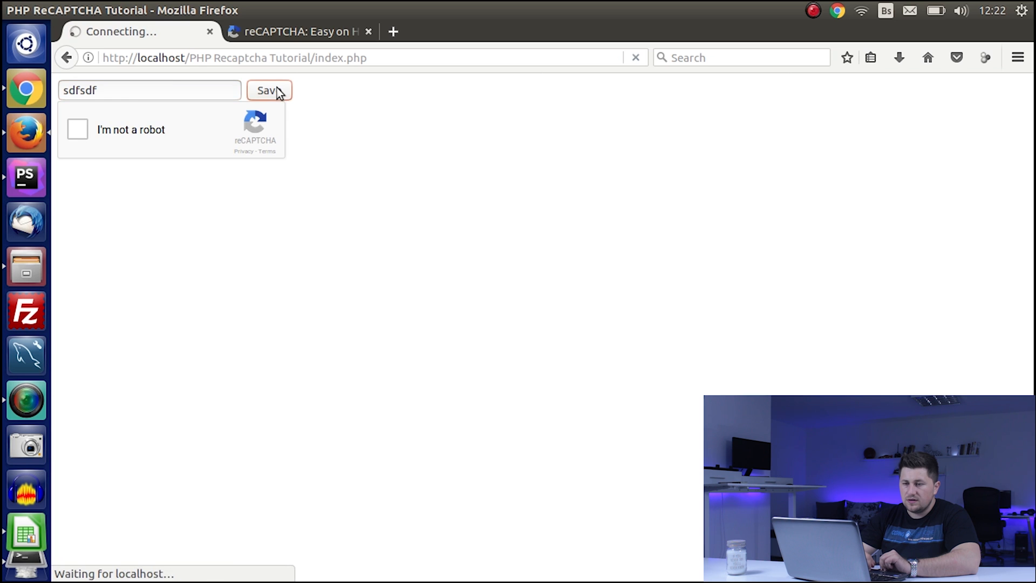
click(268, 90)
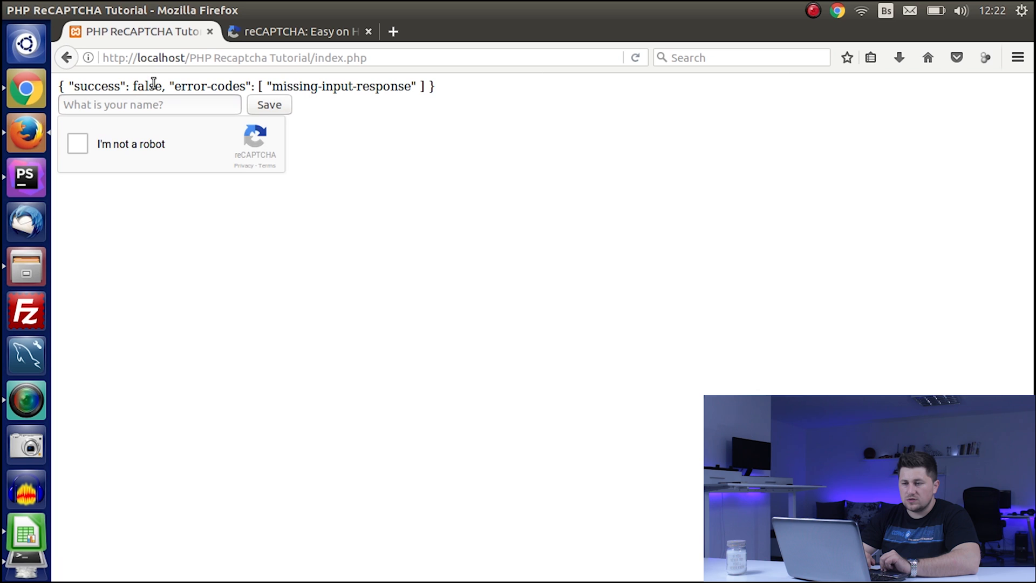
mouse_move(501, 137)
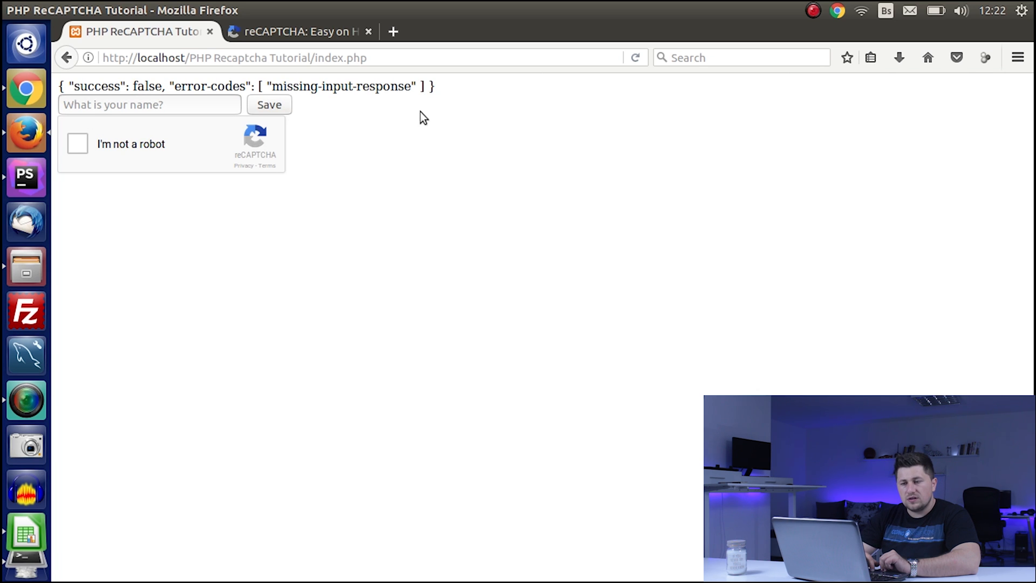
Step: Submit 'sdfsdf' with 'I'm not a robot' ticked, getting success true for localhost
click(149, 104)
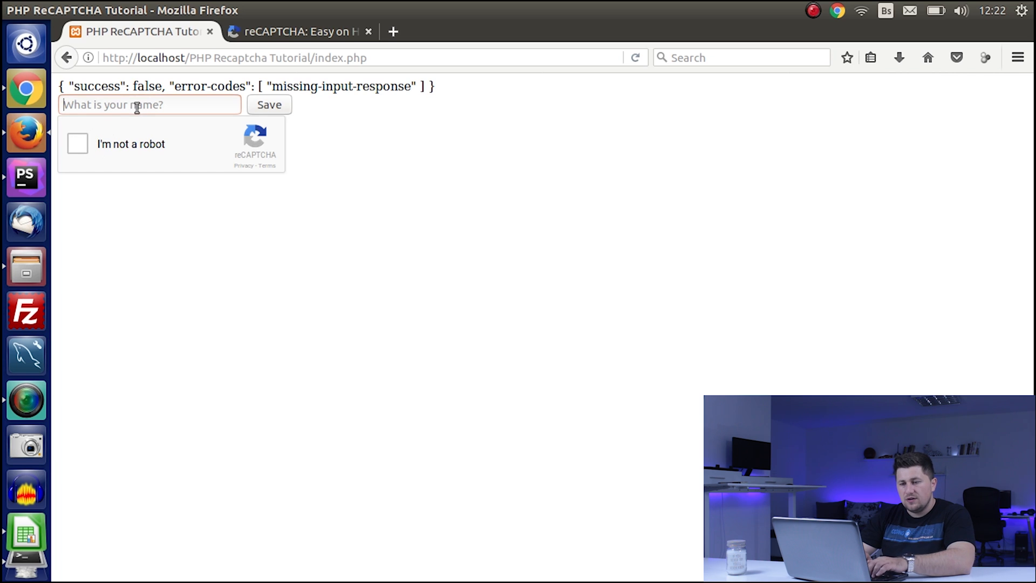
text(sdfsdf)
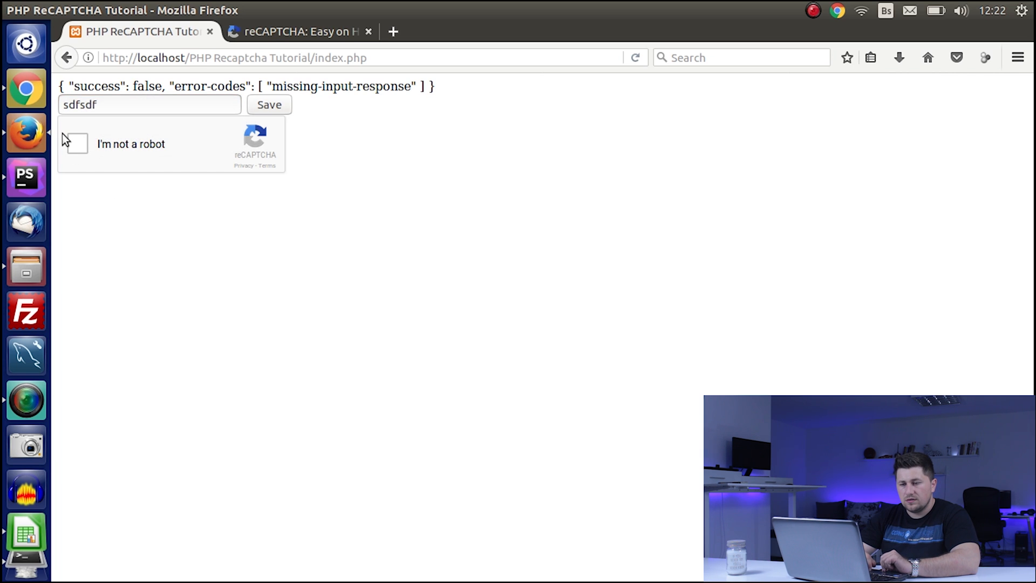
click(76, 144)
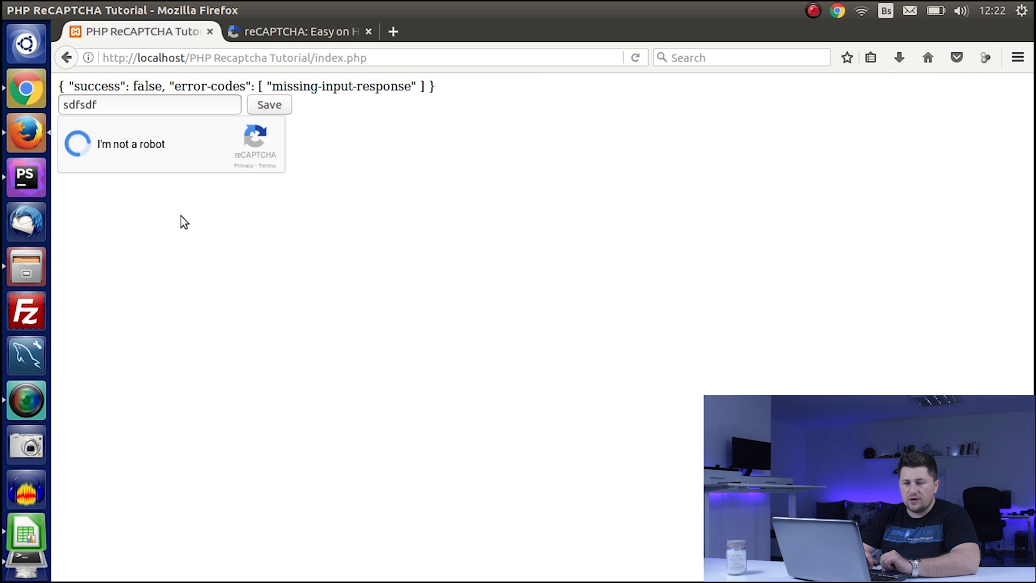
click(269, 105)
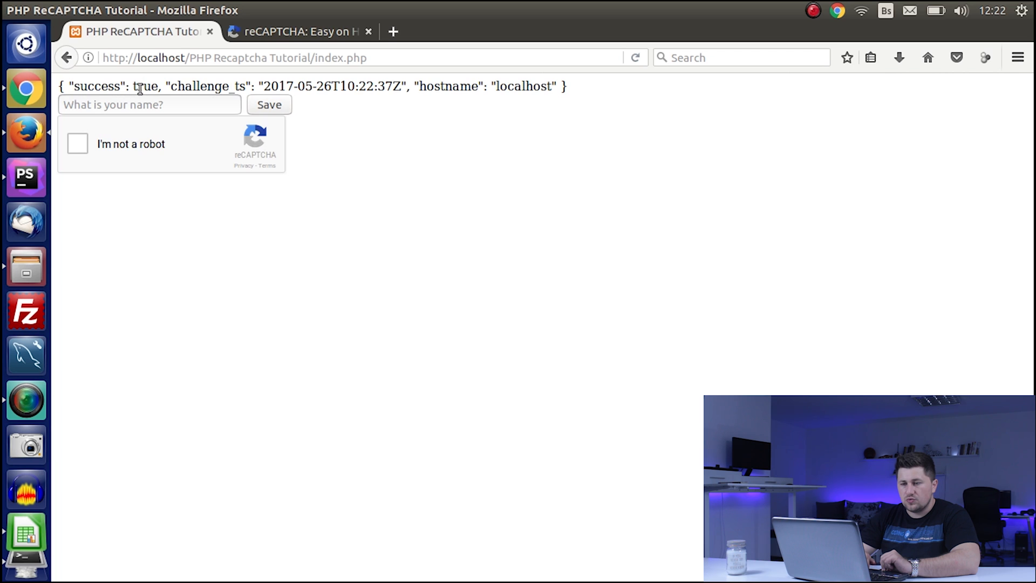
mouse_move(423, 328)
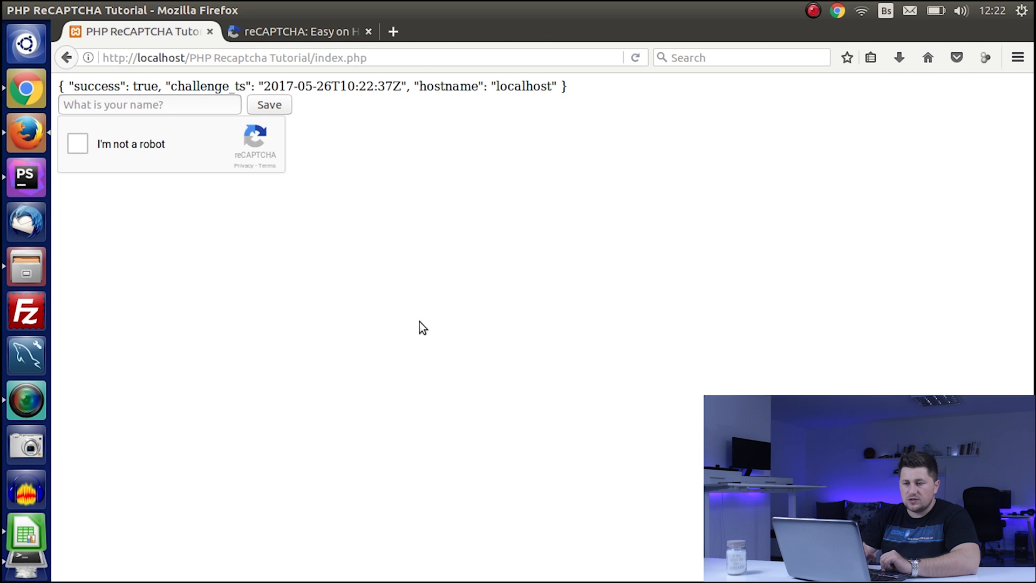
mouse_move(296, 274)
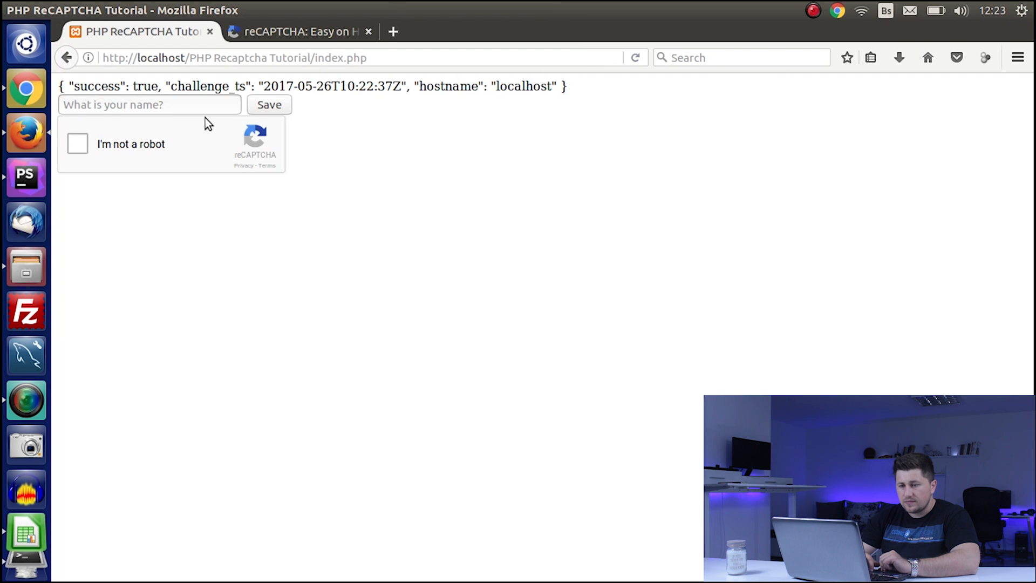
drag(59, 86, 417, 86)
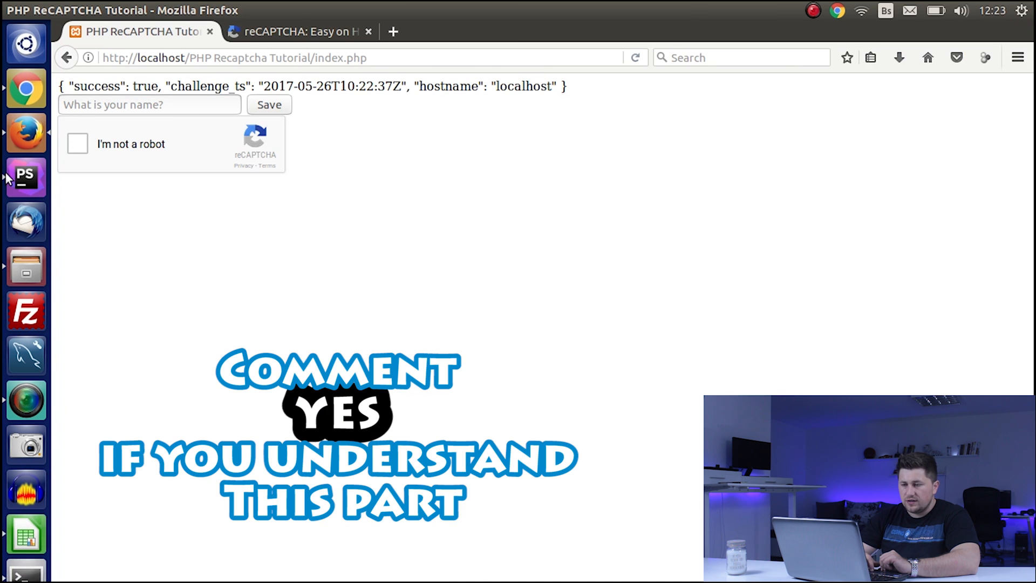
click(24, 176)
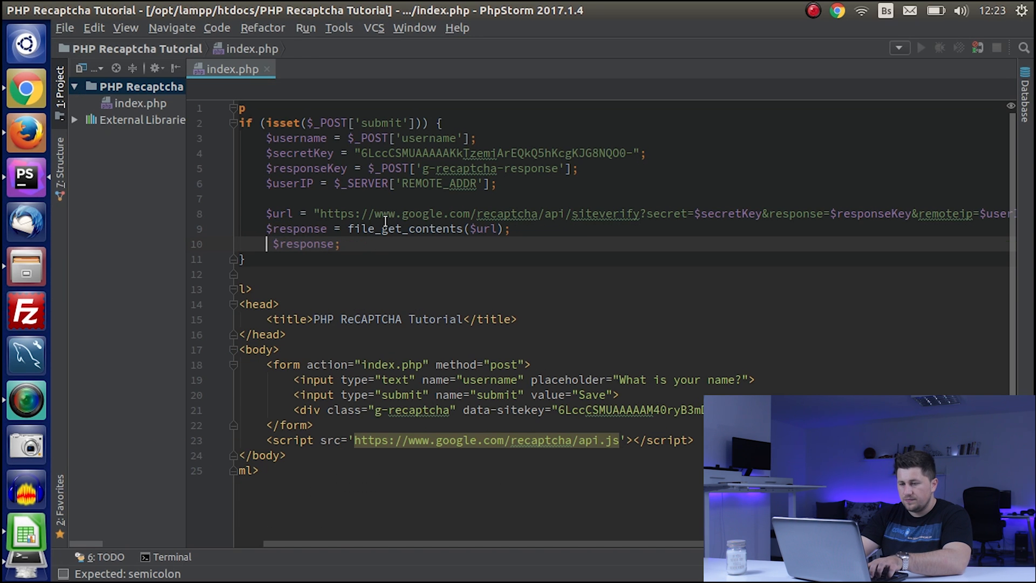
Step: Wrap the file_get_contents call in json_decode() so $response is an object
text(response =)
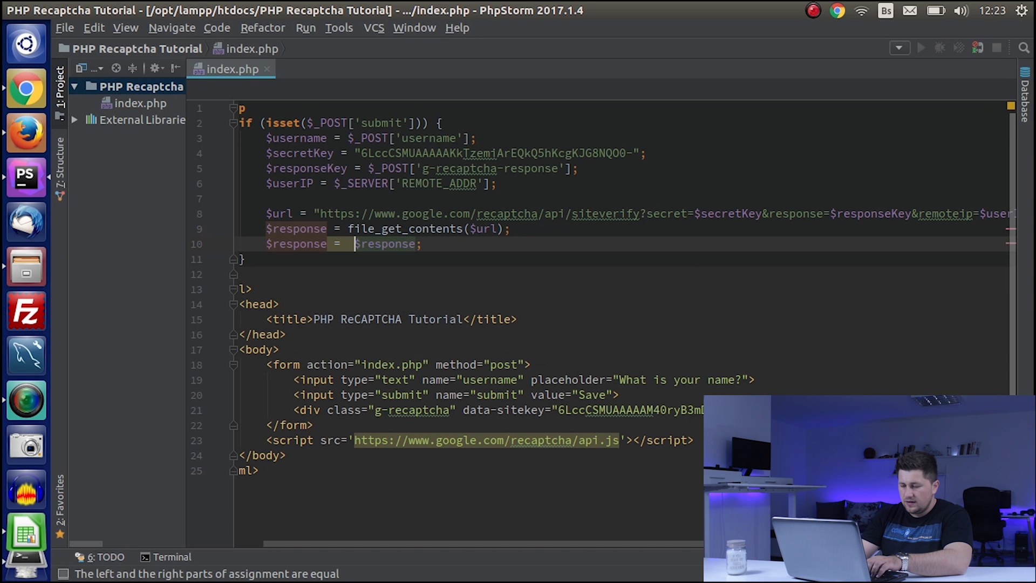
text(json_decode()
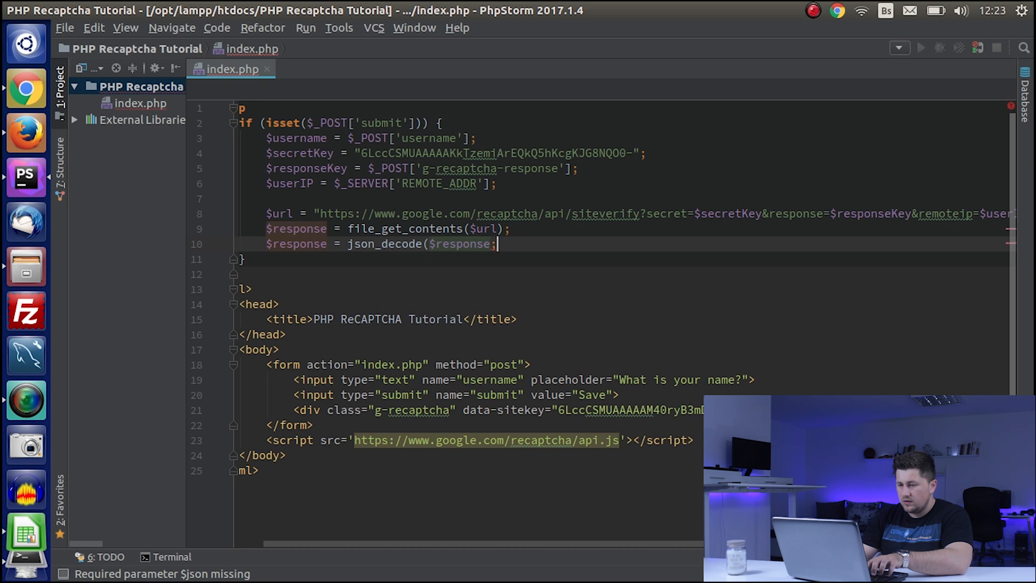
text())
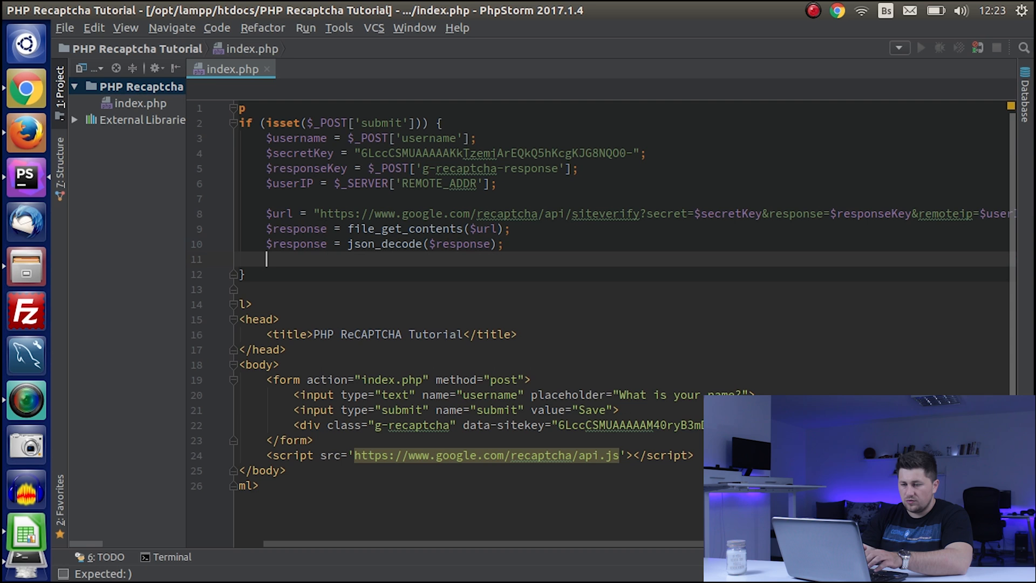
Step: Add if ($response->success) echoing a verification success message with $username
text(if ())
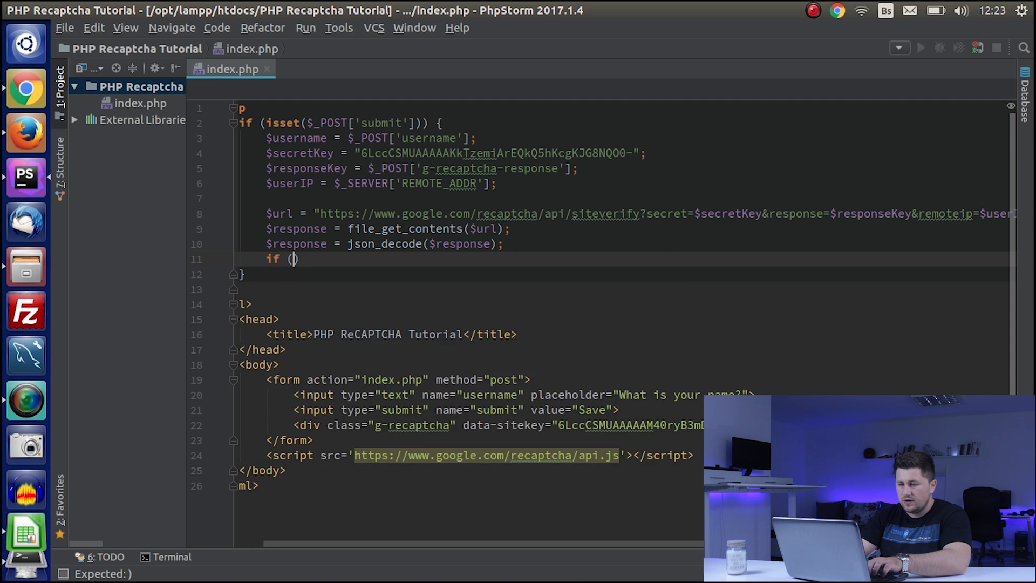
text($response->)
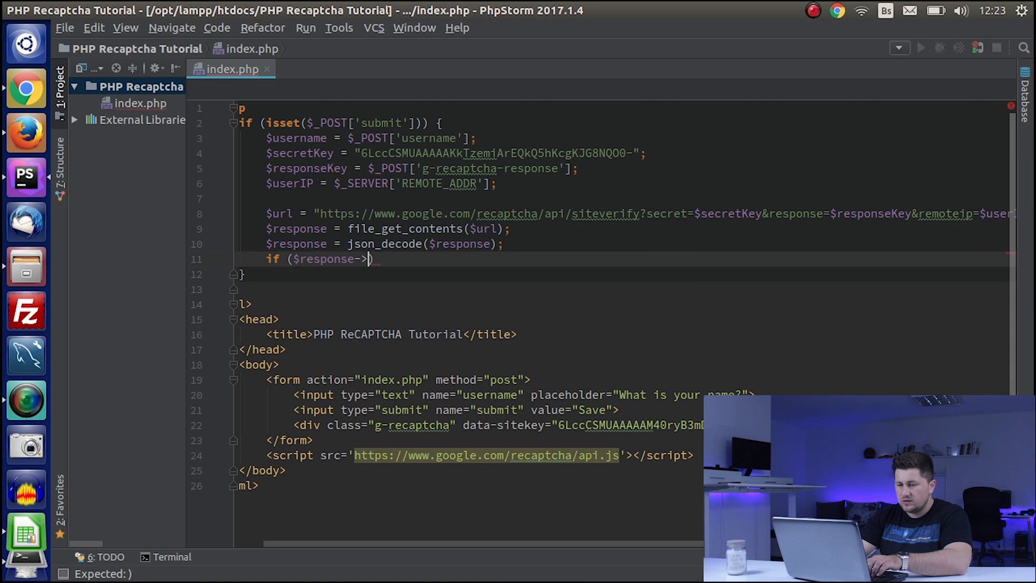
text(success))
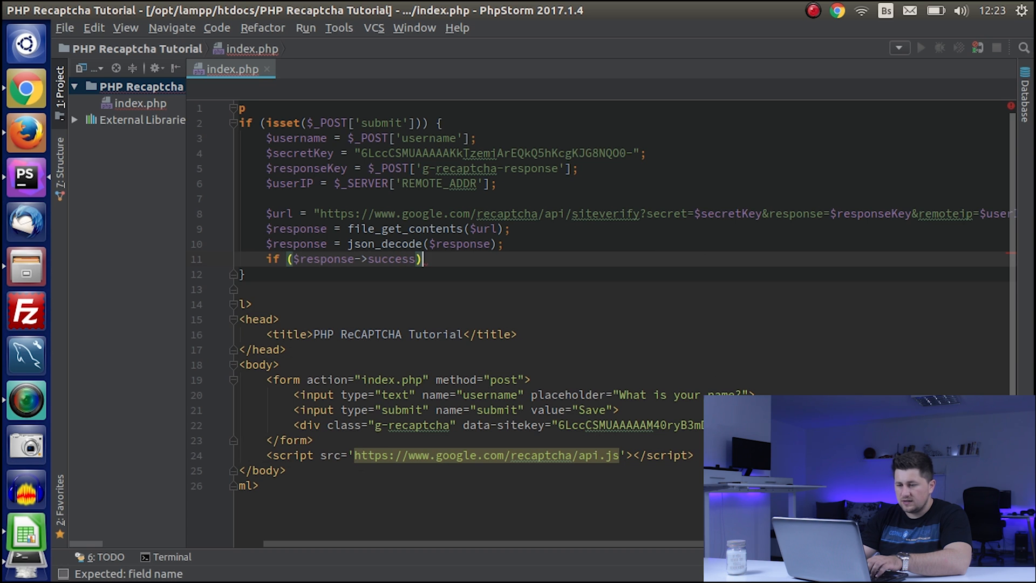
text(echo ")
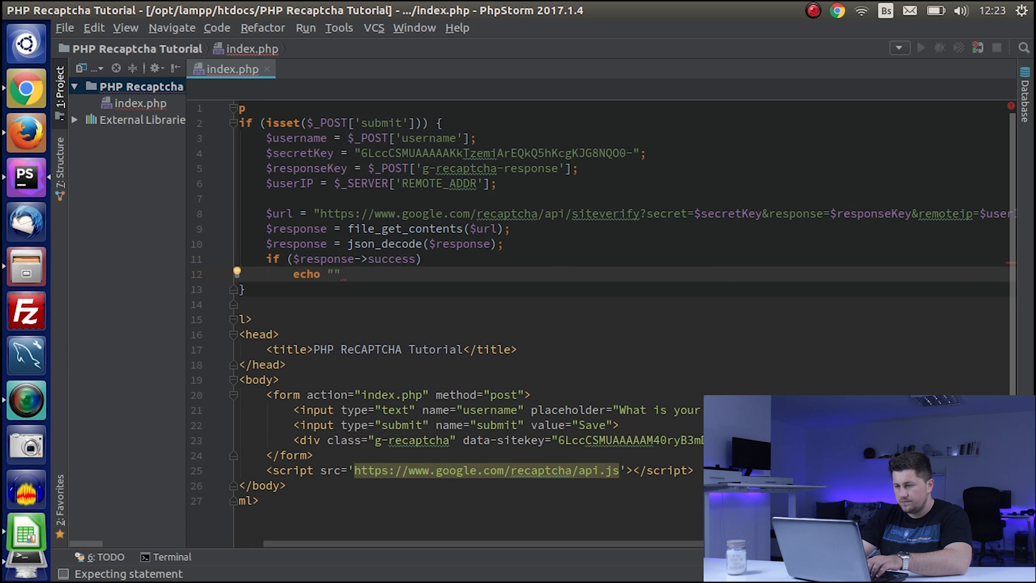
text(Verifi)
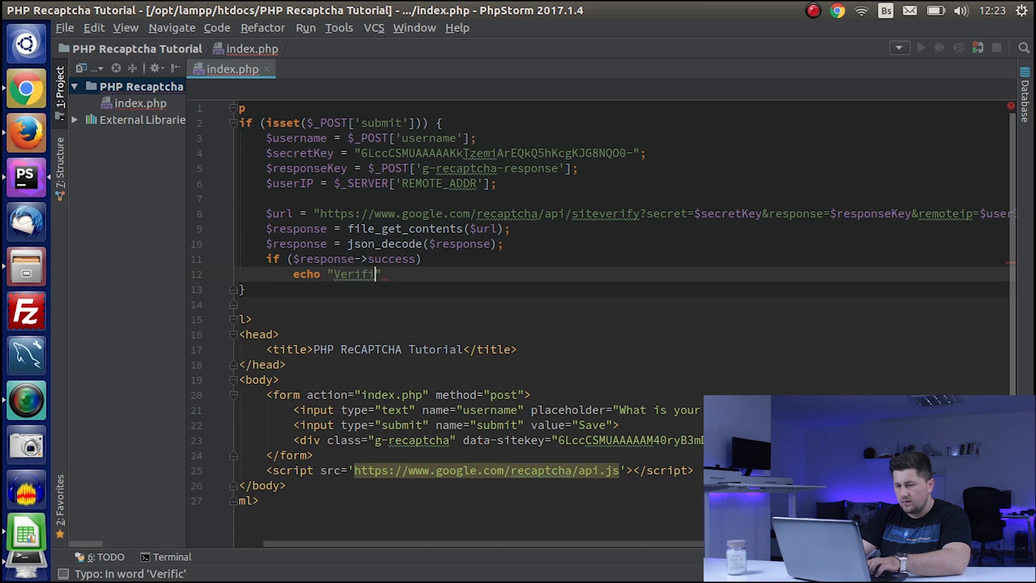
text(o)
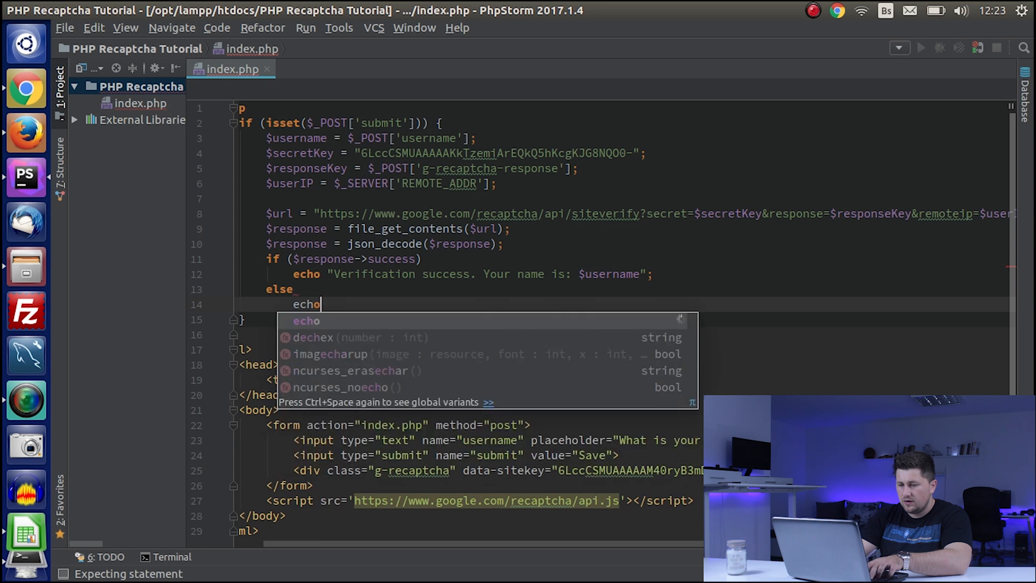
Step: Add an else branch echoing "Verification failed"
text("Verifi)
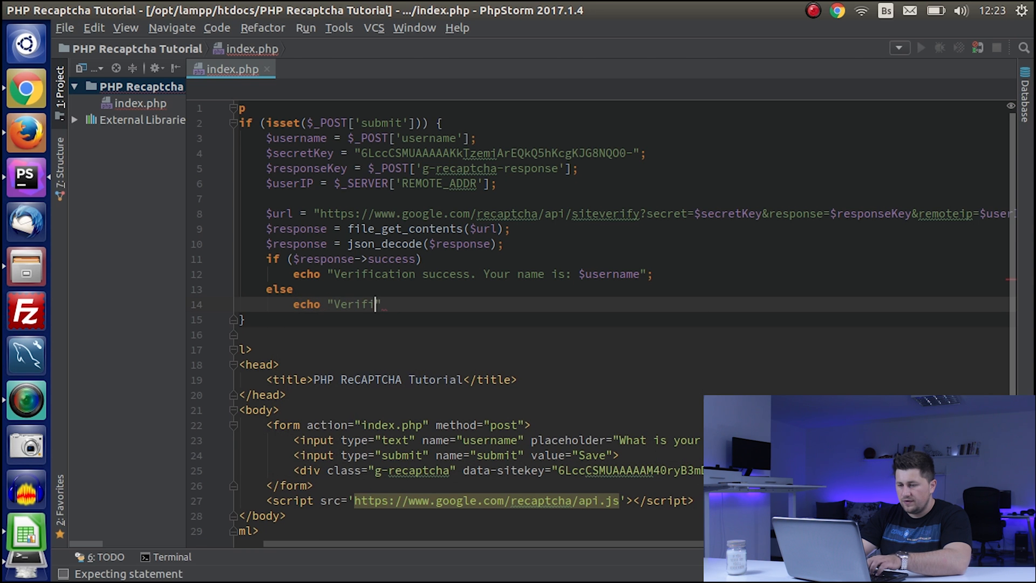
text(cation failed)
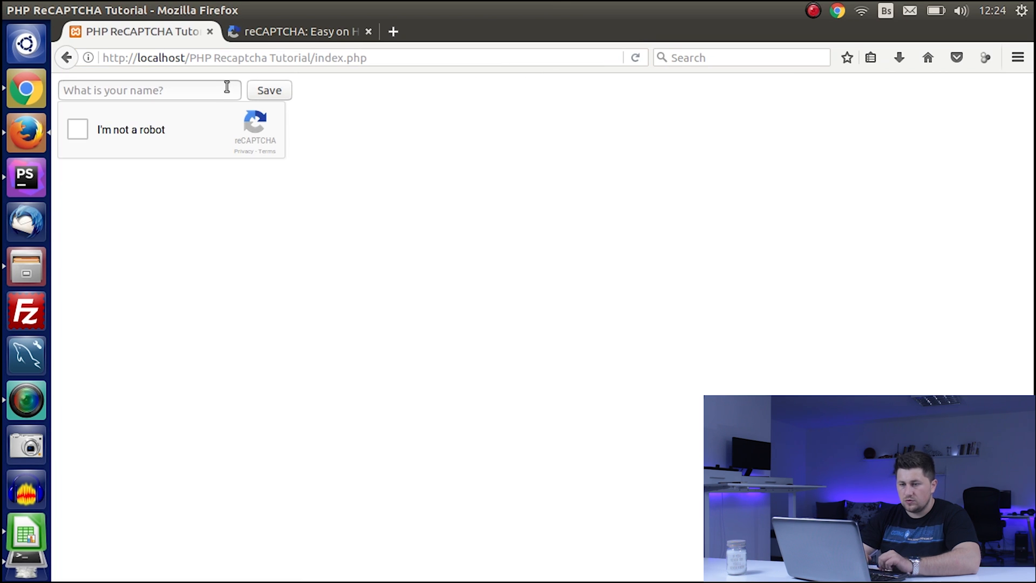
Step: Submit the name 'senaid' without the check, getting 'Verification failed!'
text(senaid)
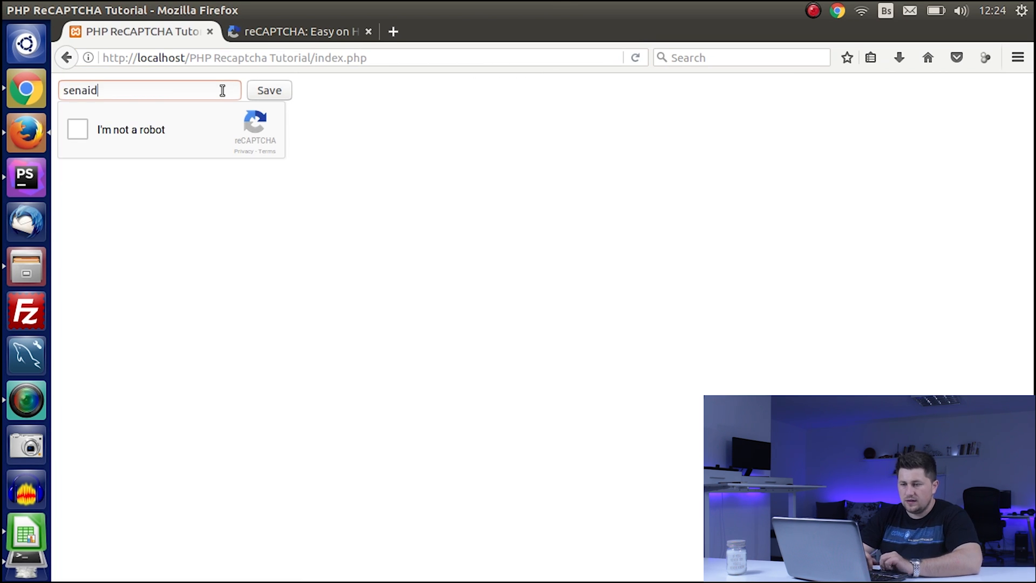
click(269, 89)
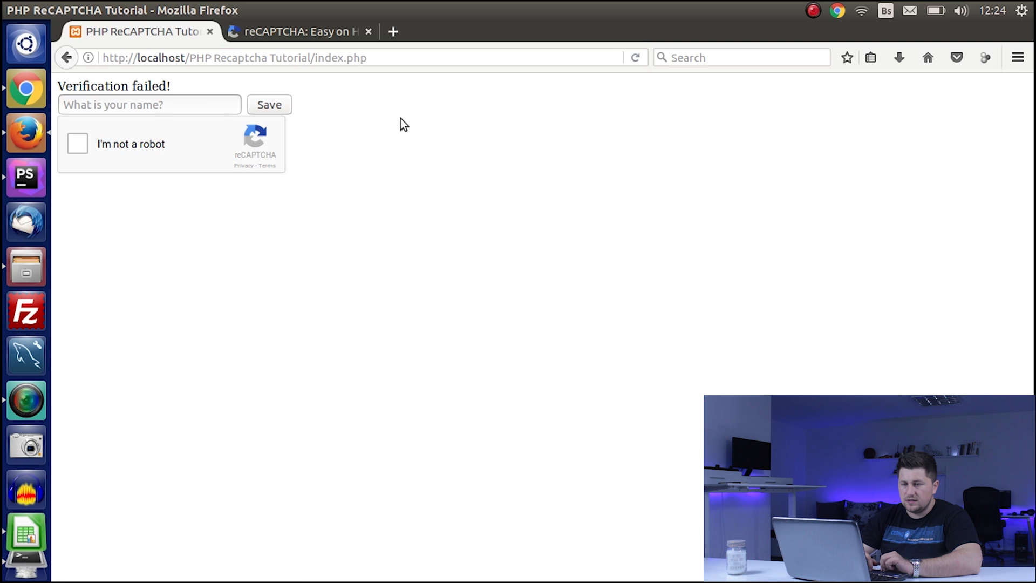
mouse_move(54, 99)
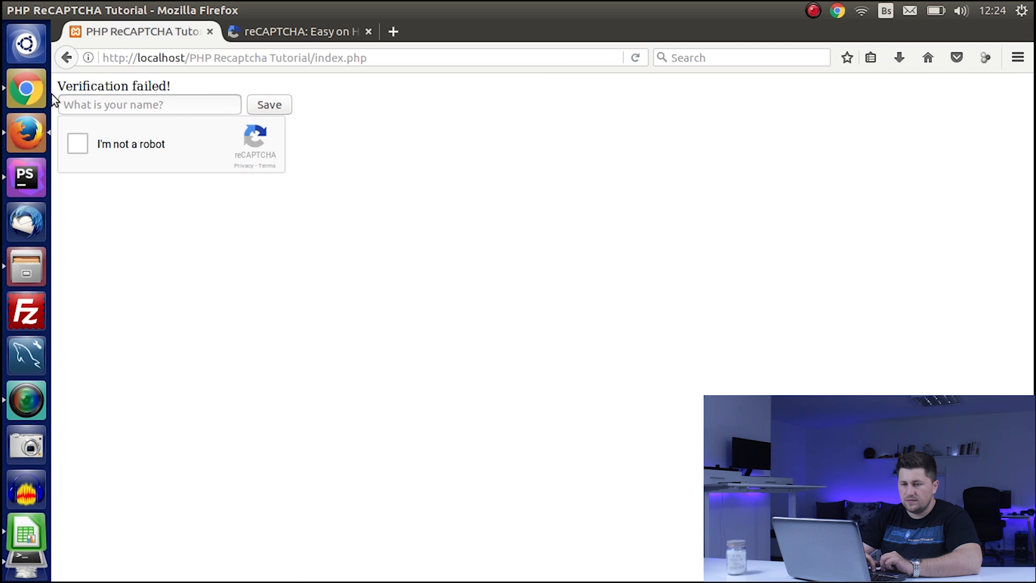
Step: Submit 'senaid' with 'I'm not a robot' ticked, getting 'Verification success. Your name is: senaid'
text(se)
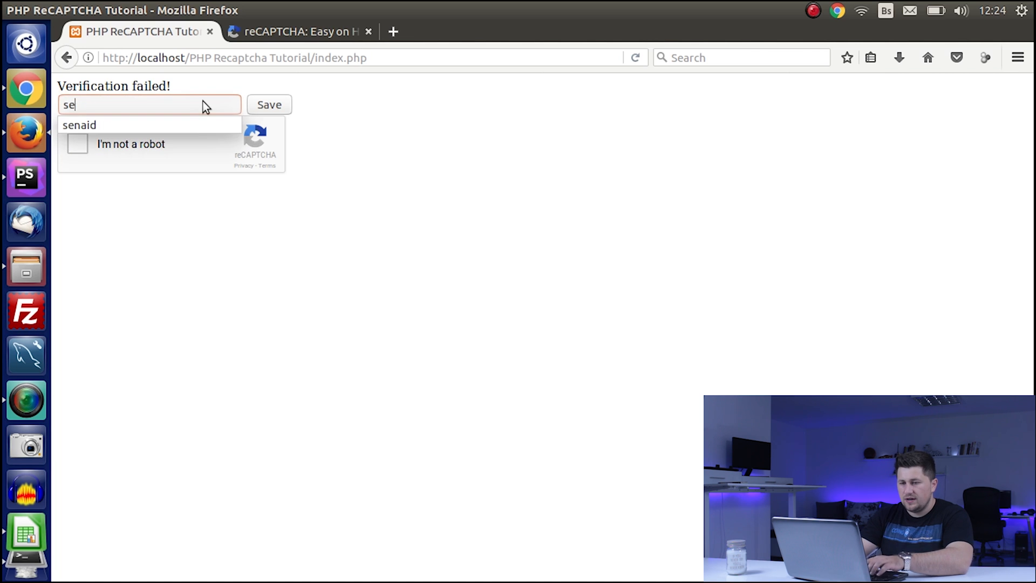
click(79, 126)
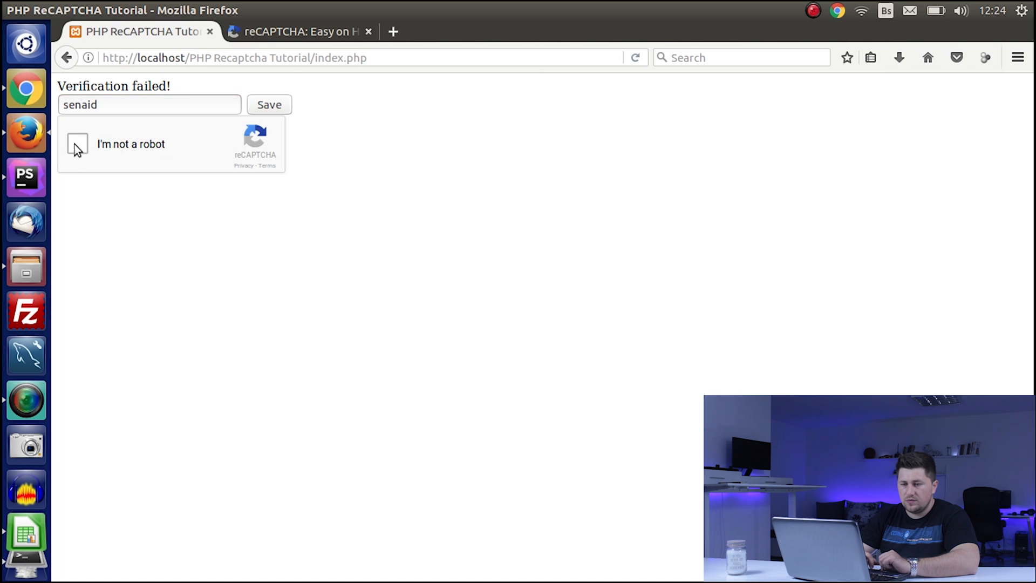
click(76, 144)
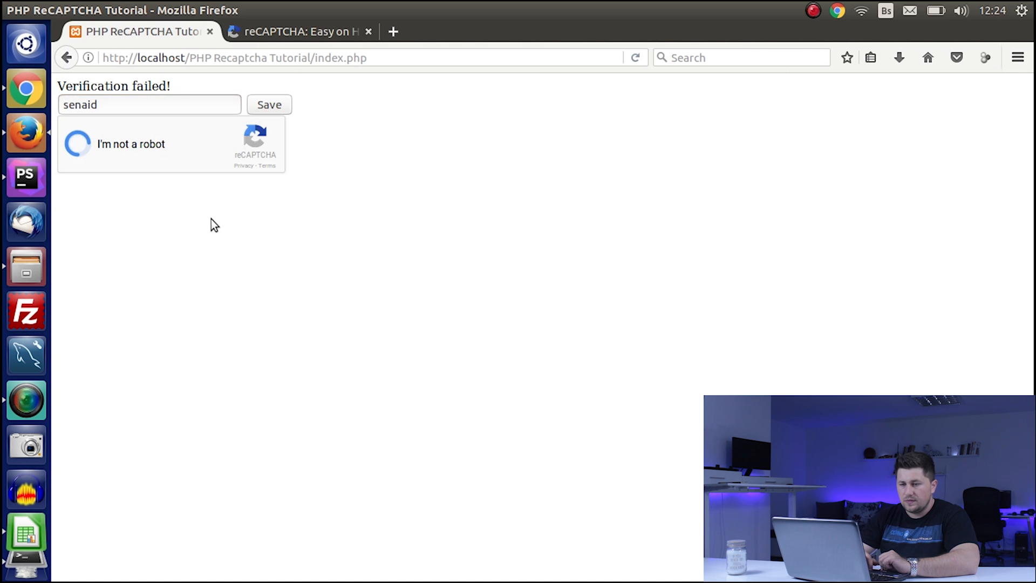
click(269, 105)
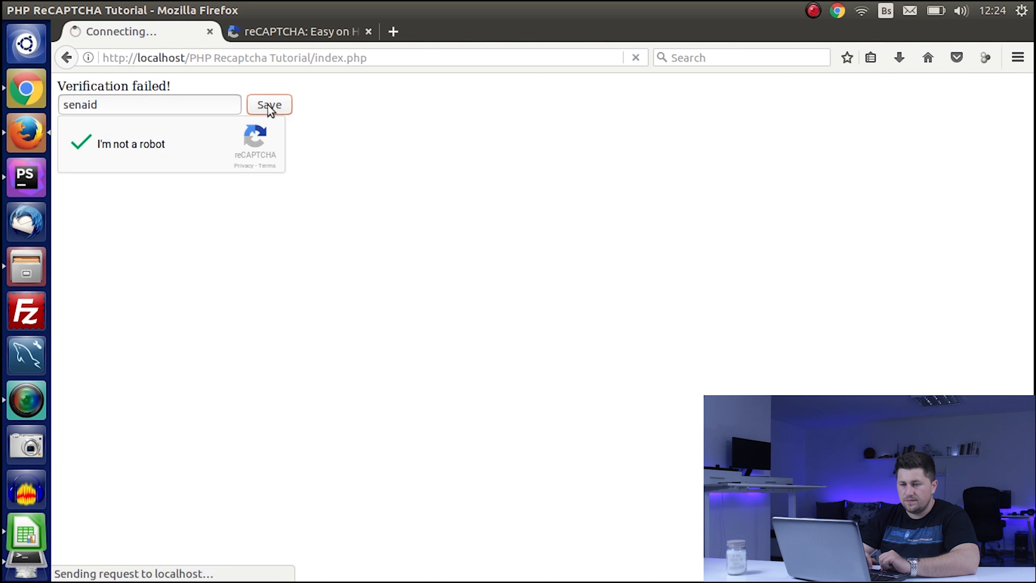
click(269, 105)
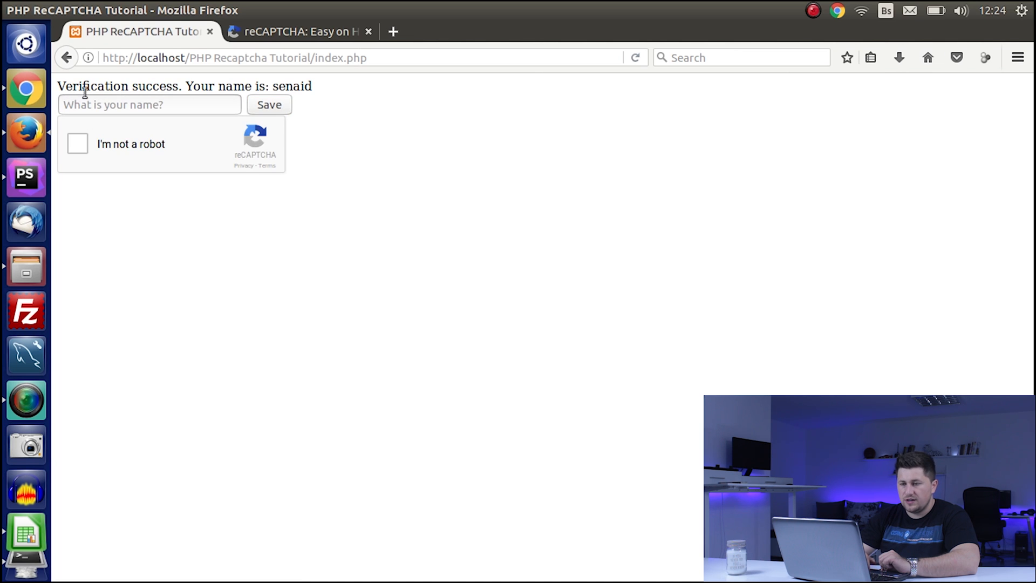